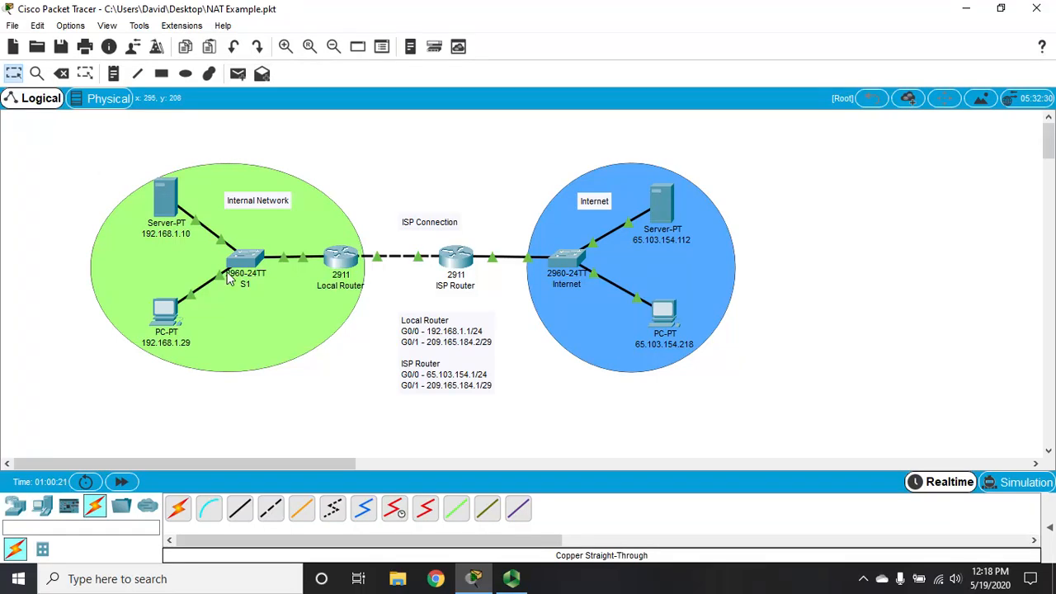
mouse_move(536, 312)
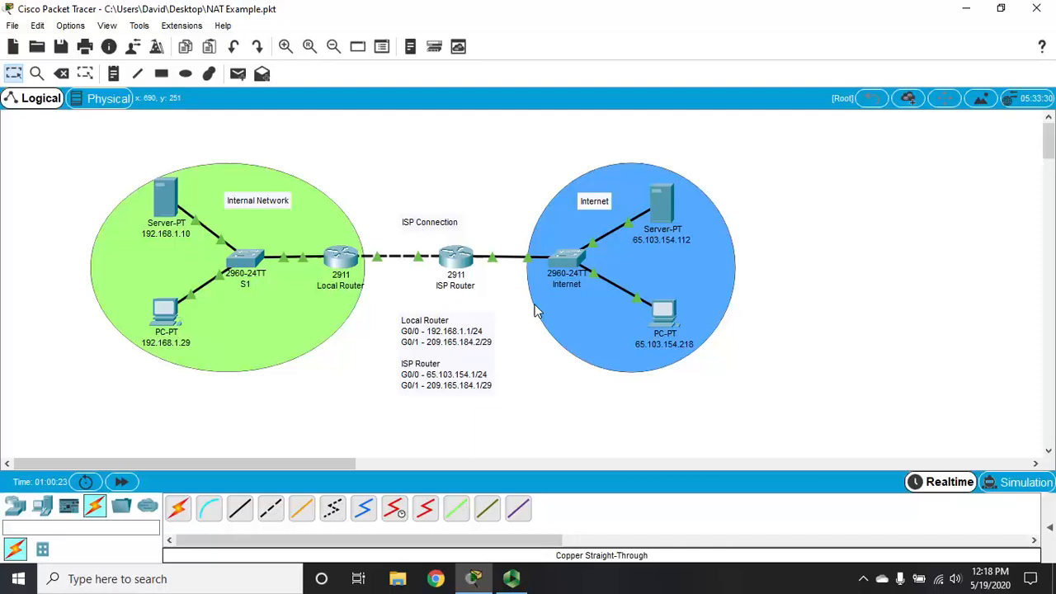
mouse_move(551, 168)
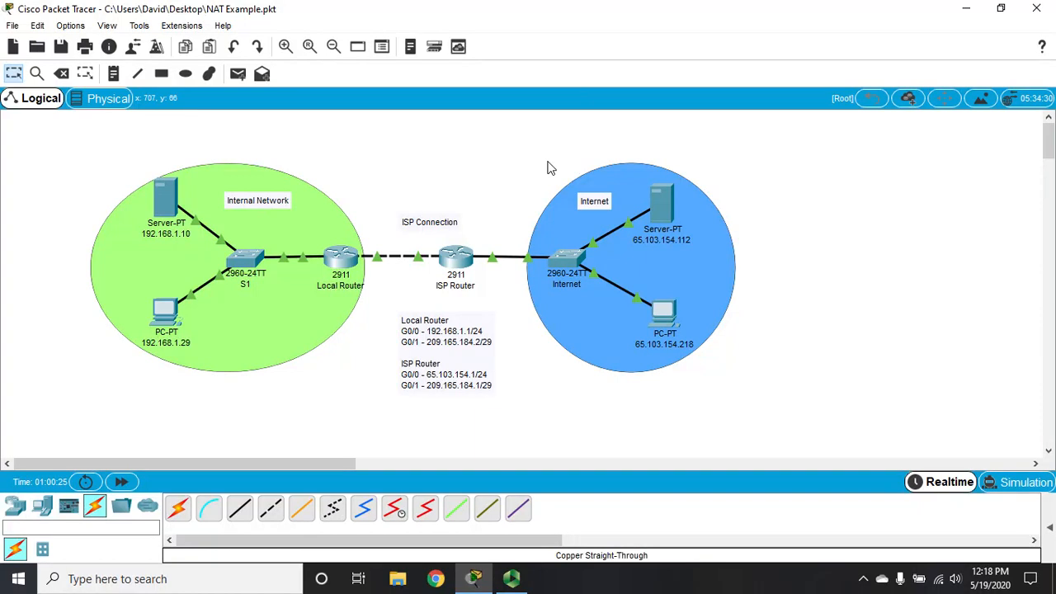
mouse_move(349, 412)
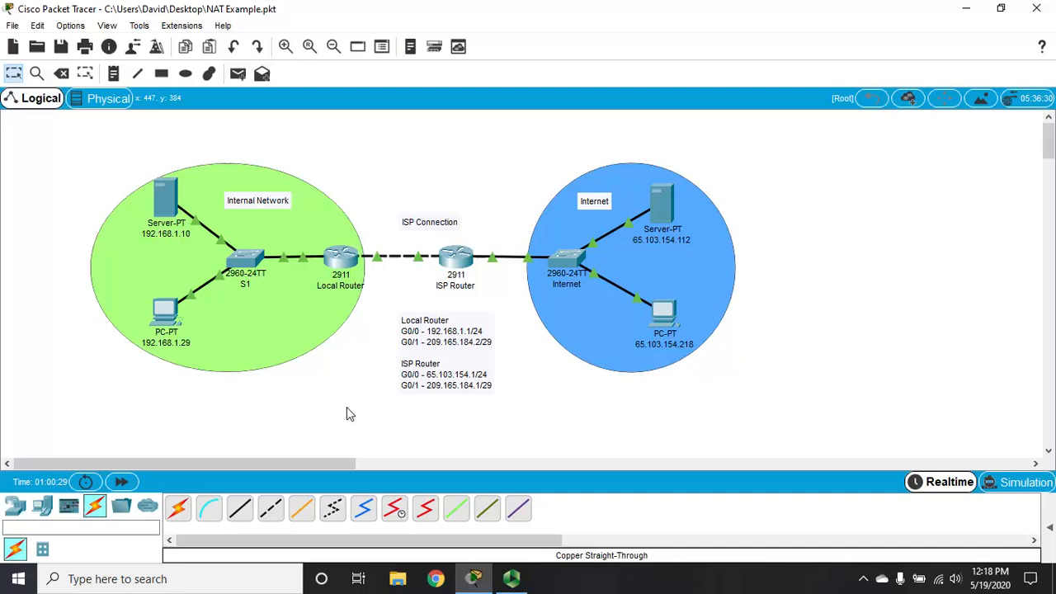
mouse_move(336, 328)
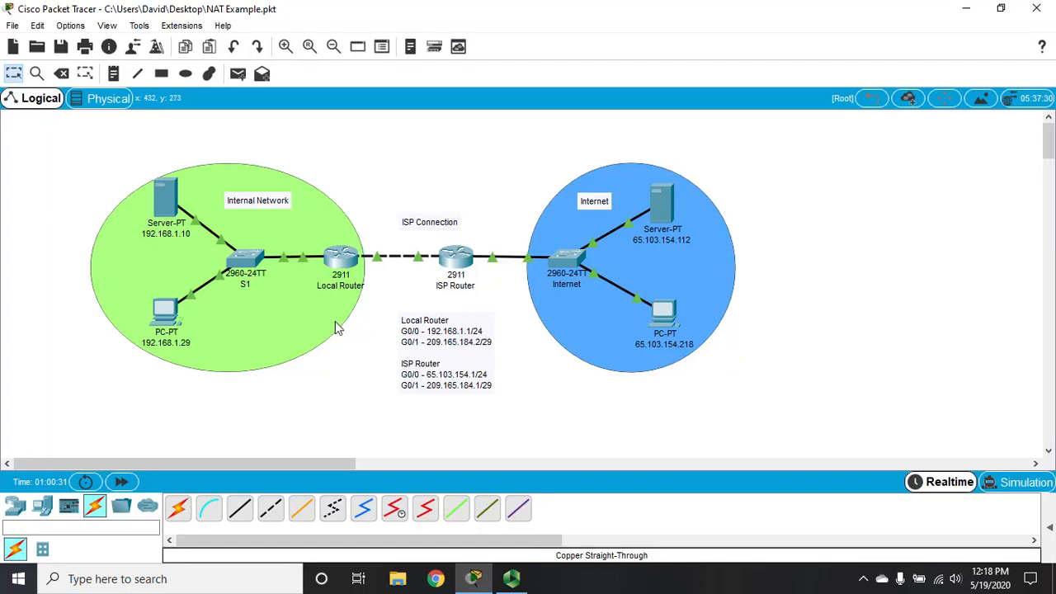
mouse_move(231, 239)
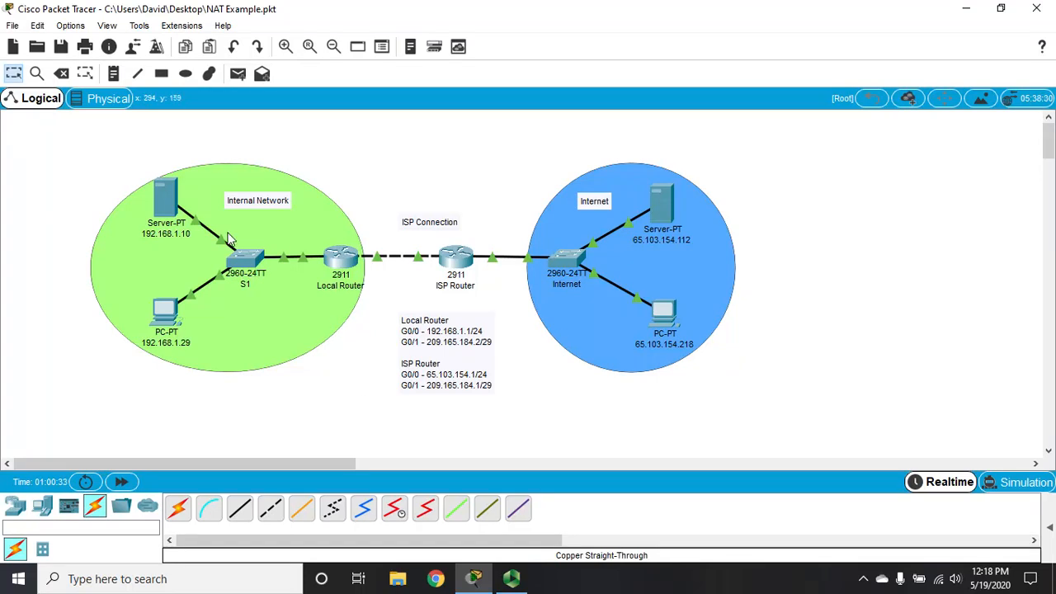
mouse_move(175, 234)
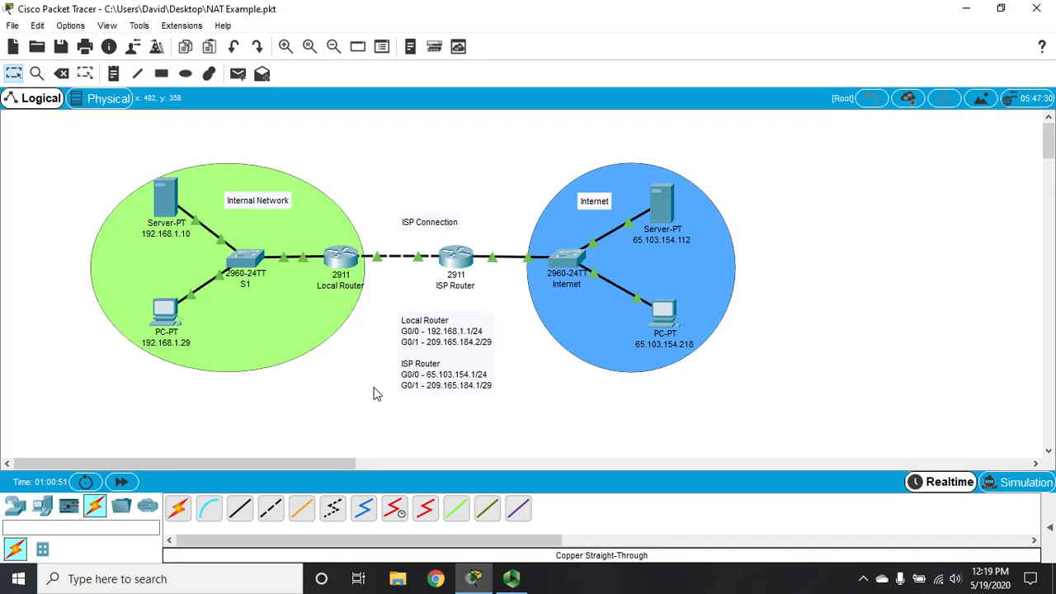
mouse_move(689, 314)
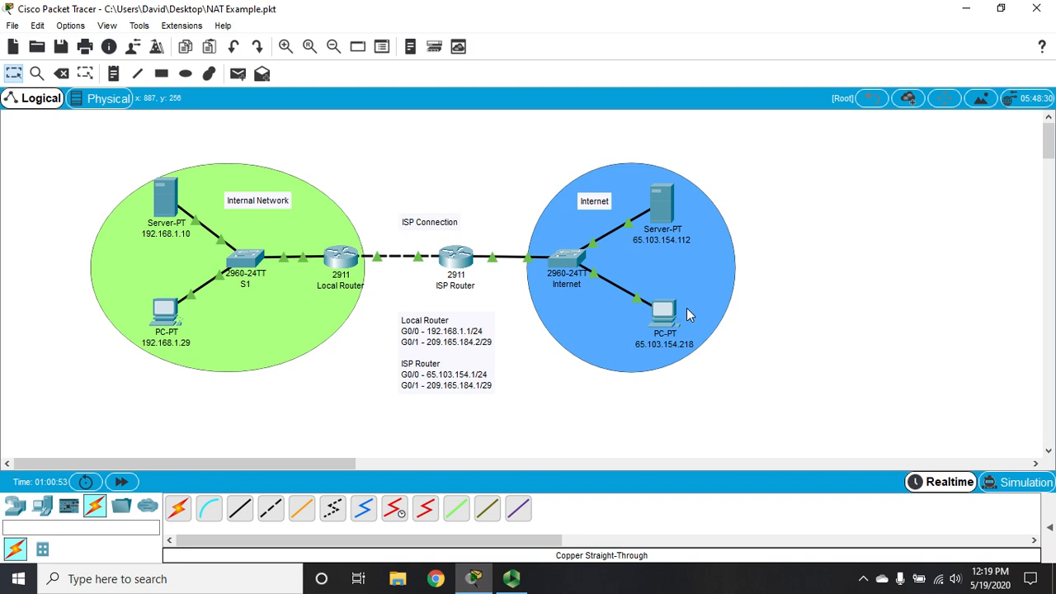
mouse_move(165, 223)
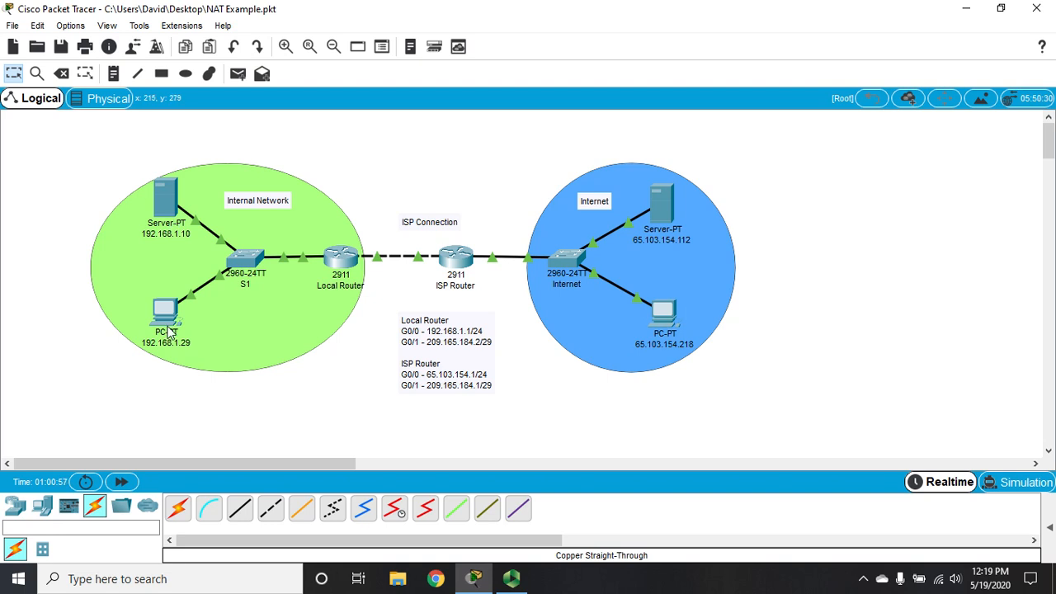
mouse_move(623, 258)
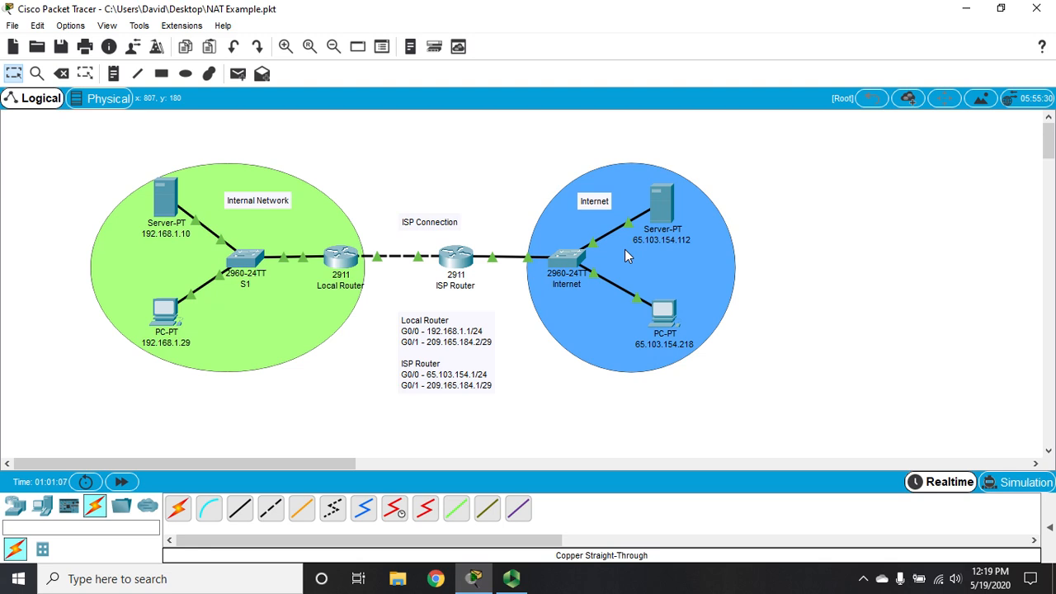
mouse_move(211, 178)
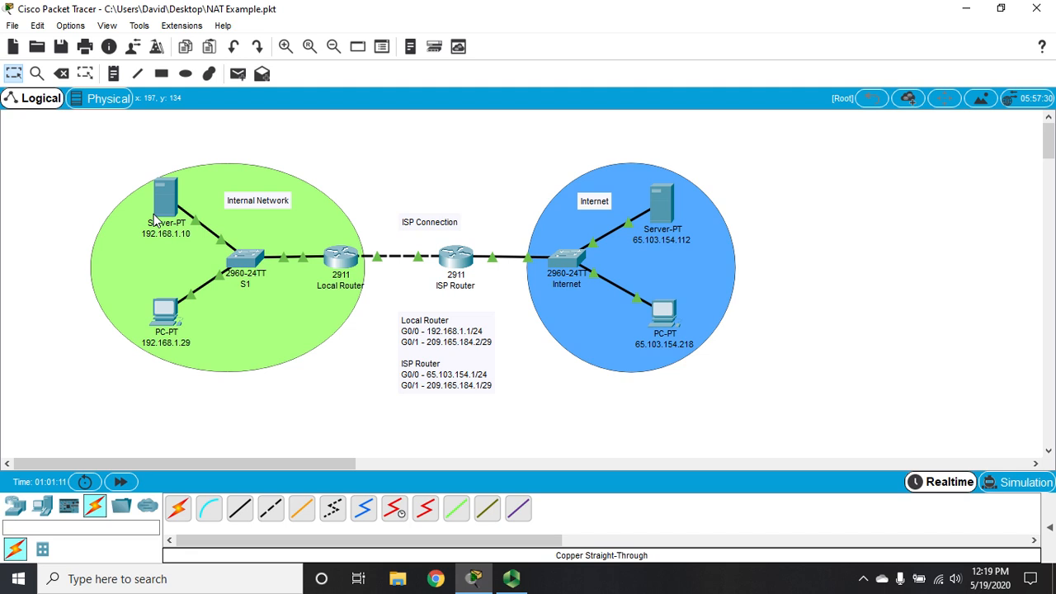
mouse_move(165, 238)
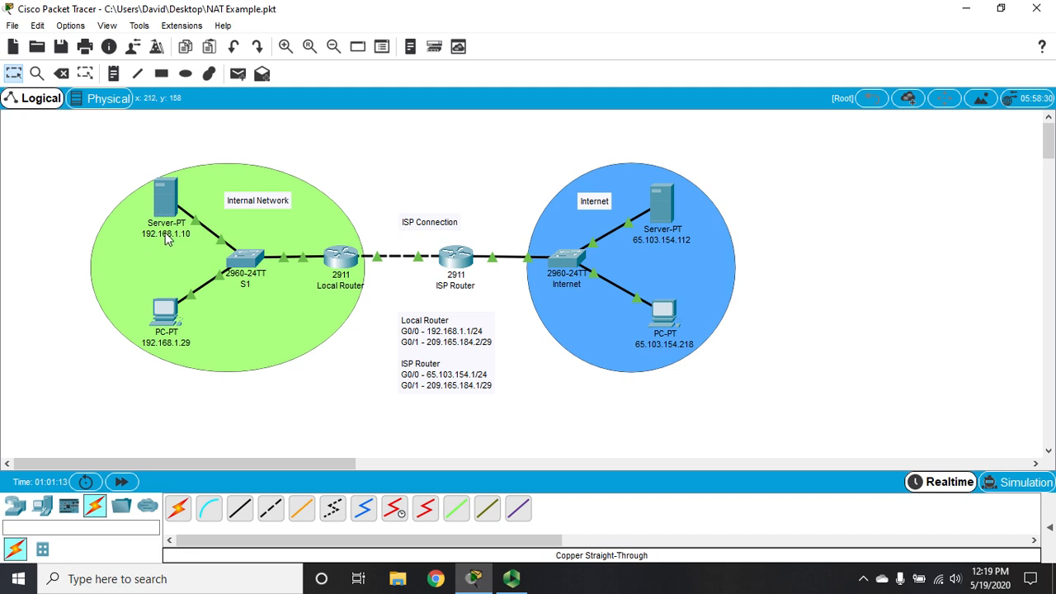
mouse_move(169, 241)
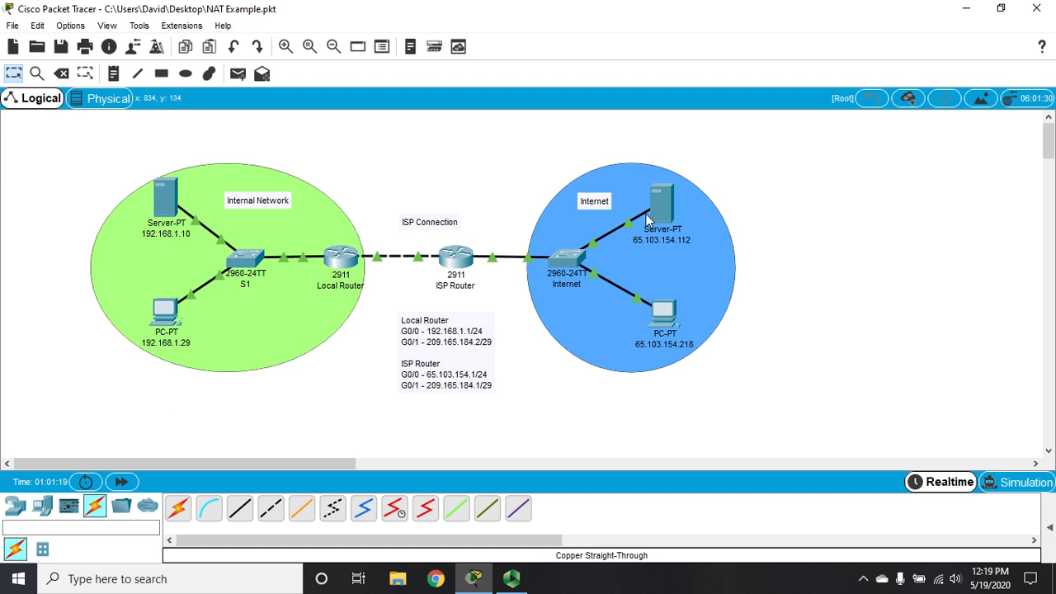
mouse_move(370, 336)
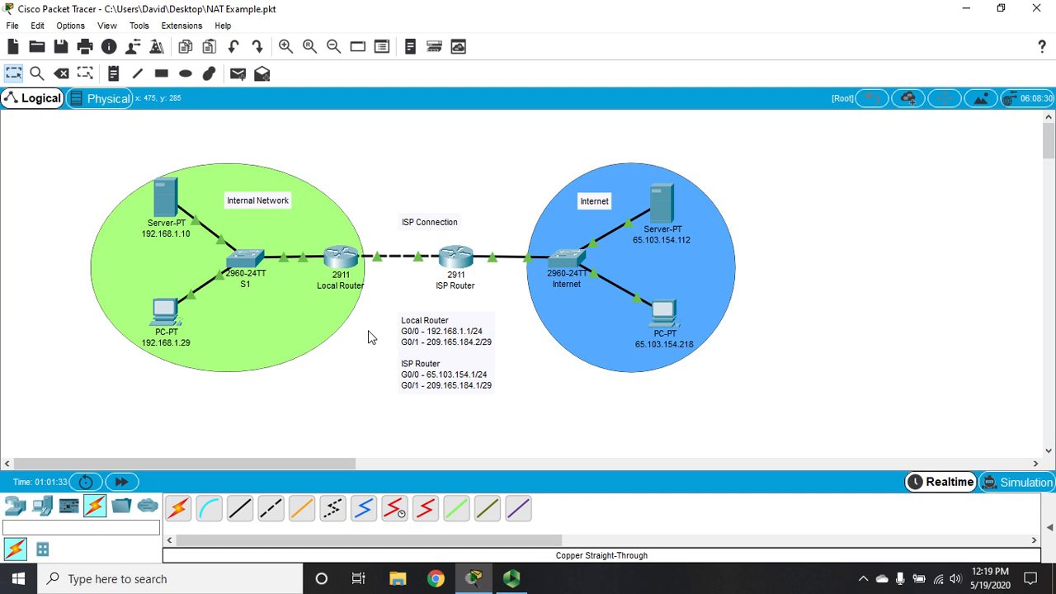
mouse_move(208, 303)
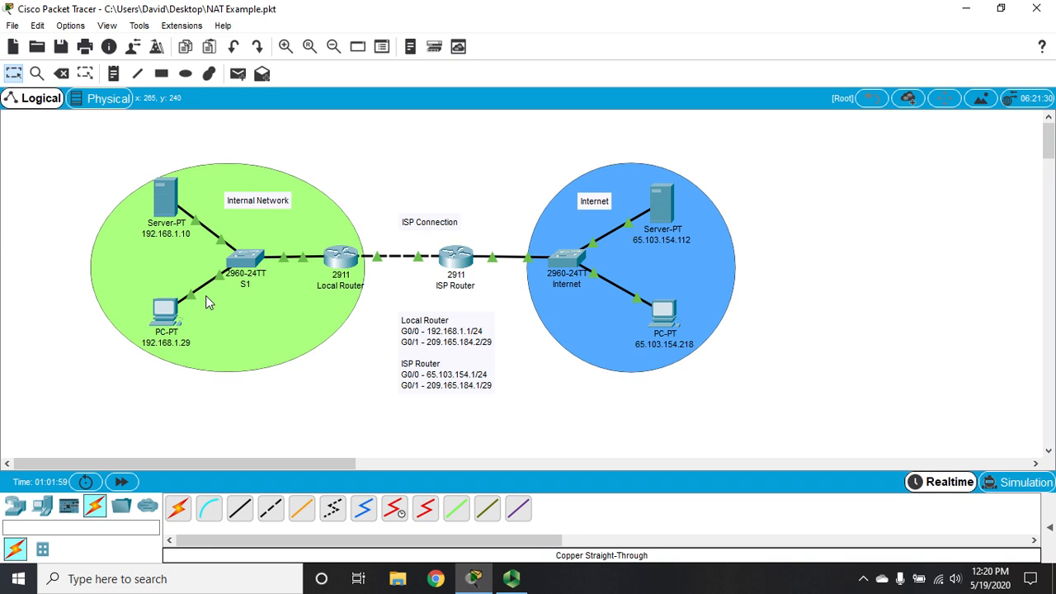
mouse_move(415, 288)
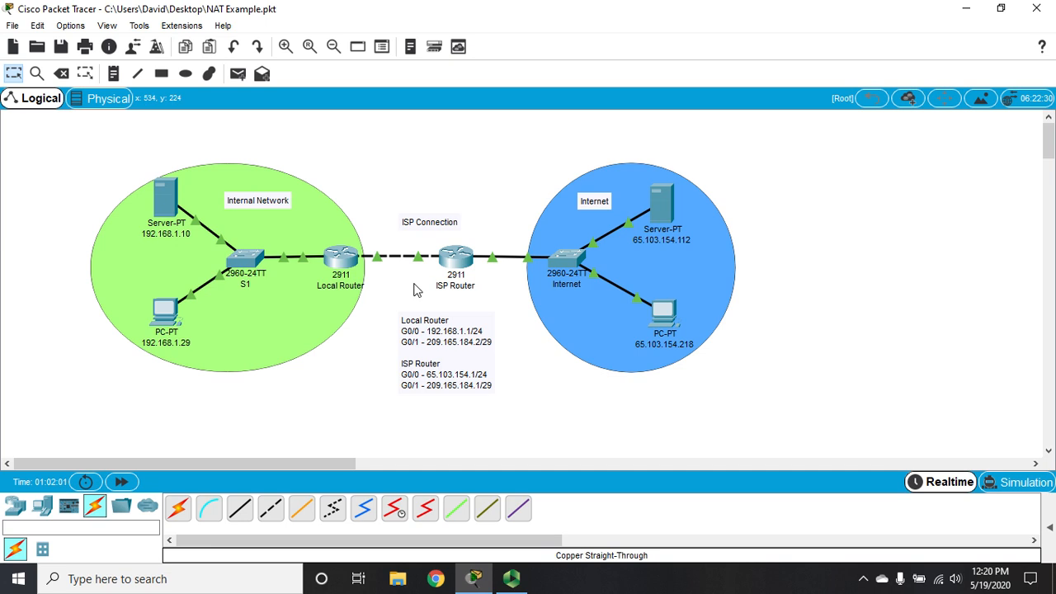
mouse_move(378, 344)
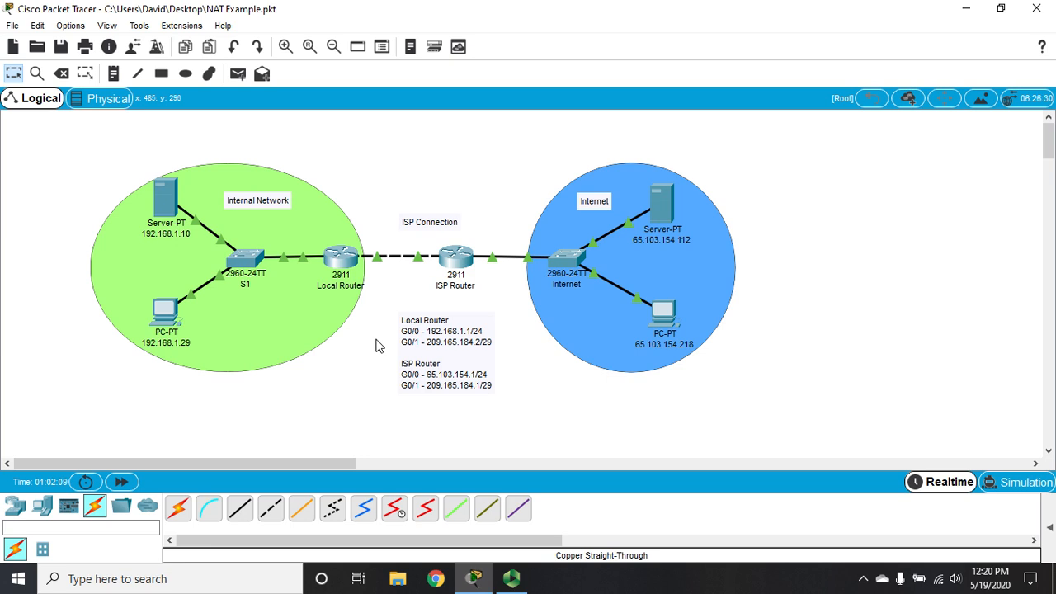
mouse_move(404, 320)
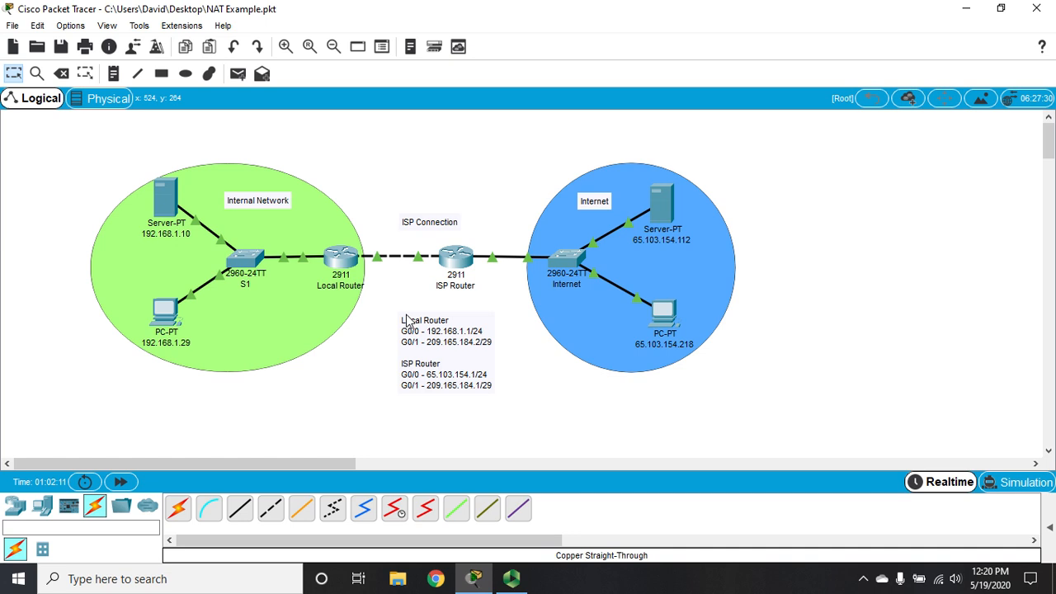
mouse_move(455, 367)
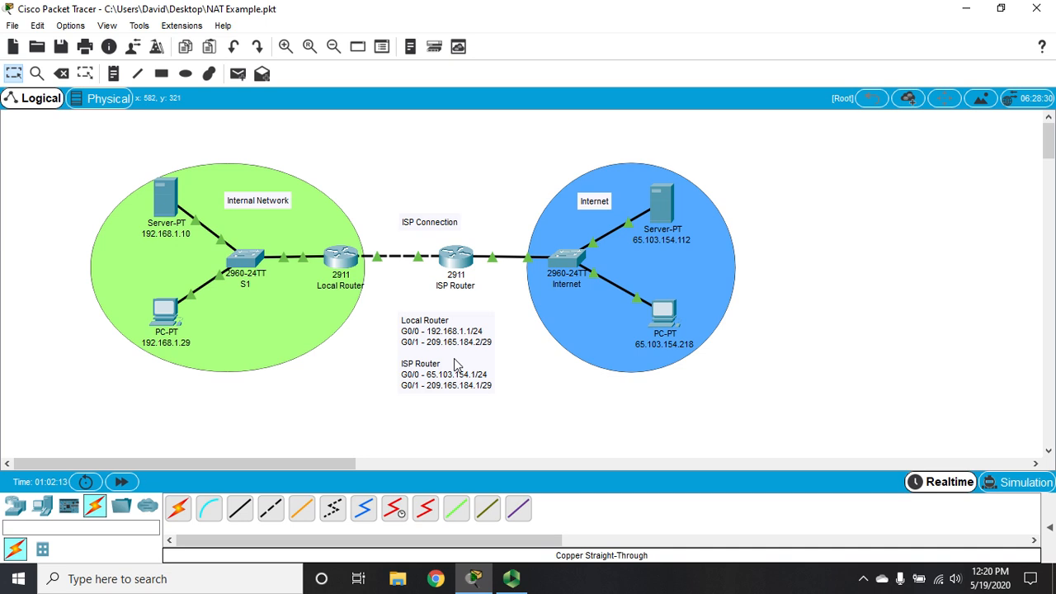
mouse_move(408, 358)
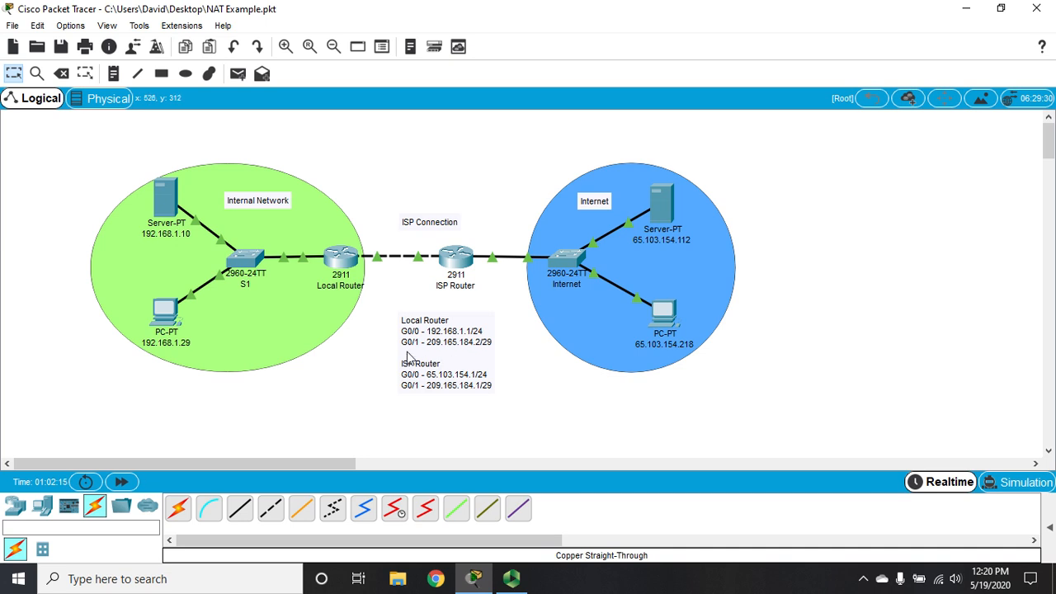
mouse_move(495, 358)
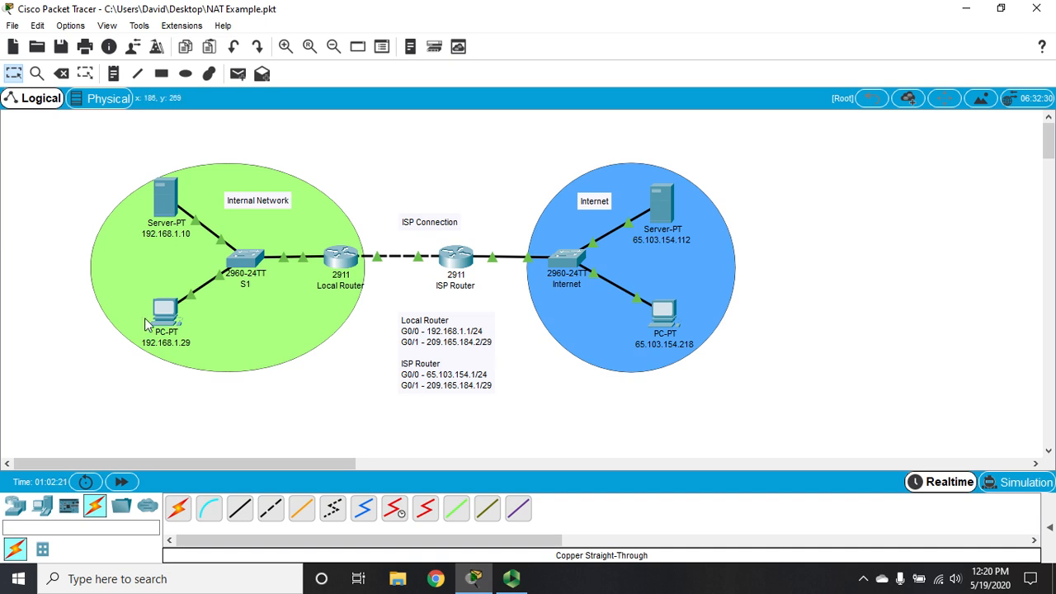
mouse_move(620, 249)
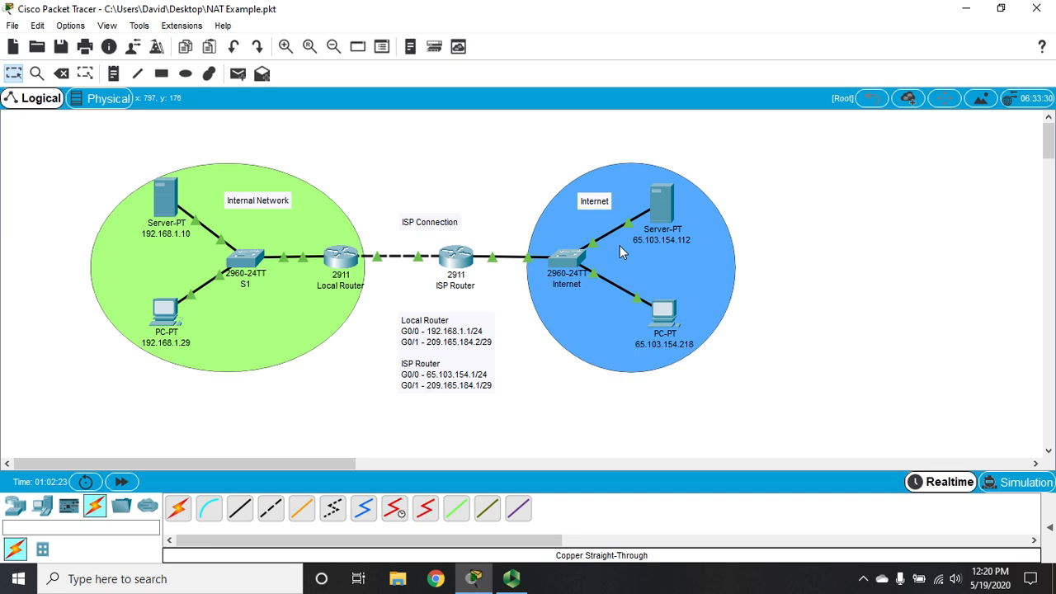
mouse_move(528, 251)
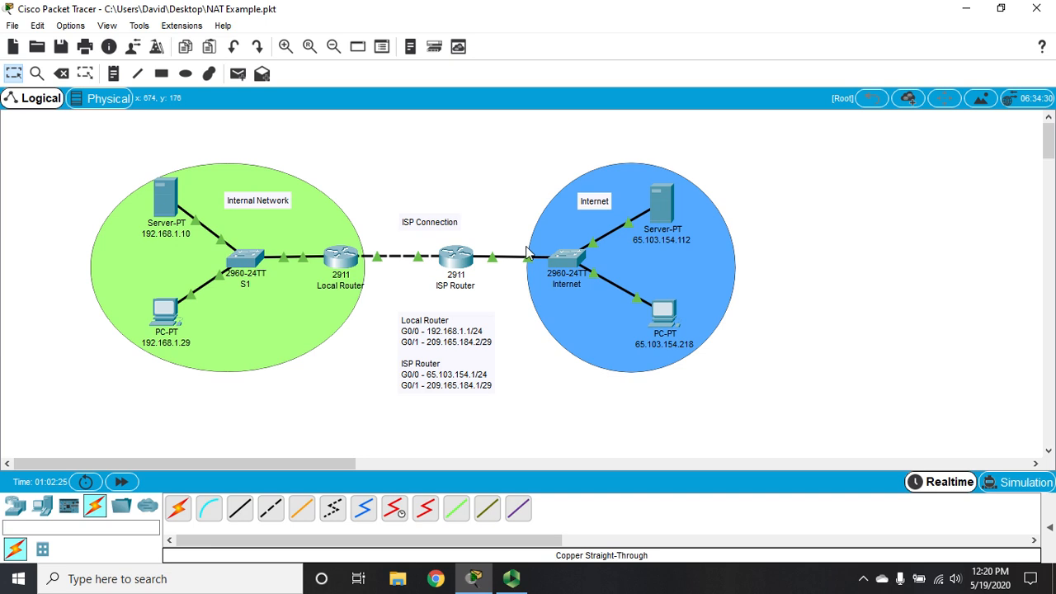
mouse_move(336, 287)
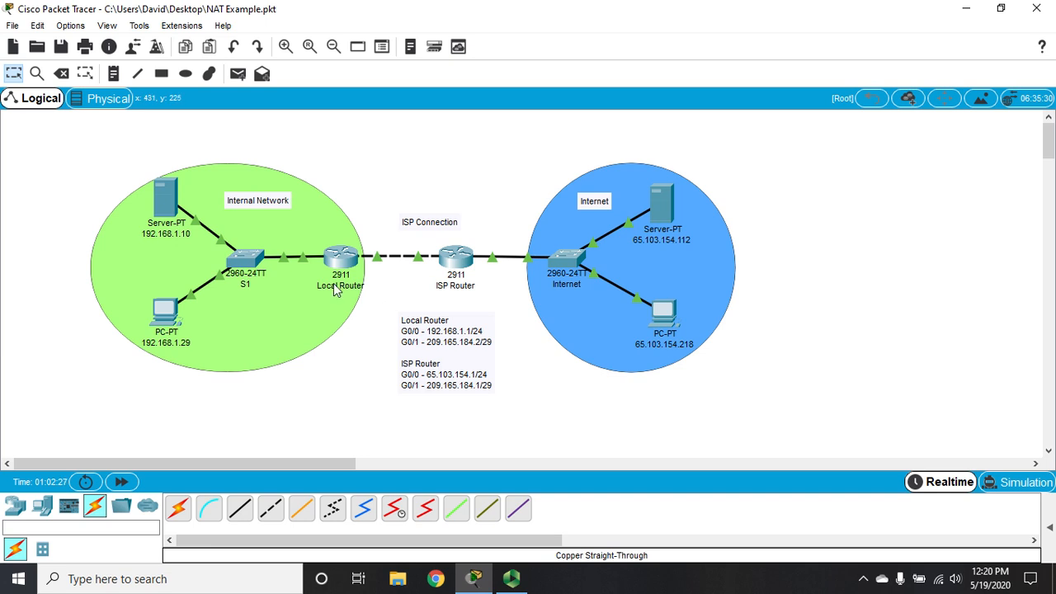
mouse_move(343, 272)
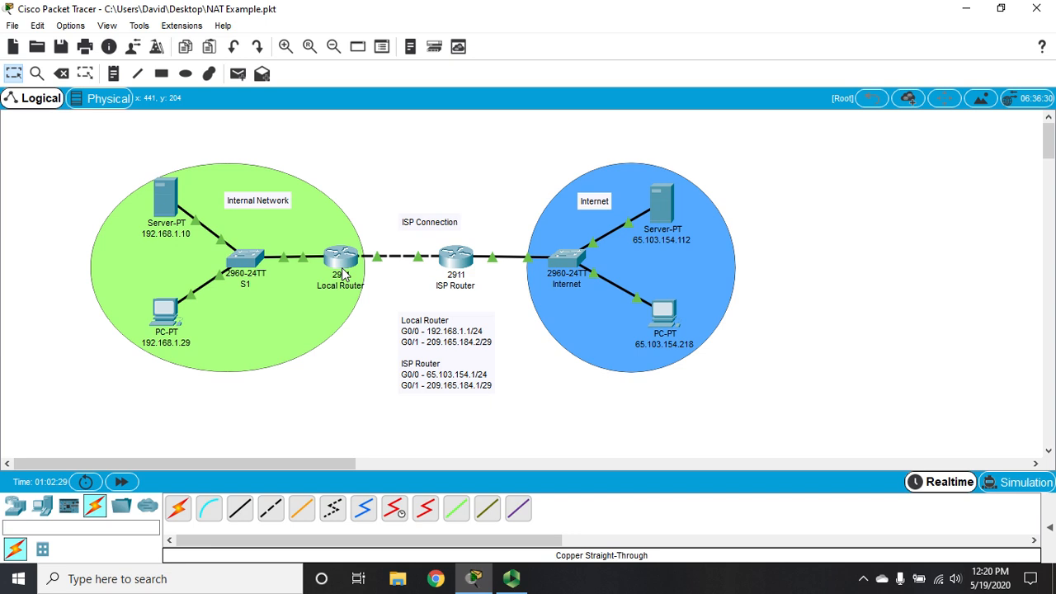
mouse_move(371, 241)
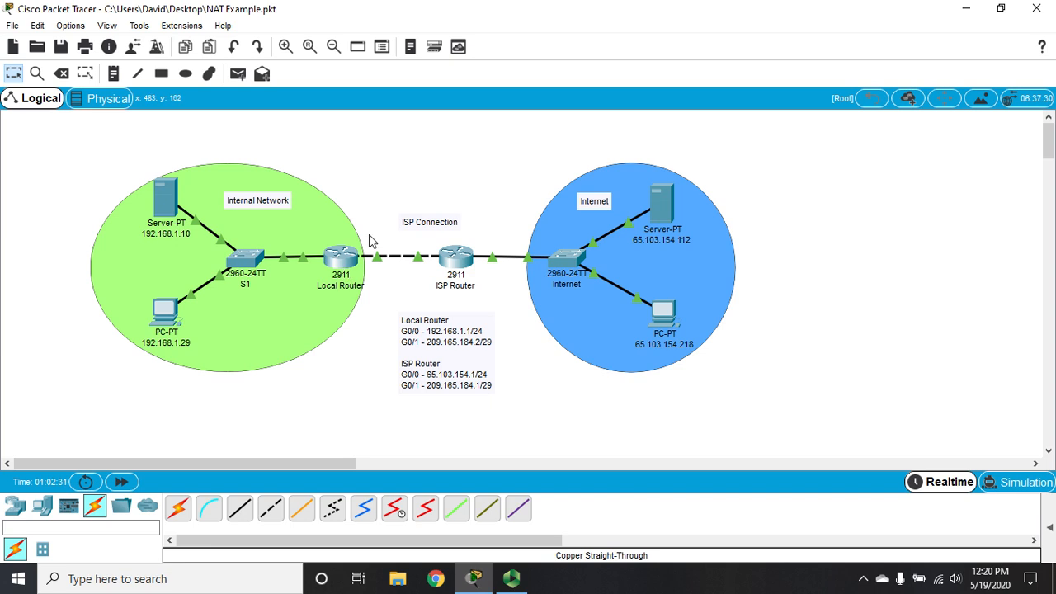
mouse_move(336, 262)
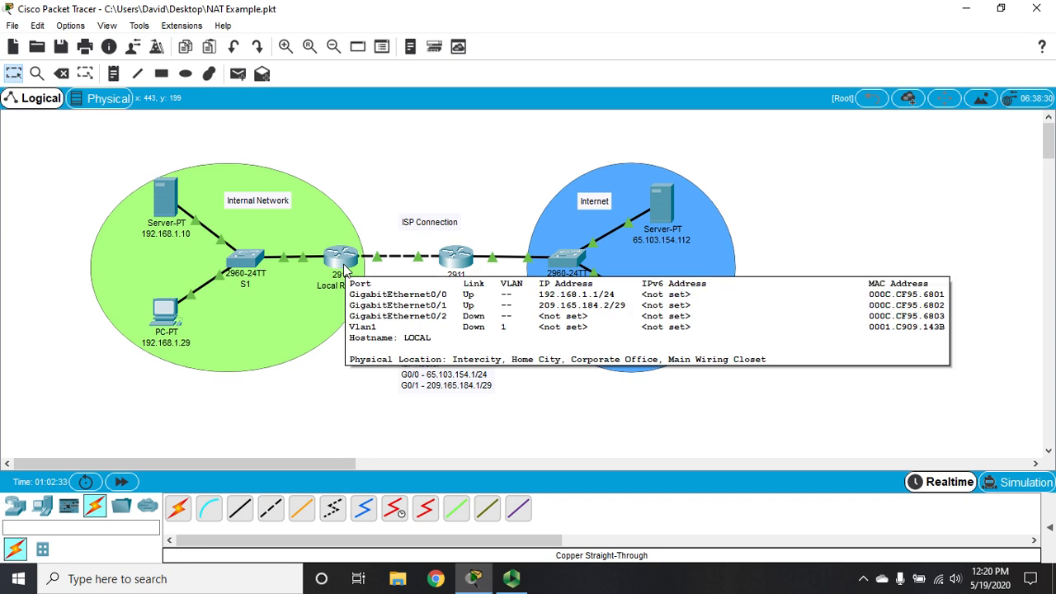
mouse_move(319, 330)
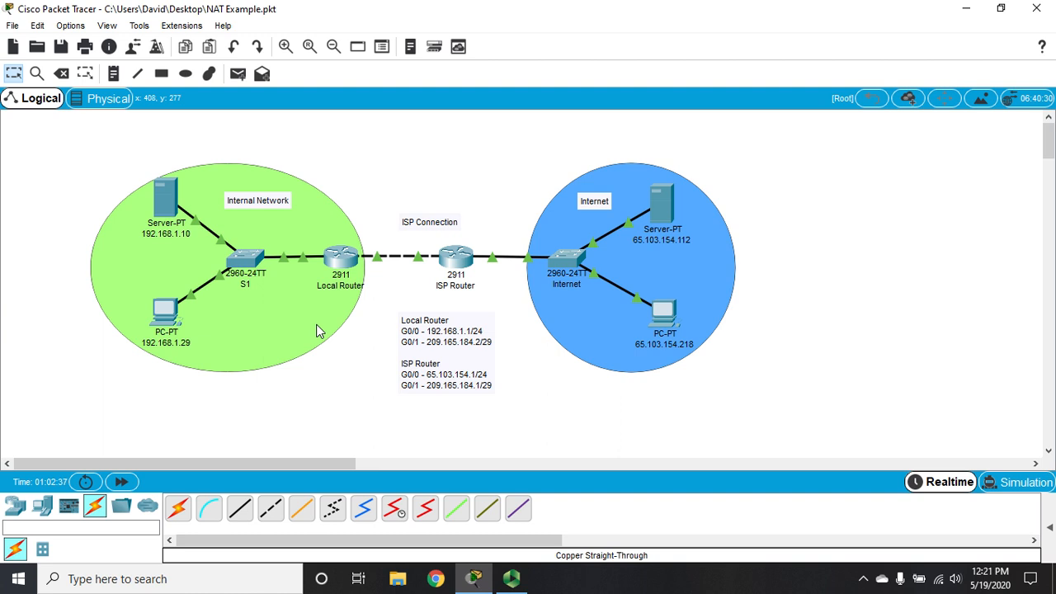
mouse_move(114, 227)
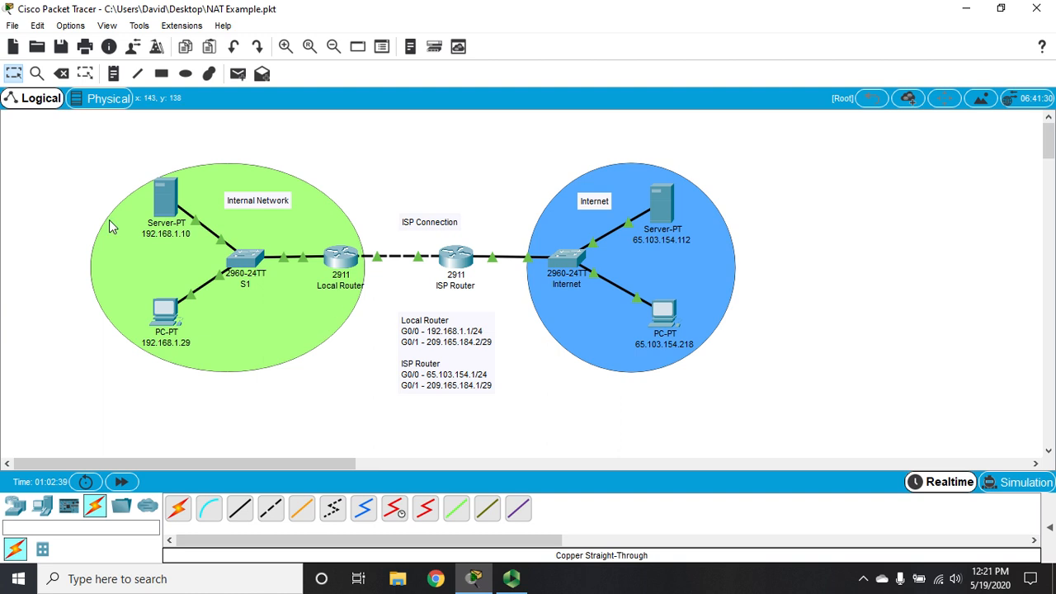
mouse_move(452, 254)
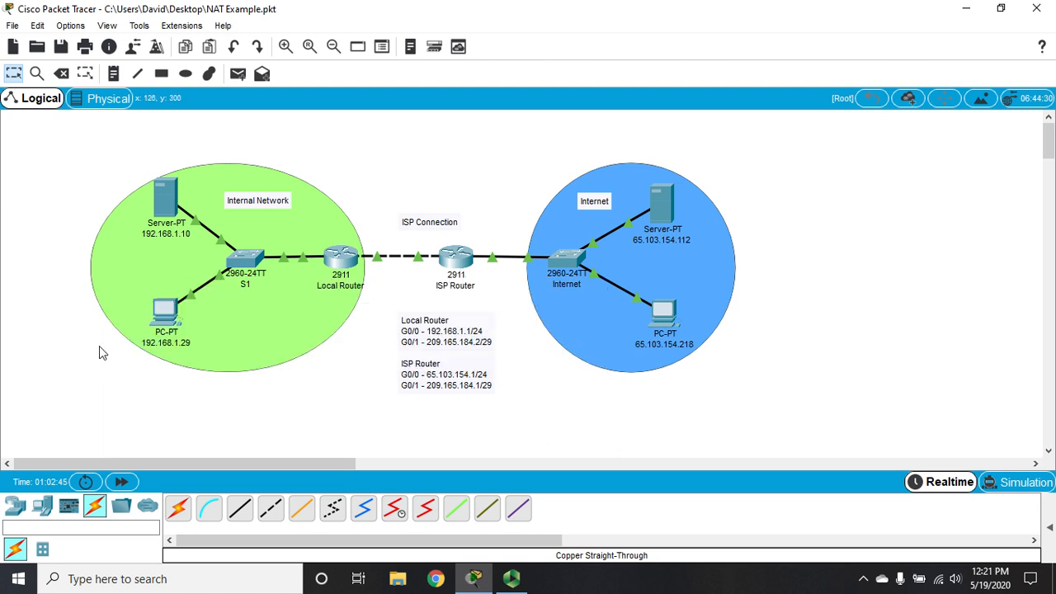
mouse_move(259, 349)
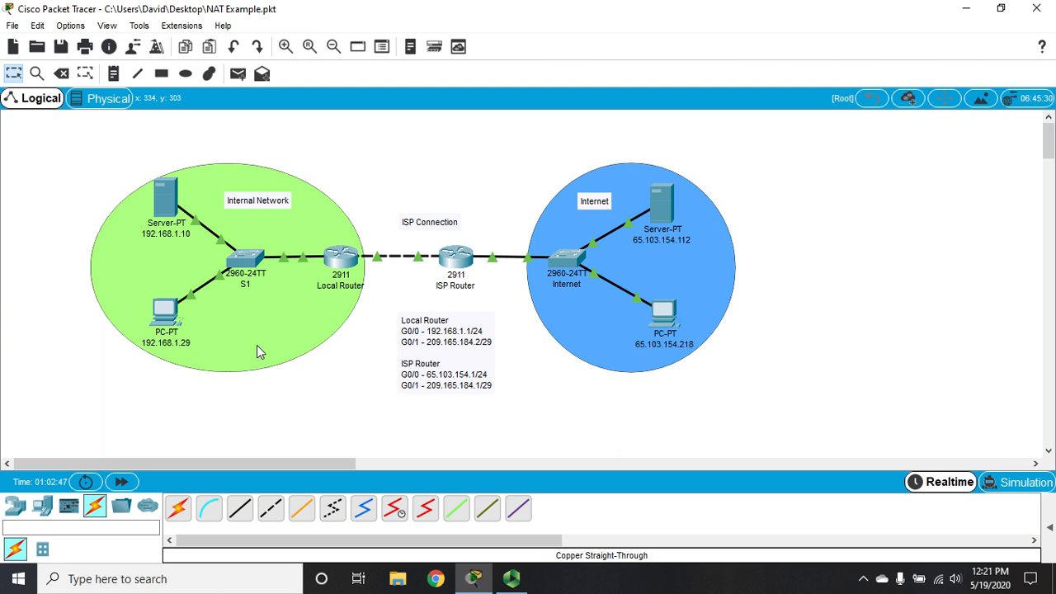
mouse_move(165, 336)
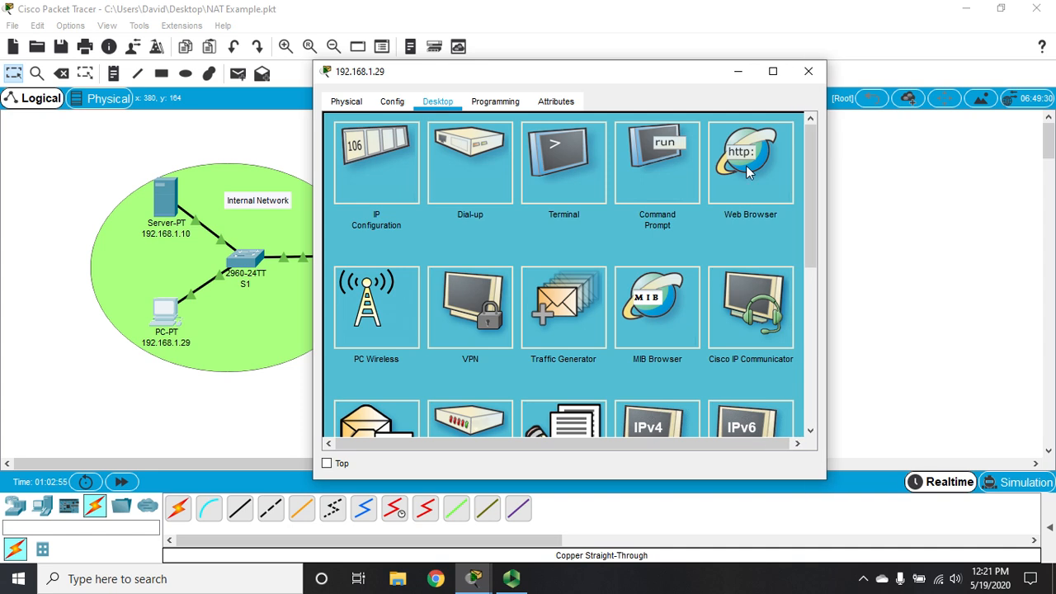
From the inside PC's web browser, try reaching 65.103.154.112 before NAT is configured, then close the browser
click(749, 162)
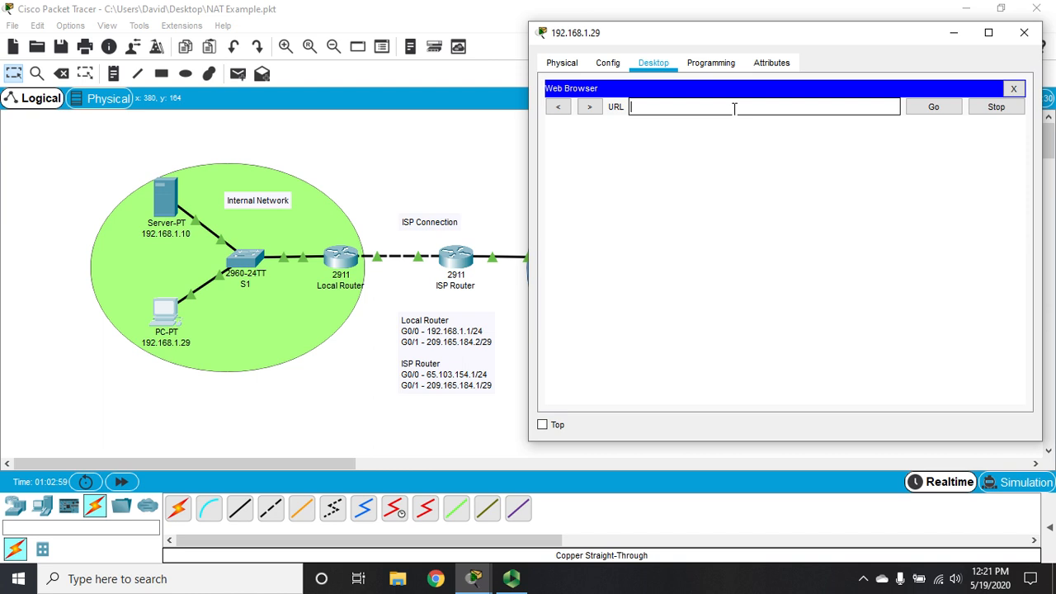
text(65.103.154.)
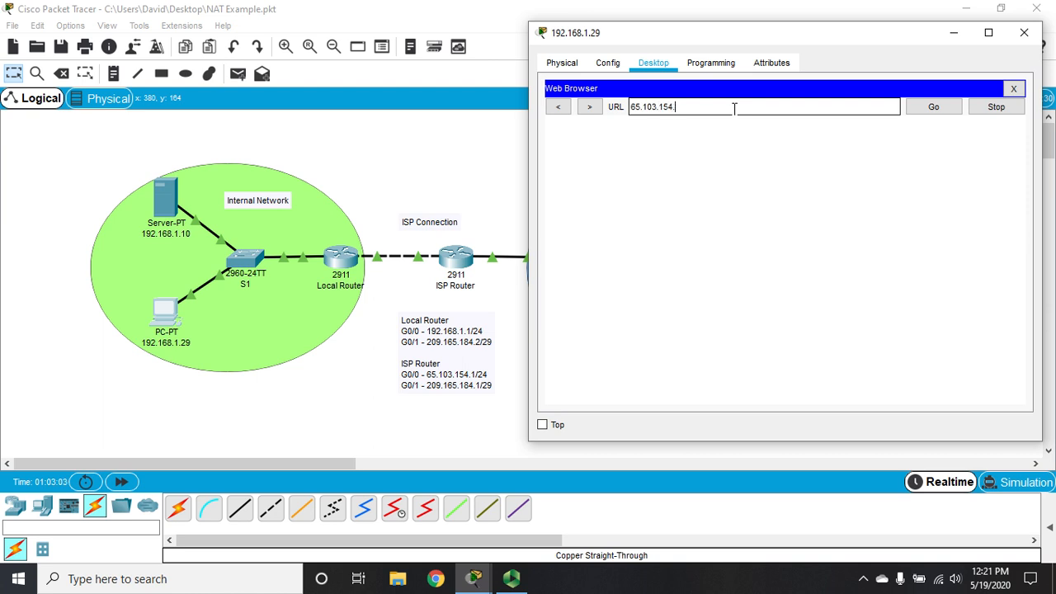
text(112)
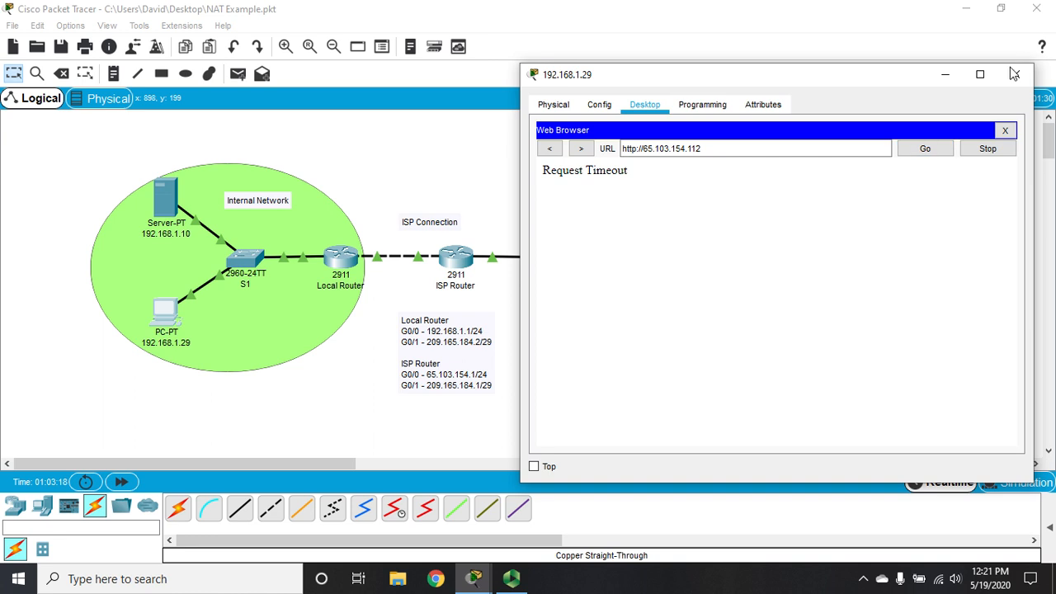
click(1010, 73)
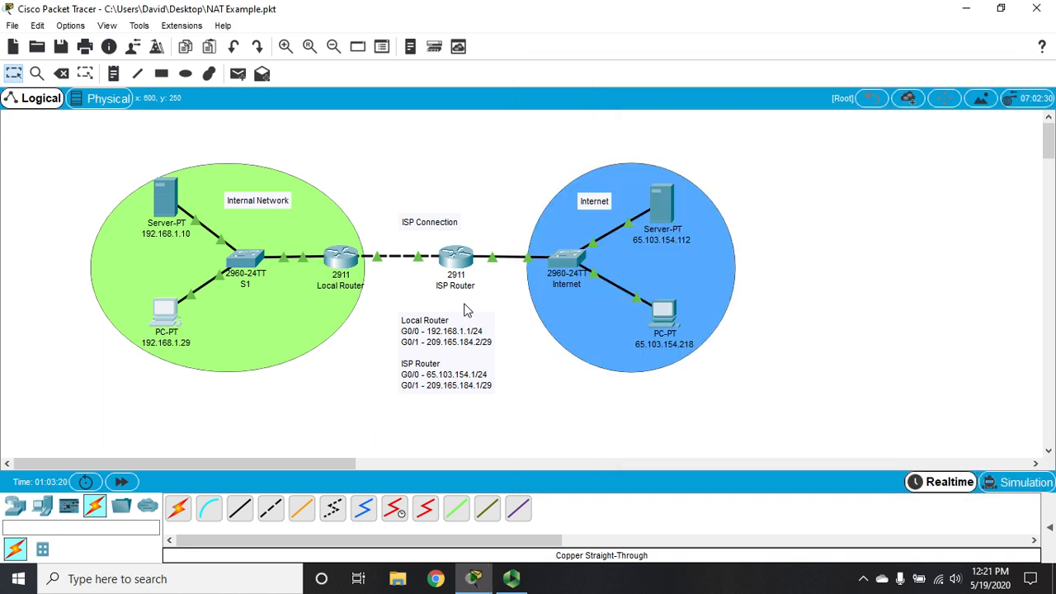
mouse_move(454, 257)
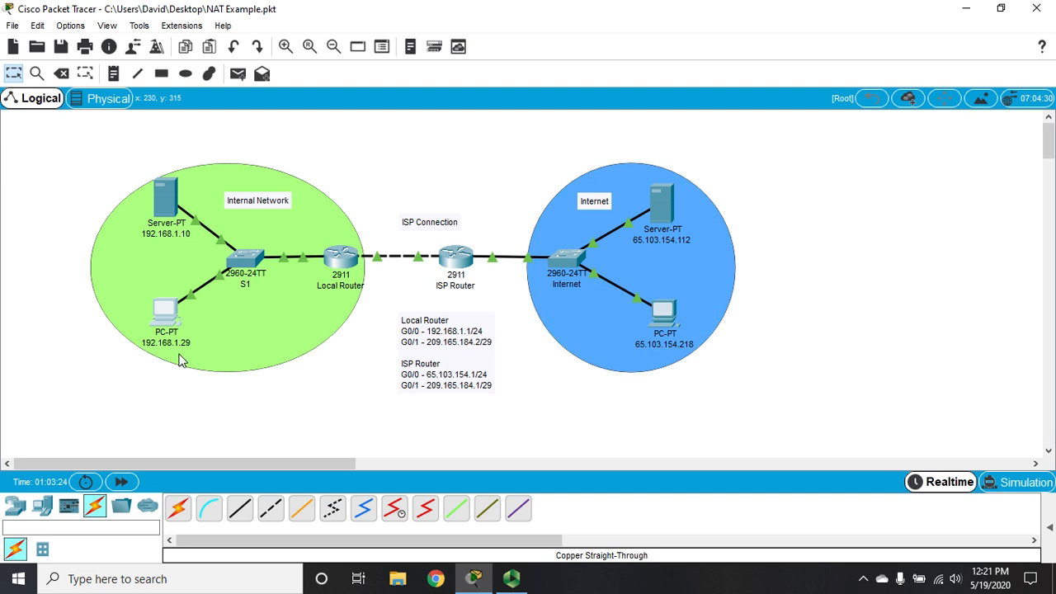
mouse_move(421, 241)
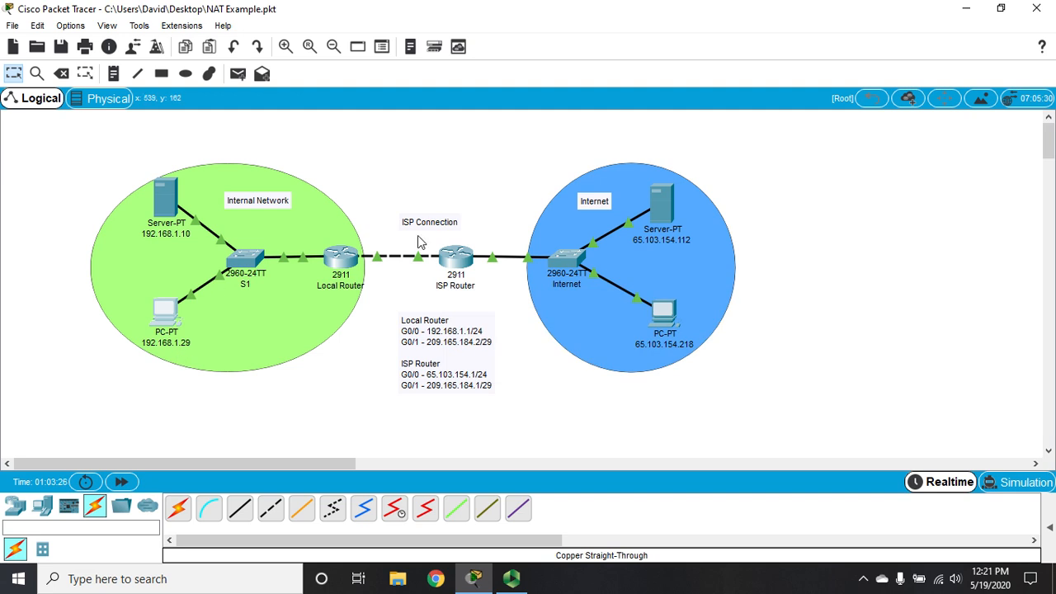
Enter privileged mode on the local router and page through its running configuration with NAT inside/outside interfaces
click(336, 251)
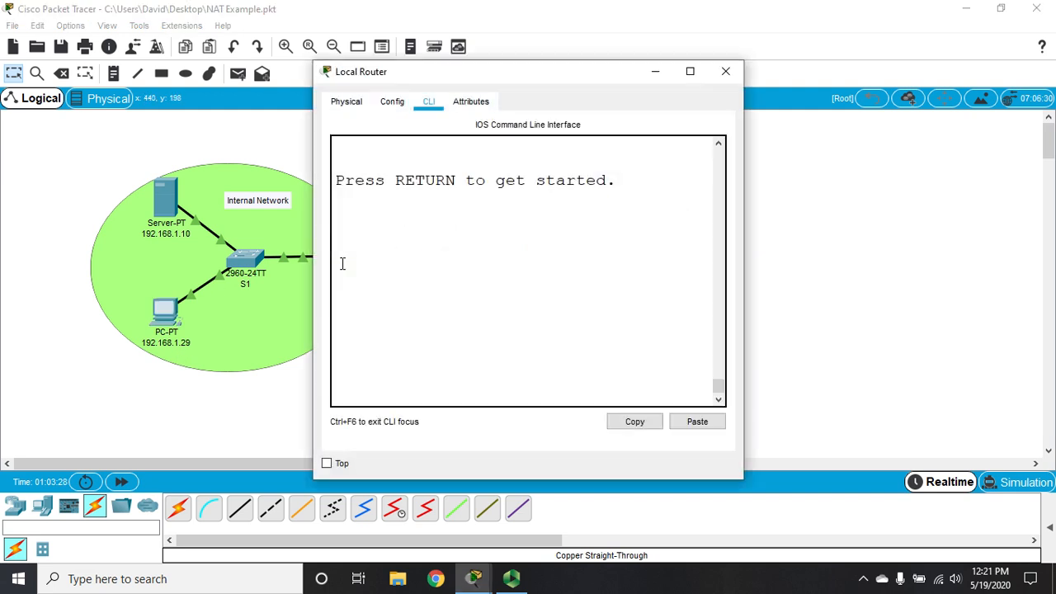
mouse_move(793, 94)
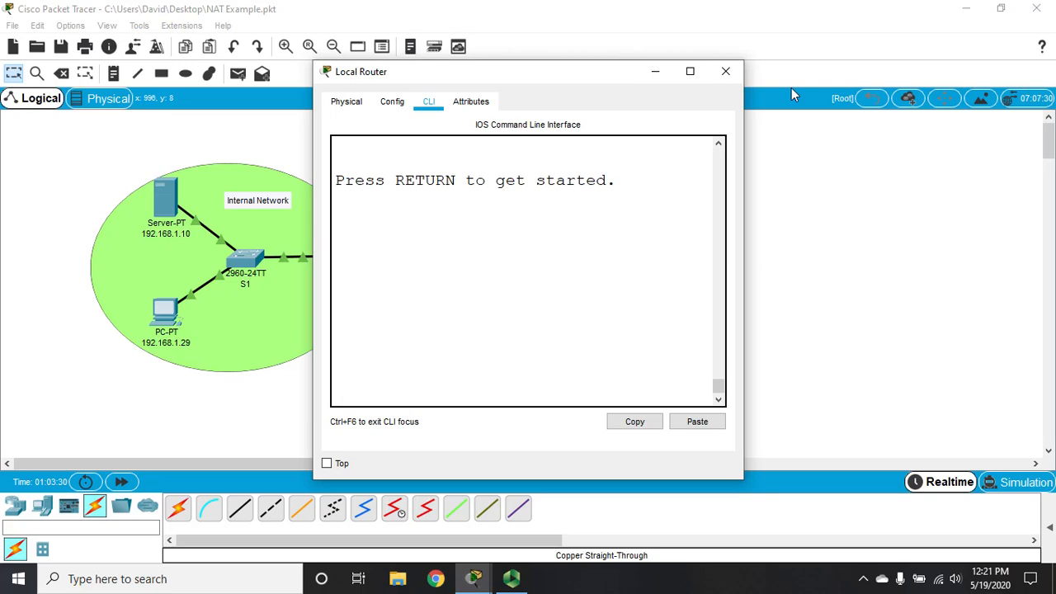
click(690, 71)
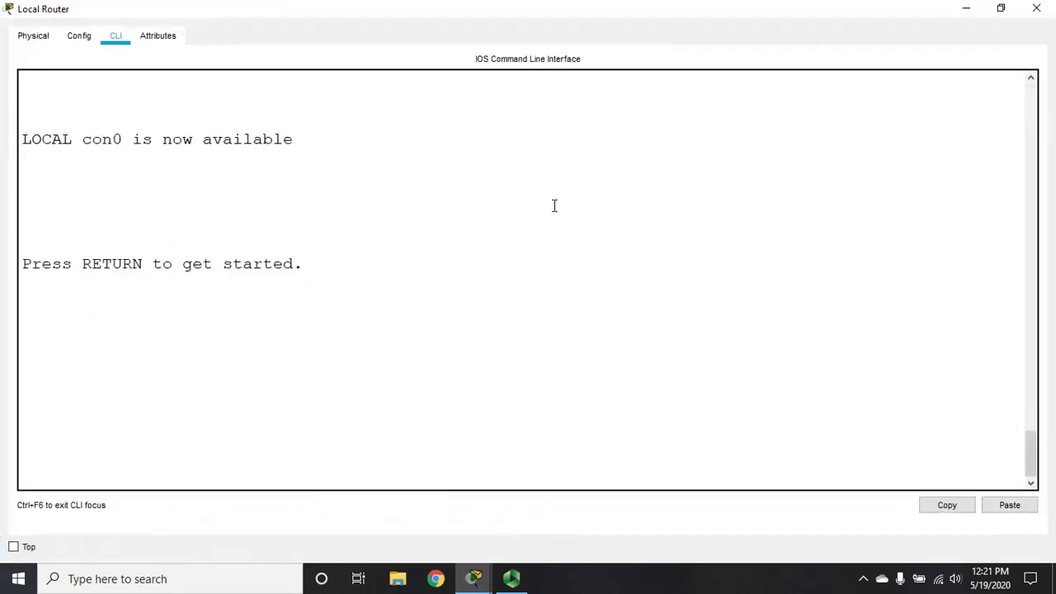
text(en)
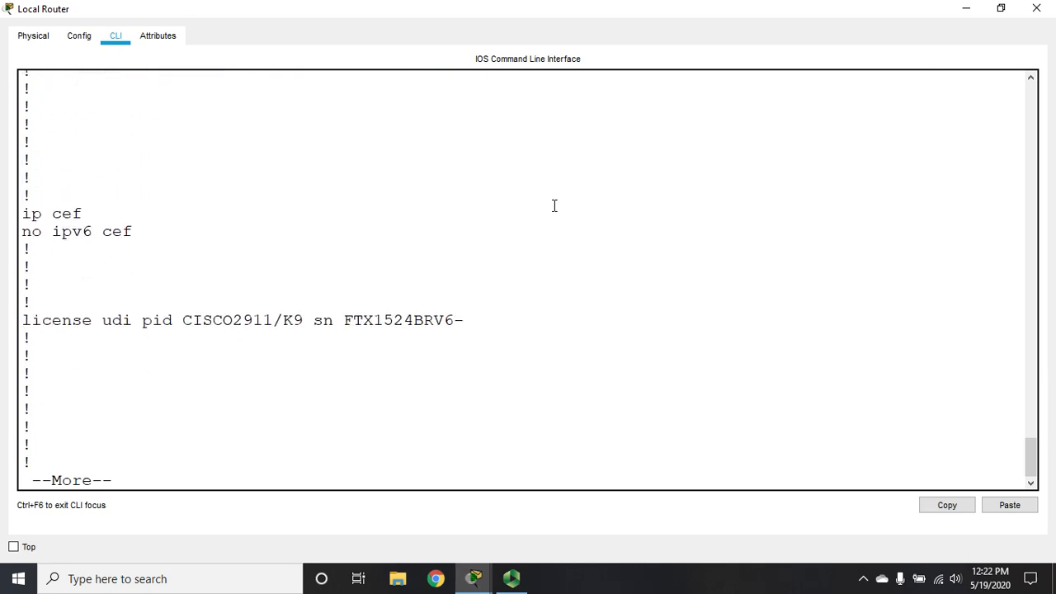
key(space)
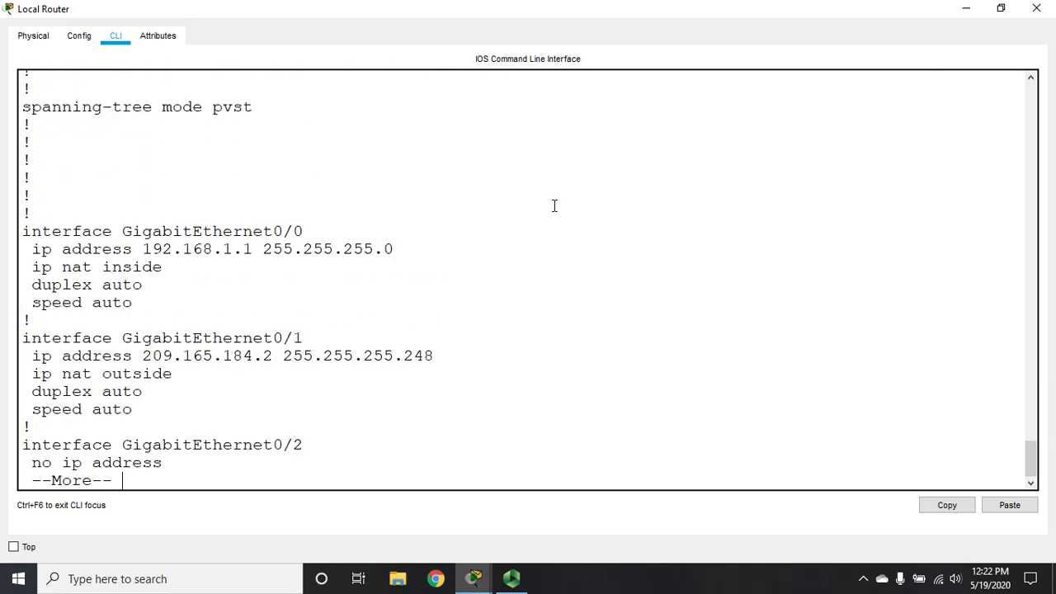
mouse_move(92, 300)
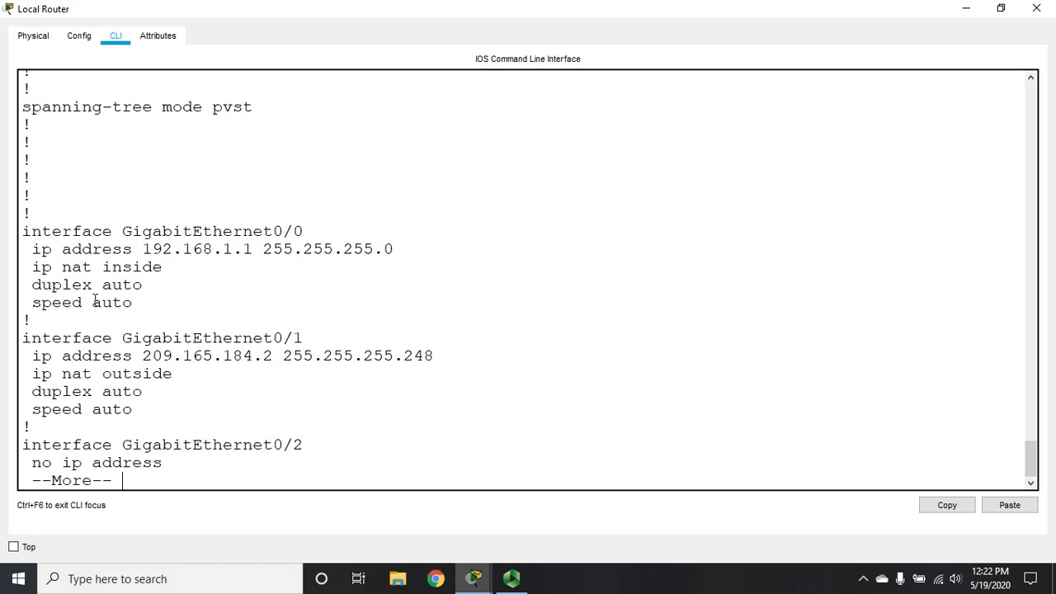
mouse_move(86, 379)
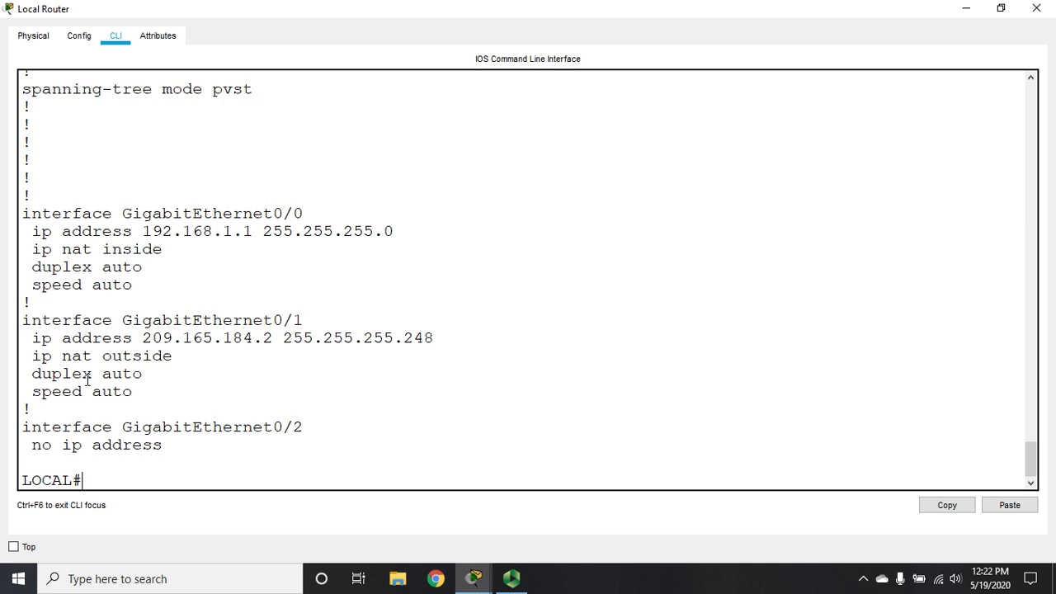
Enter configuration mode and start the ip nat pool ACCESS command, querying its expected arguments with ?
text(ip n)
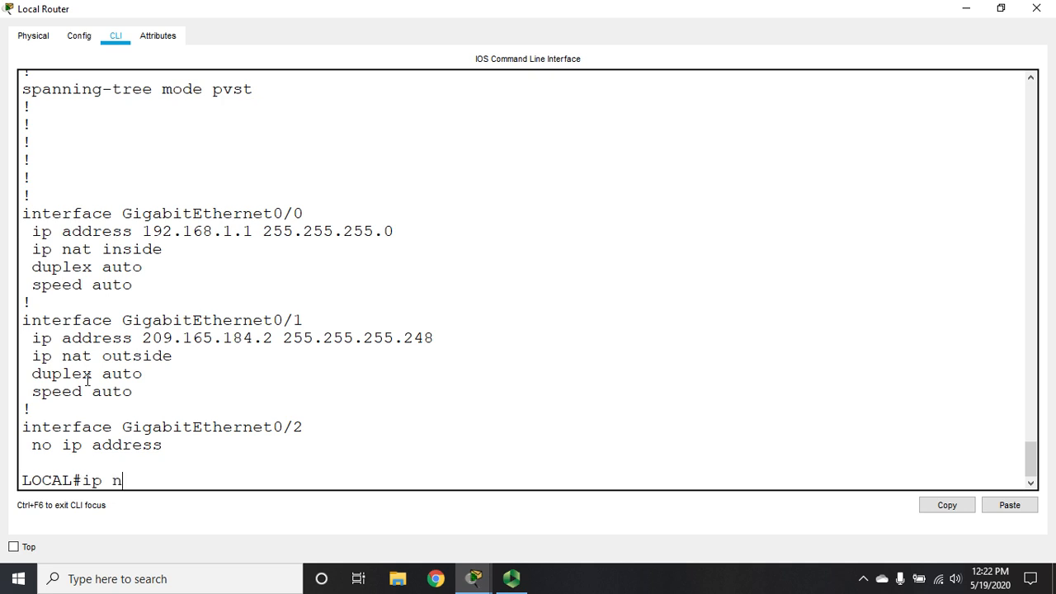
text(at pool)
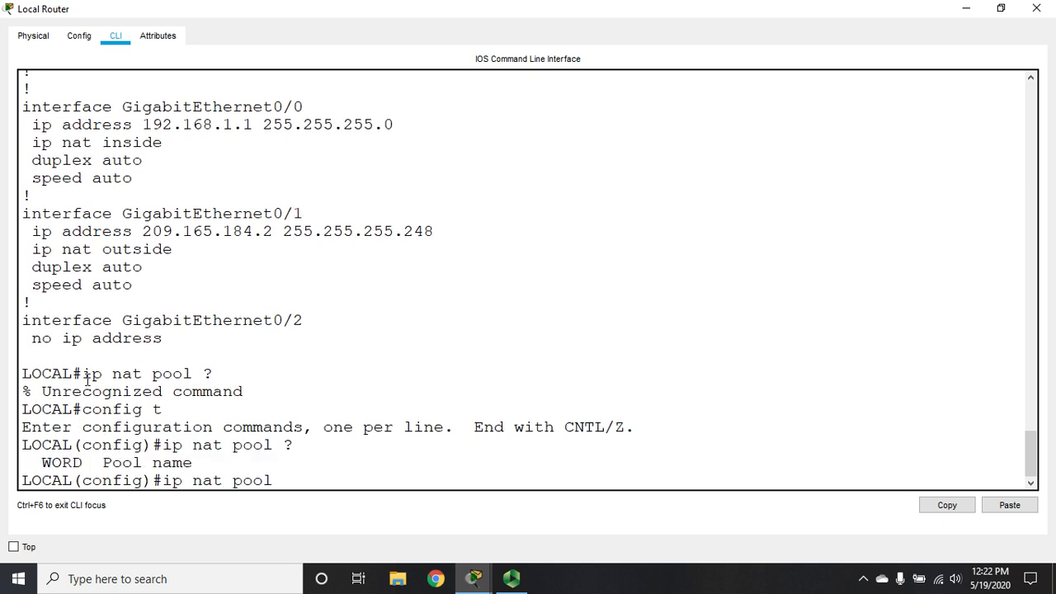
text(ACCESS)
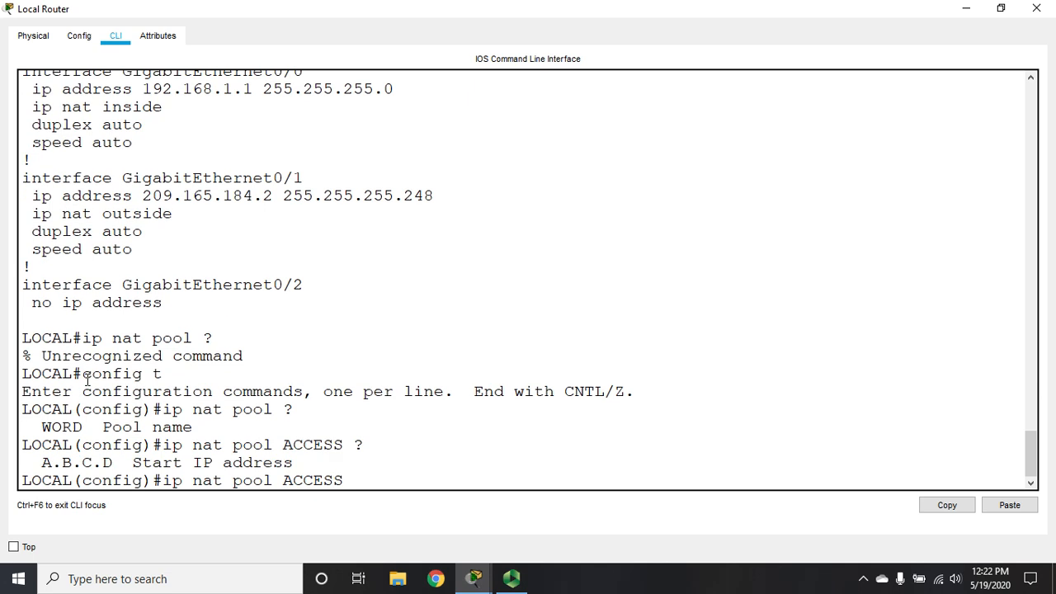
text(" ")
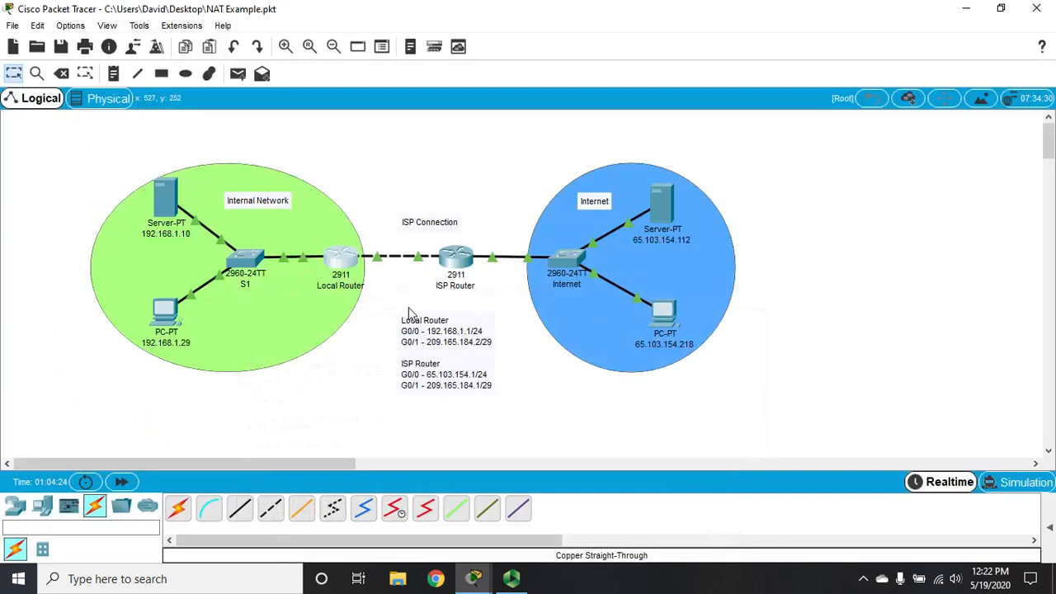
mouse_move(396, 353)
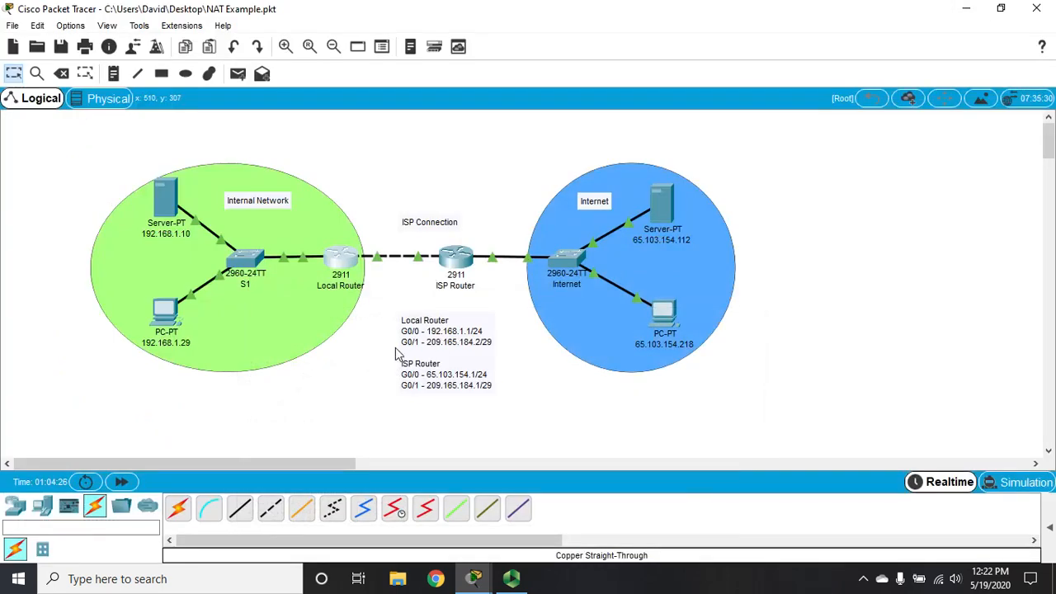
mouse_move(442, 343)
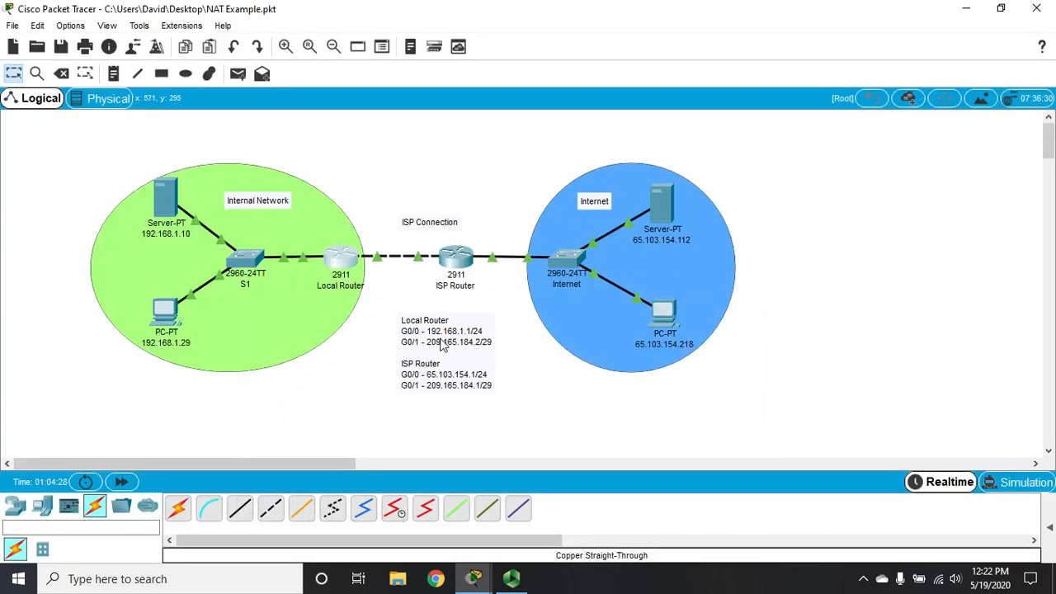
mouse_move(460, 353)
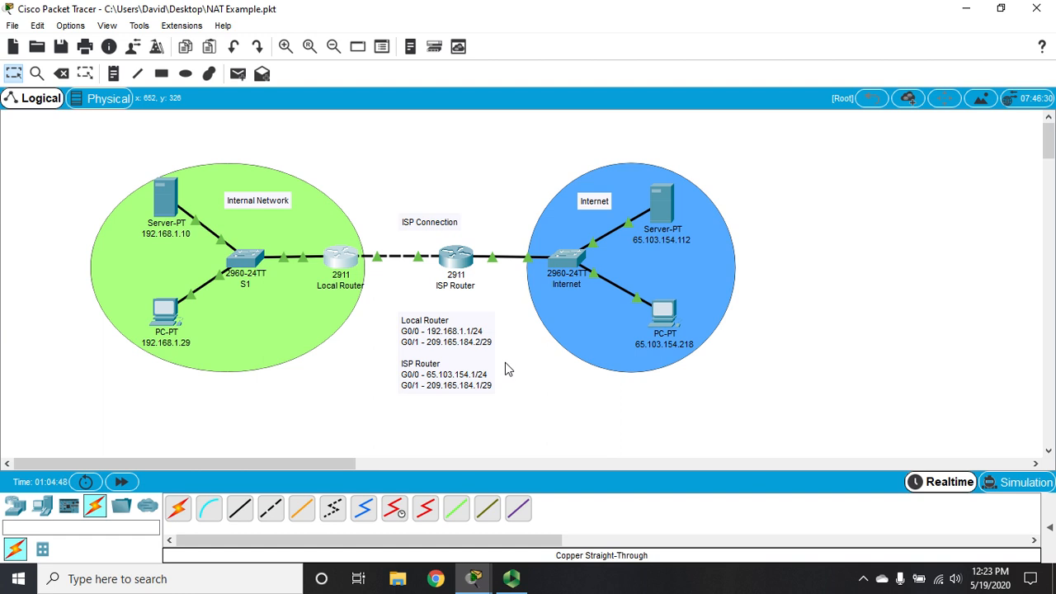
mouse_move(359, 264)
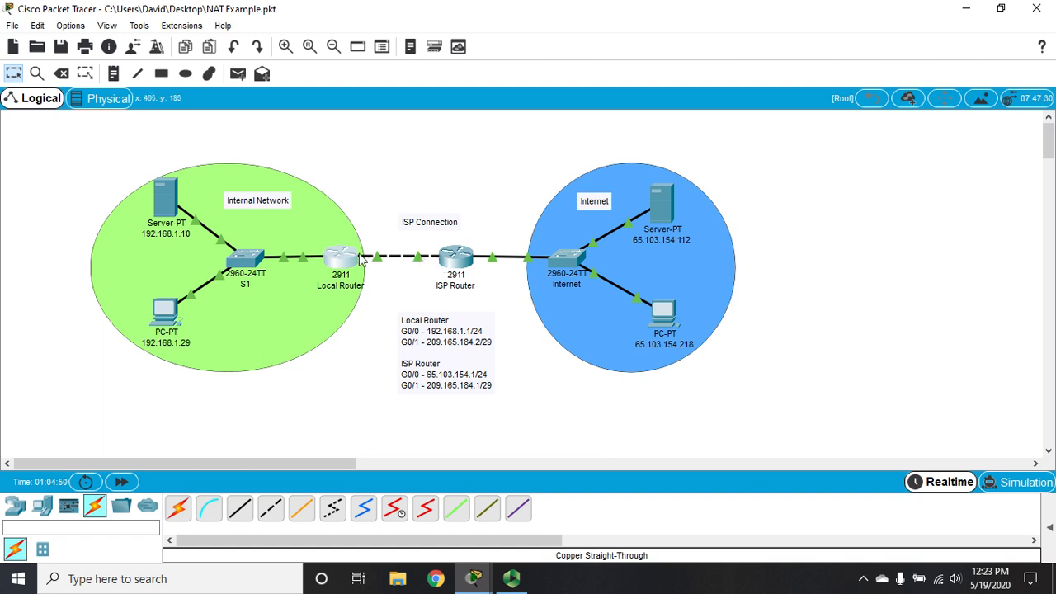
mouse_move(359, 261)
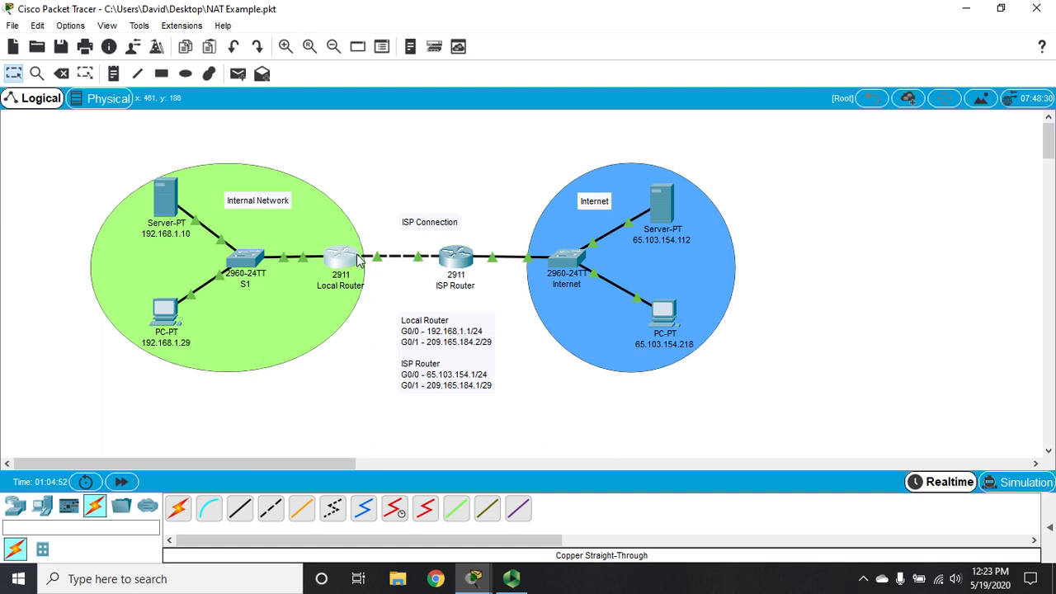
mouse_move(458, 264)
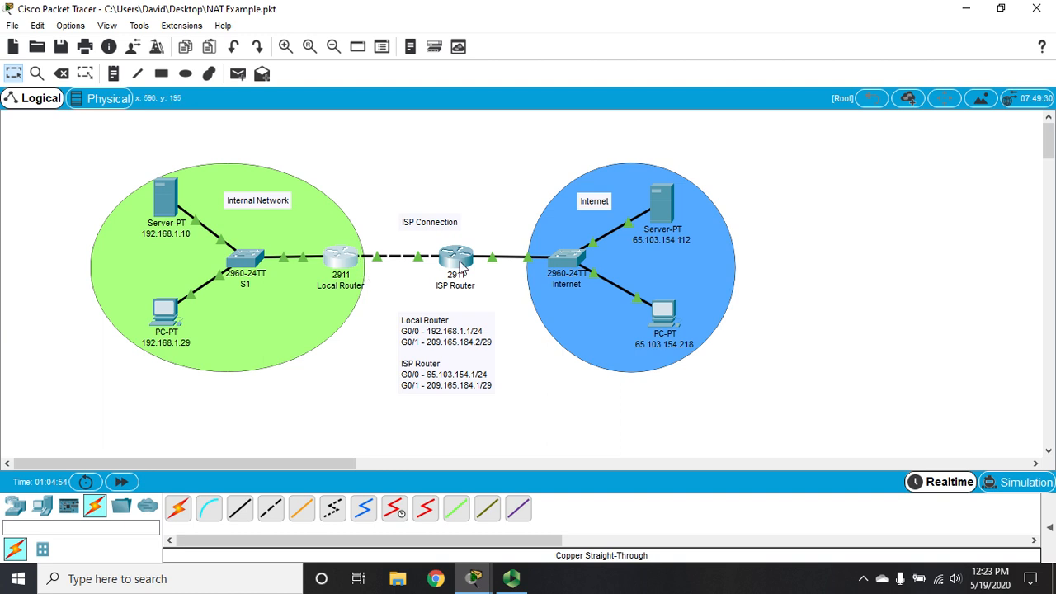
mouse_move(407, 287)
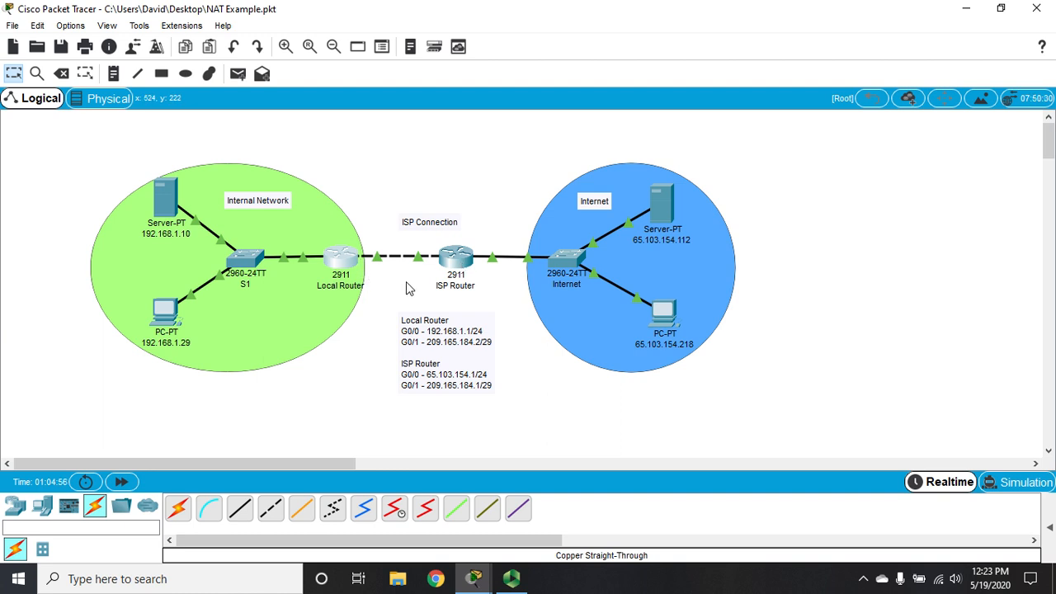
mouse_move(173, 194)
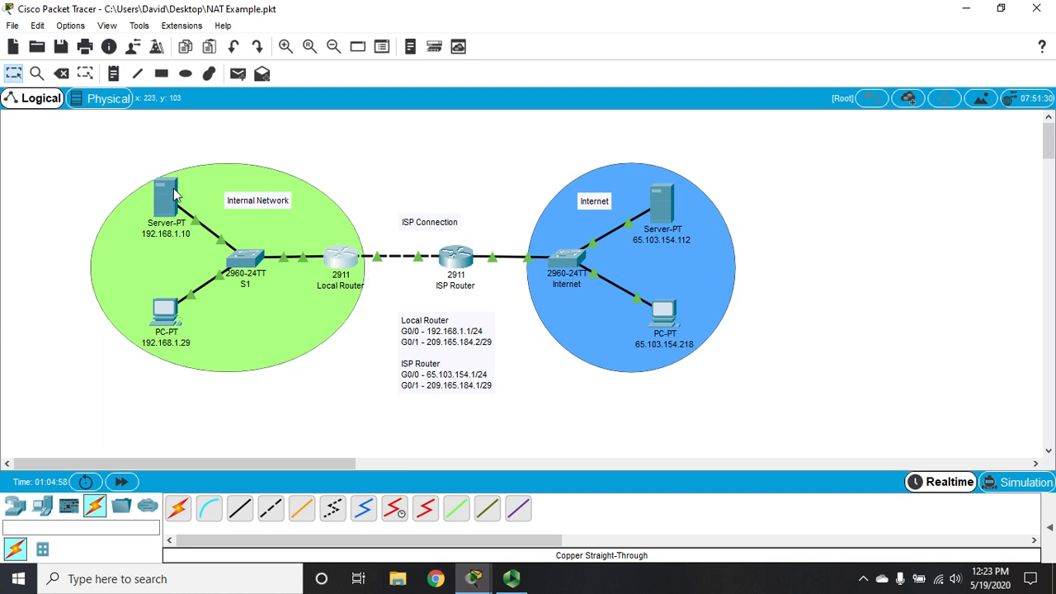
mouse_move(401, 373)
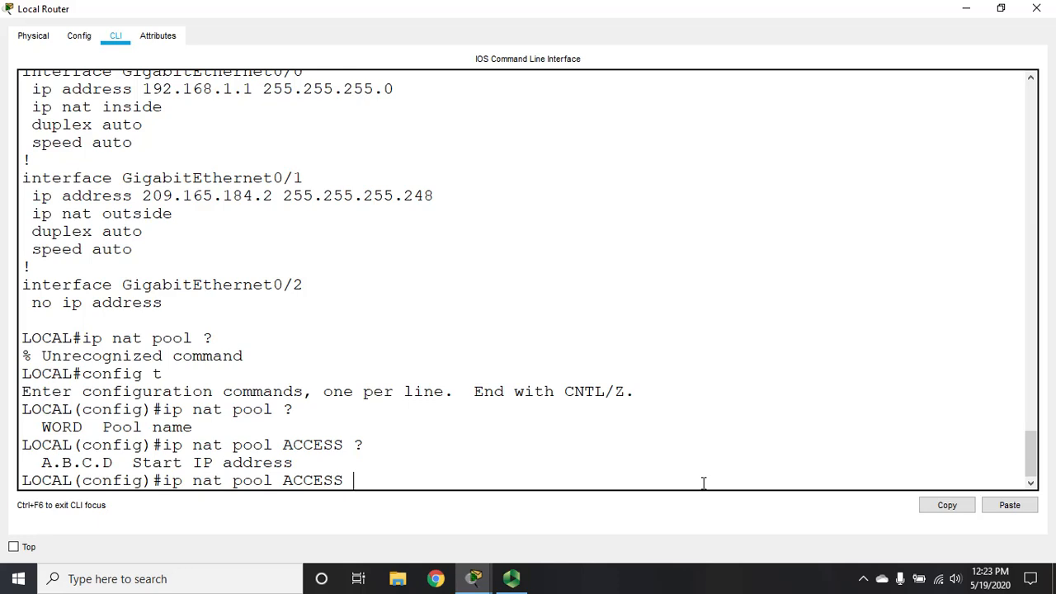
Give pool ACCESS the address range 209.165.184.4 to 209.165.184.6, checking the next argument with ?
text(209.165.1)
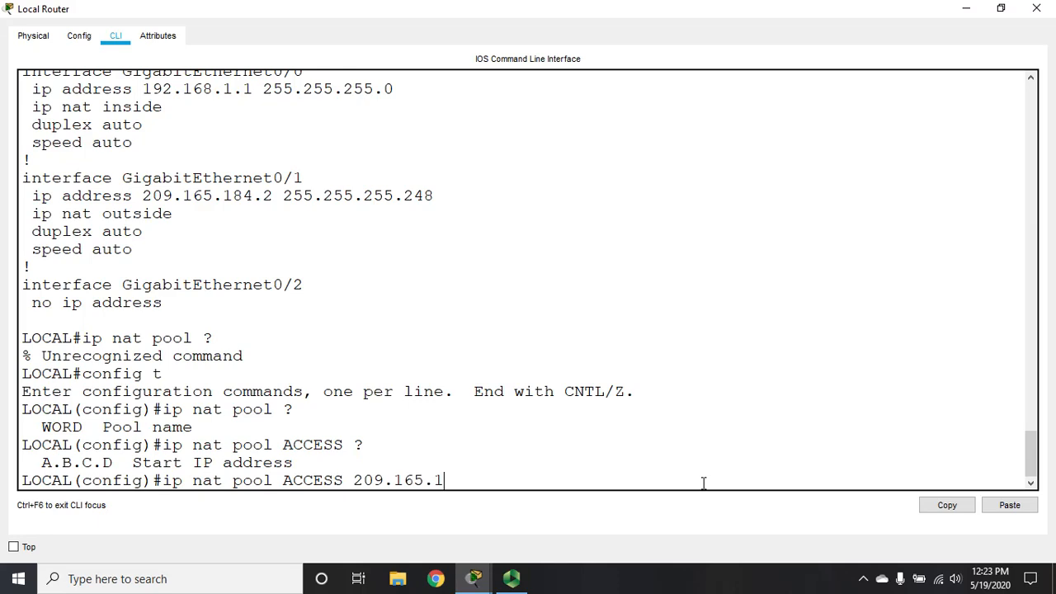
text(84.4)
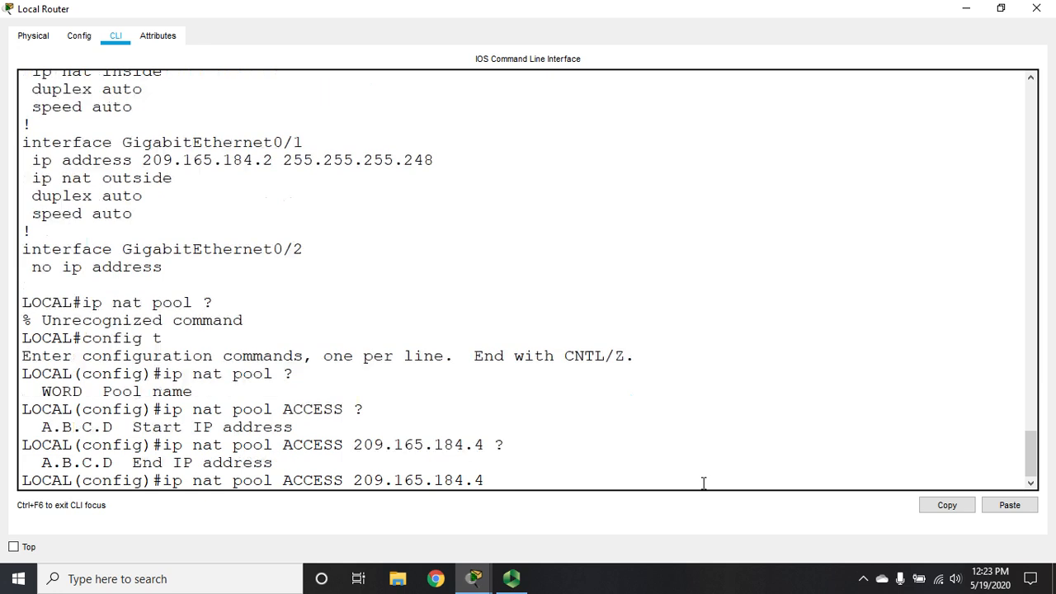
text(209.165.)
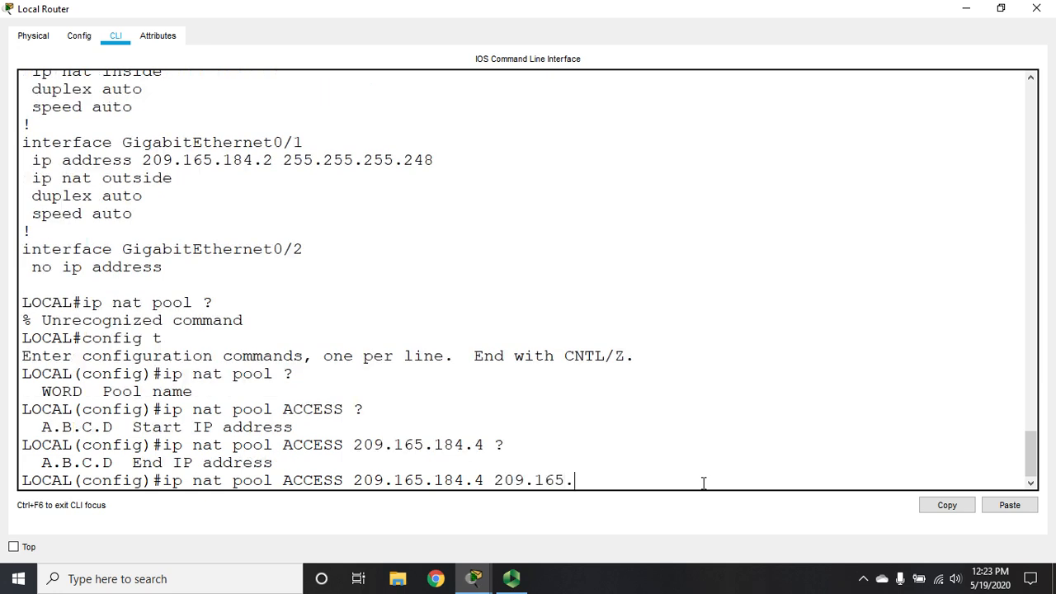
text(184.)
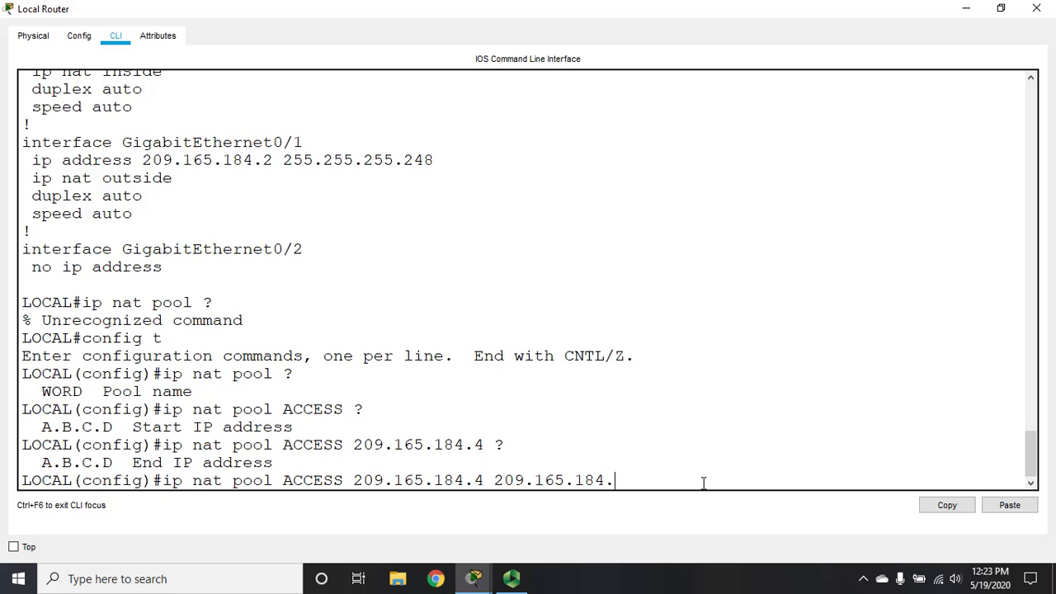
text(6)
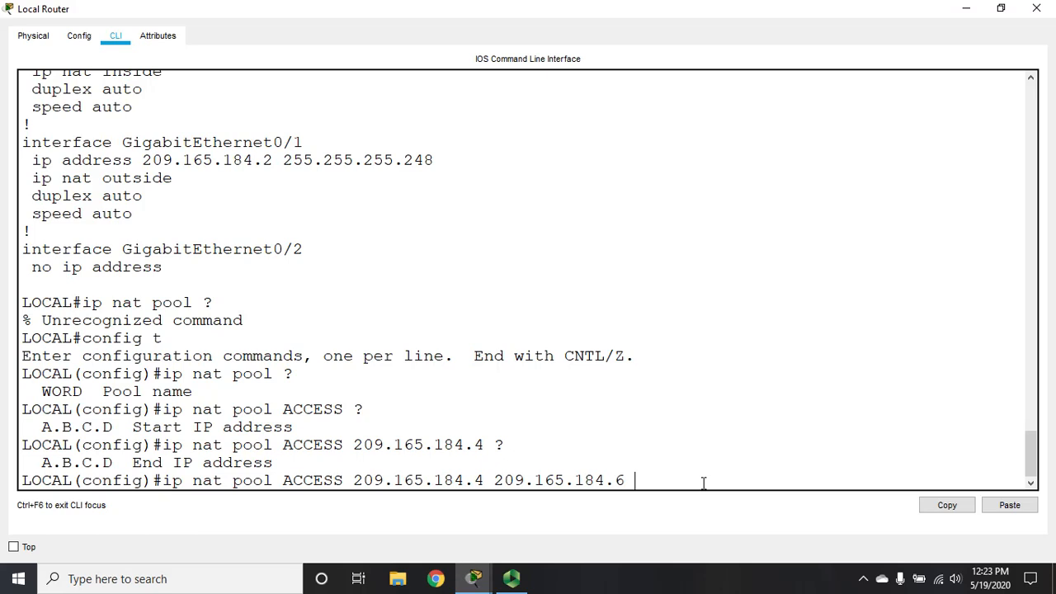
text(?)
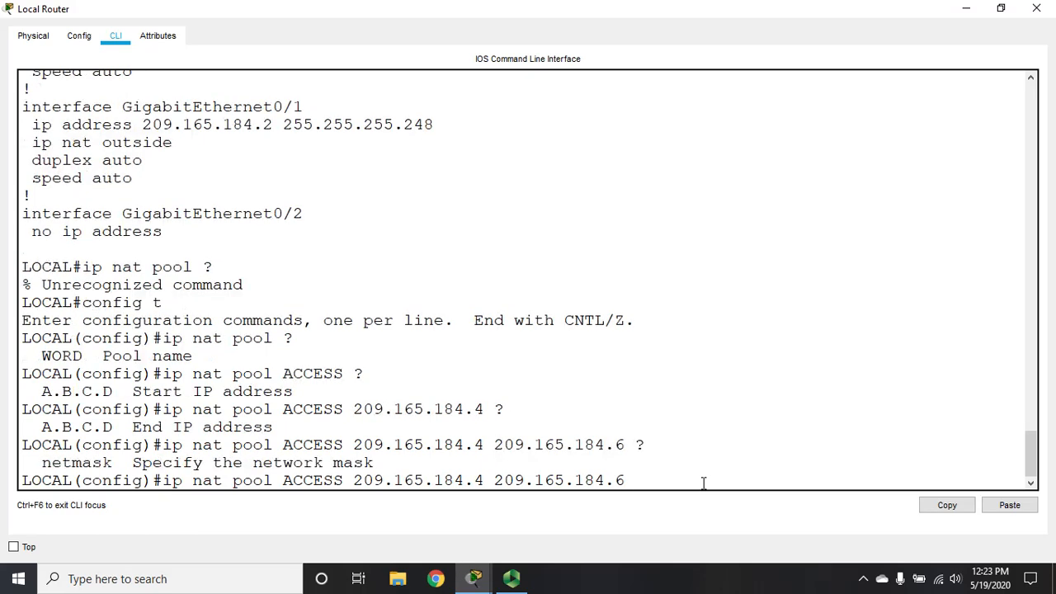
Complete the pool definition with netmask 255.255.255.248
text(net mas)
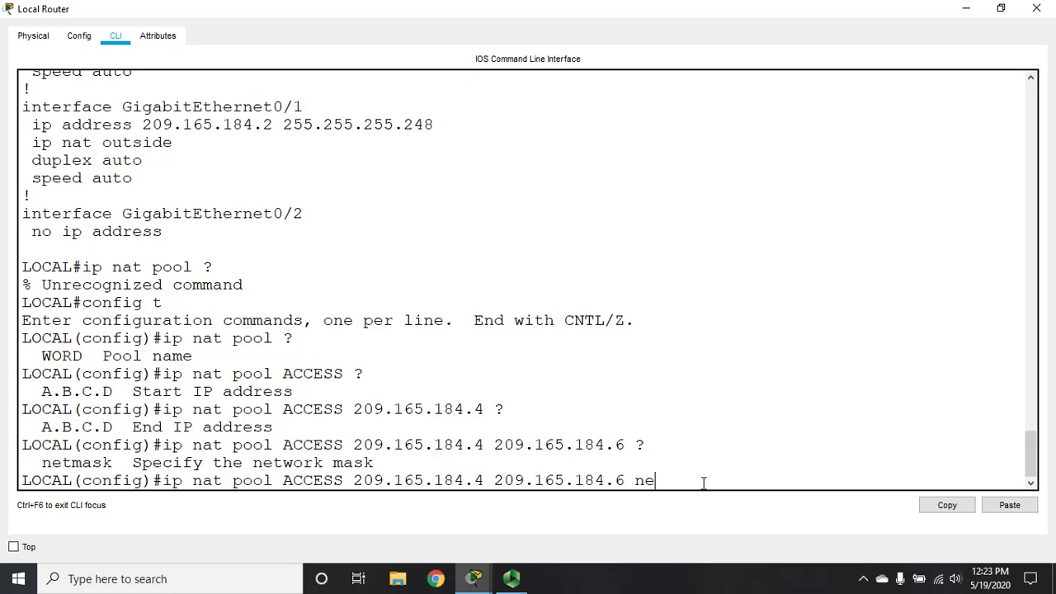
text(tmas)
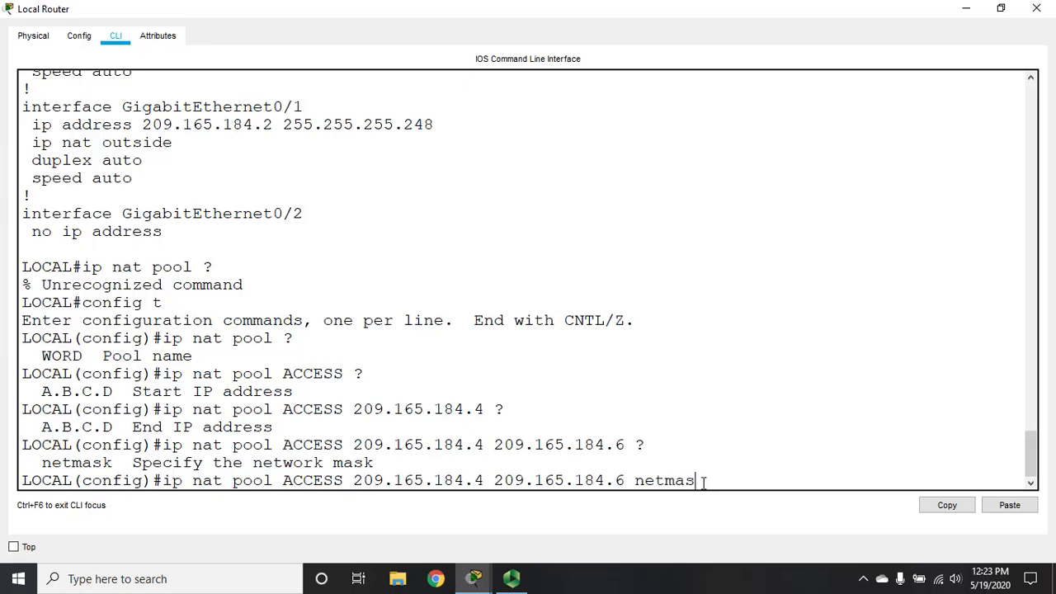
text(k)
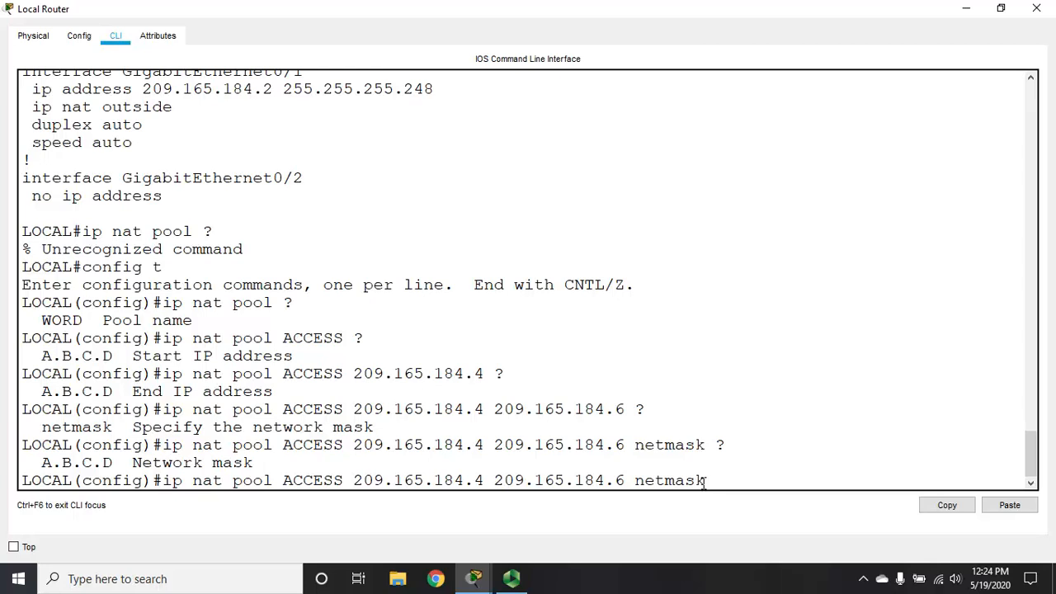
text(255.255.255.)
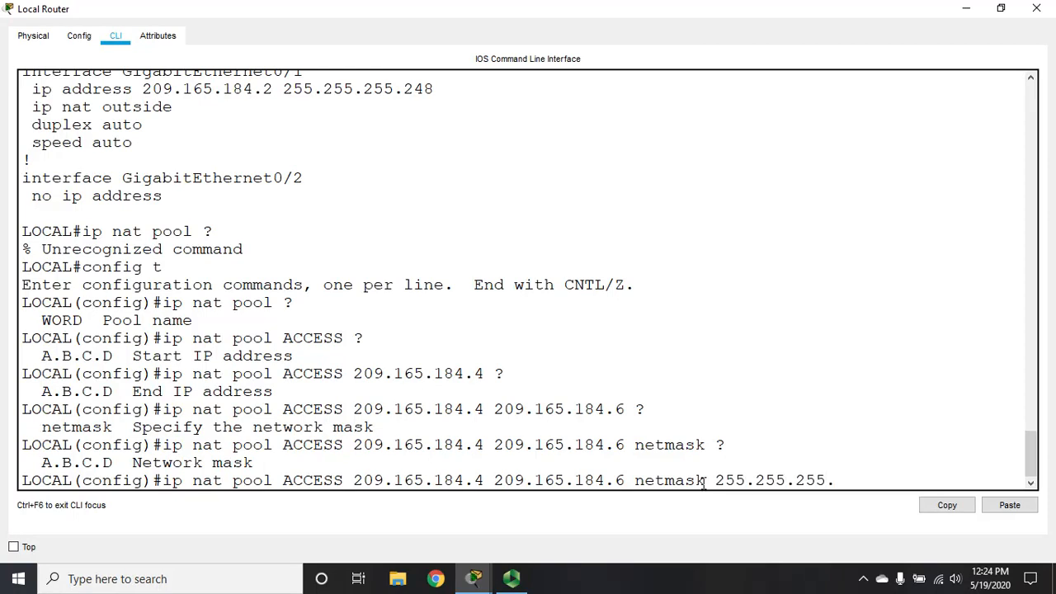
text(248)
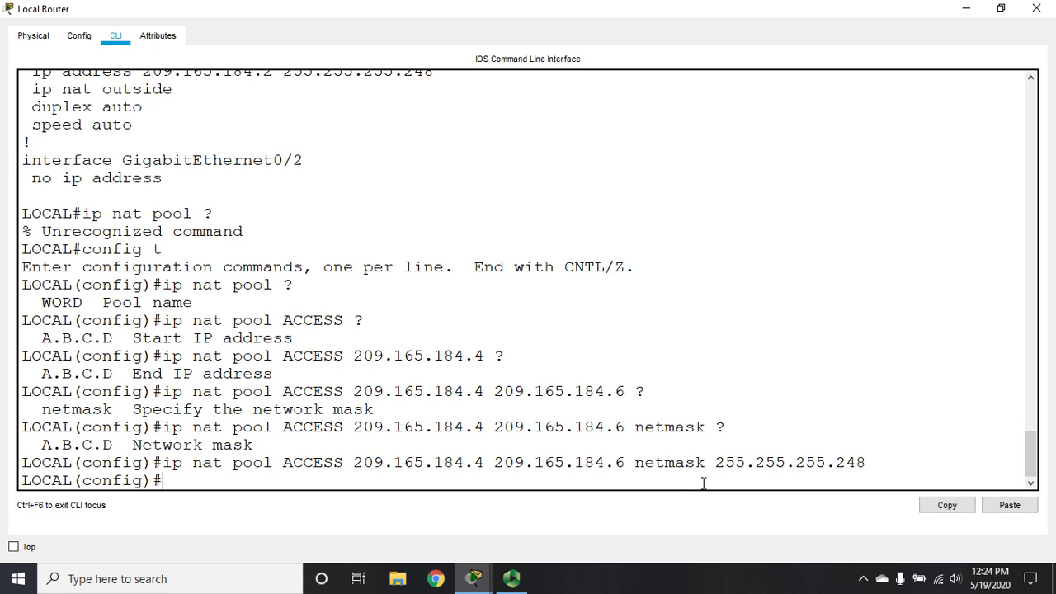
Add access-list 1 permit 192.168.1.0 0.0.0.255 for the inside network
text(access-list 1 p)
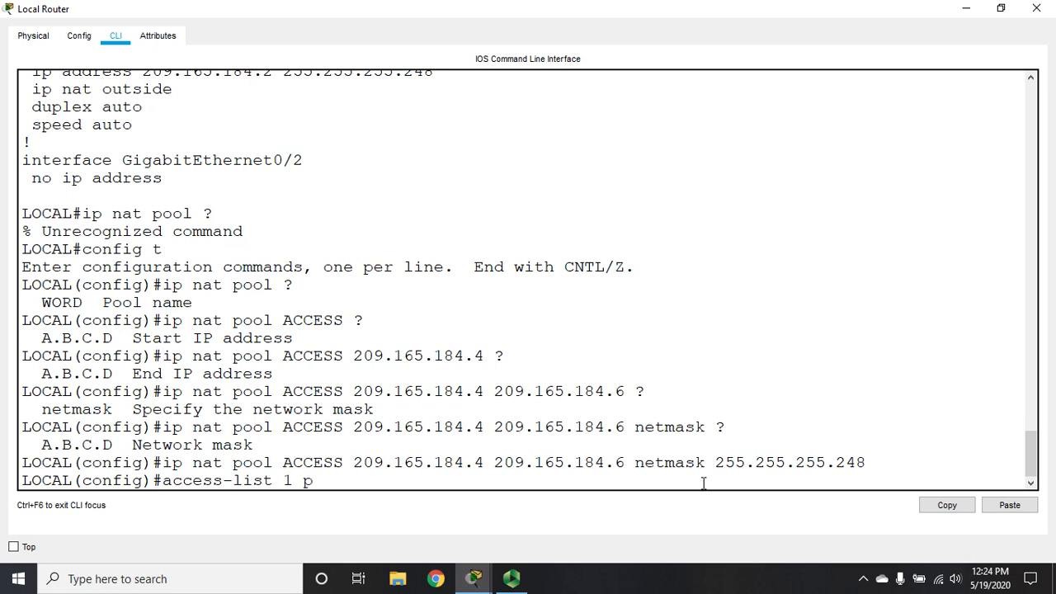
text(ermit)
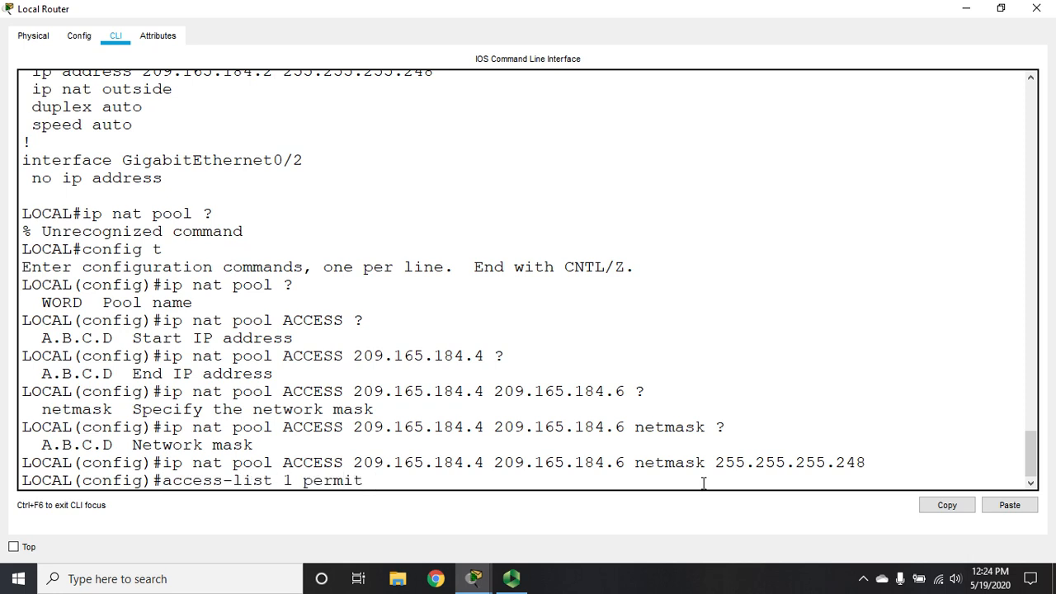
text(192.1)
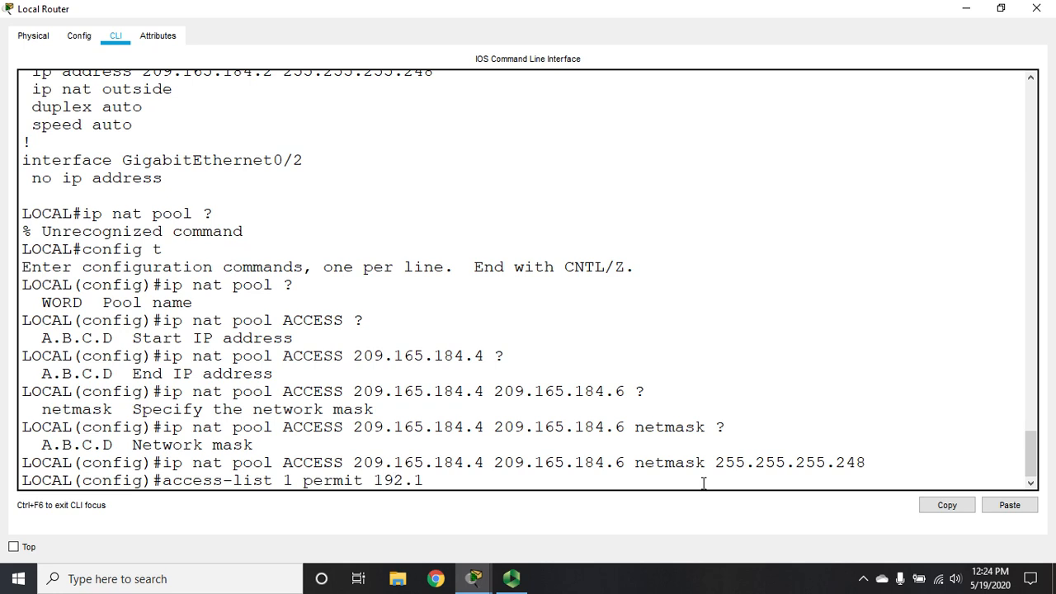
text(68.1.0)
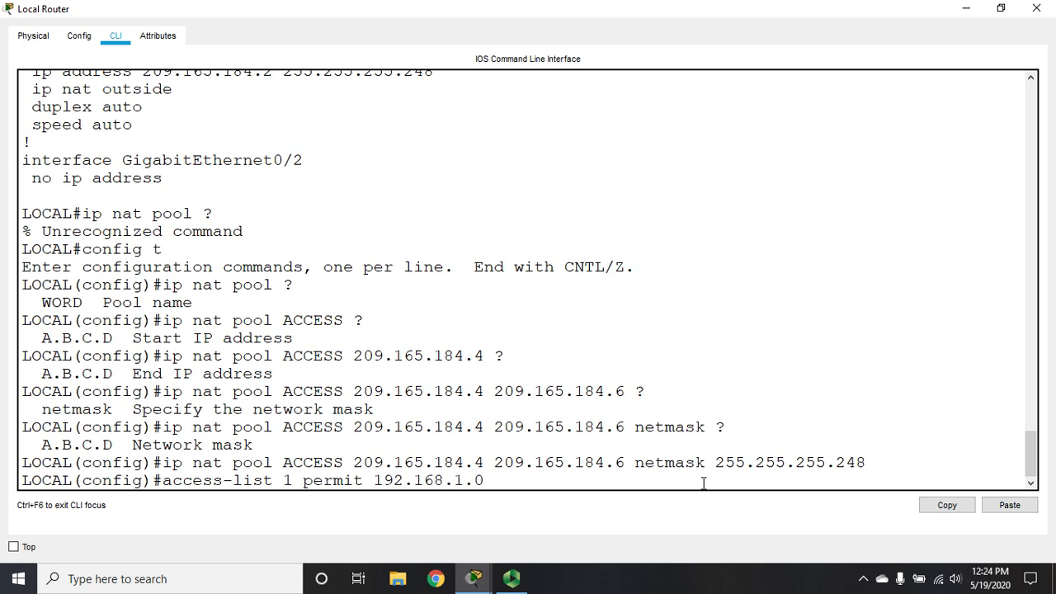
text(0.0.0.)
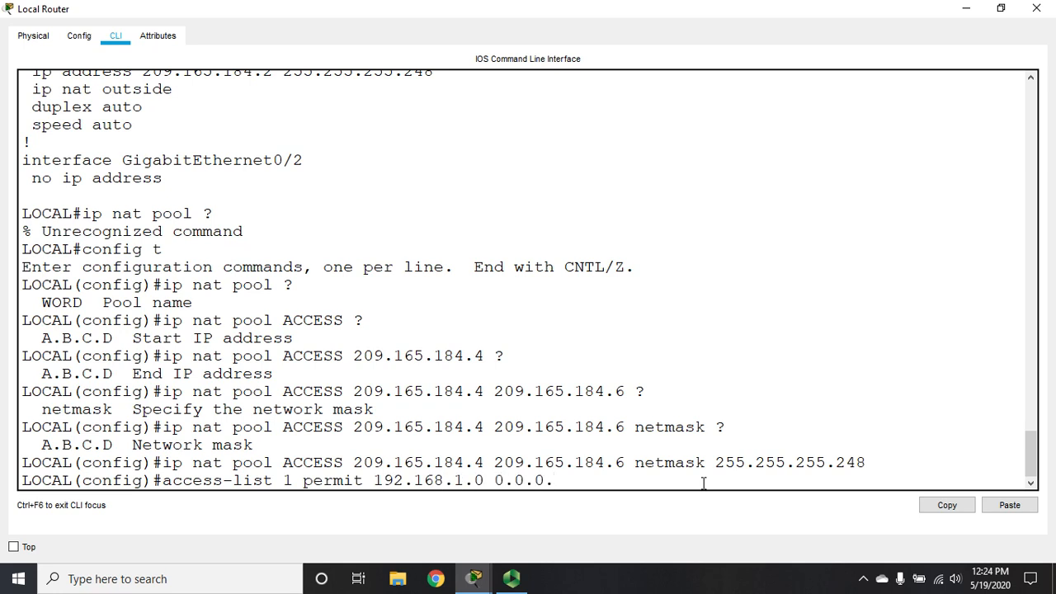
text(255)
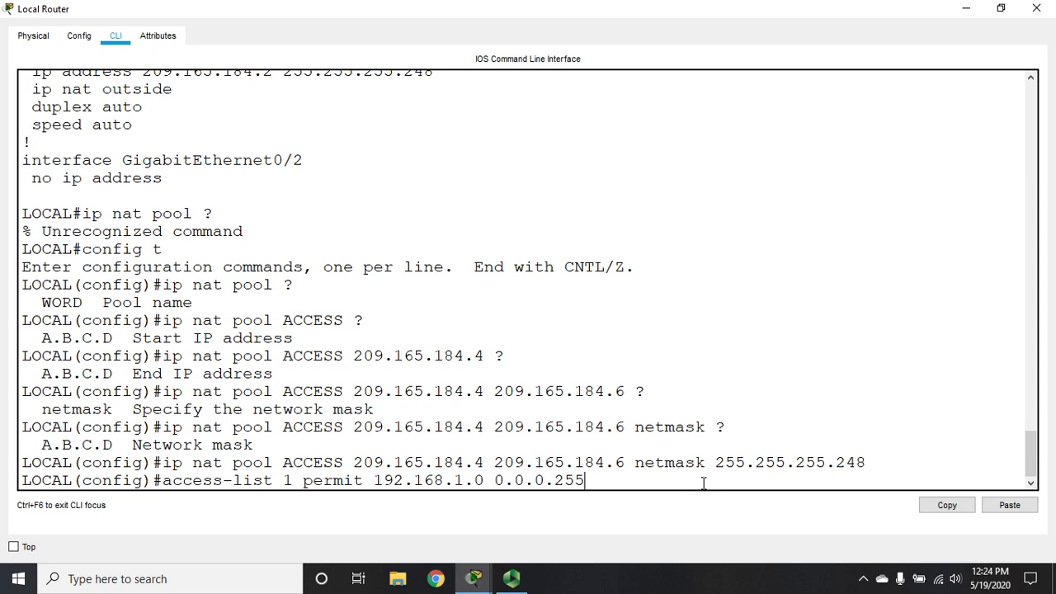
mouse_move(594, 492)
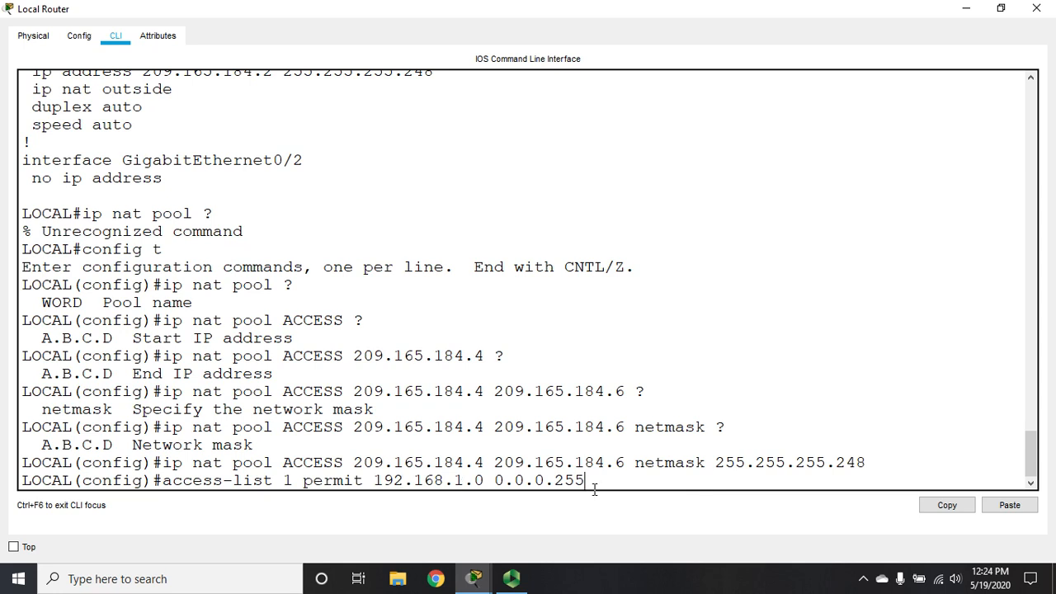
key(enter)
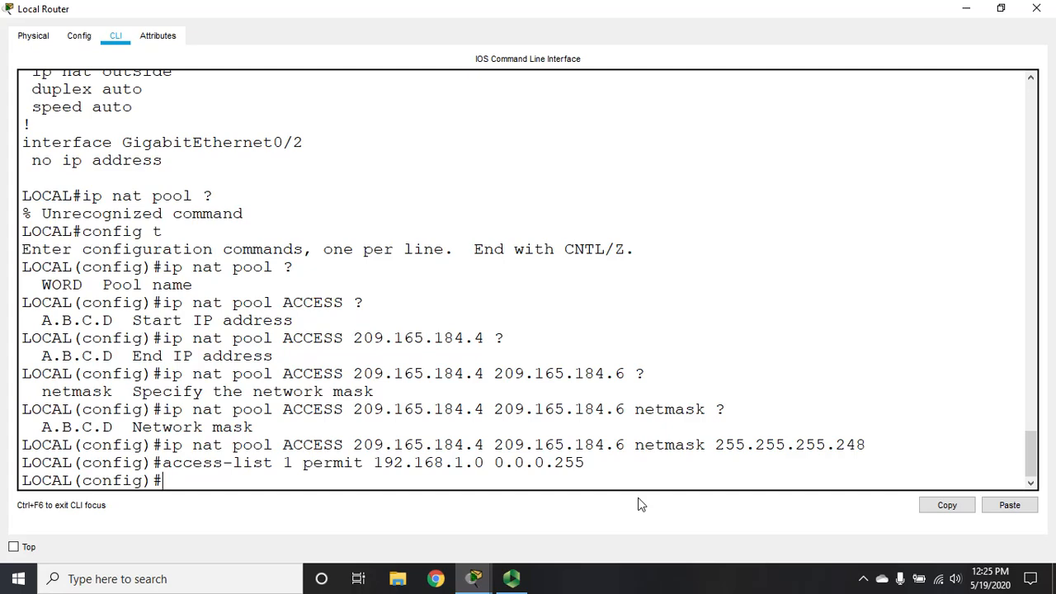
Apply ip nat inside source list 1 pool ACCESS to translate permitted inside hosts
text(ip nat)
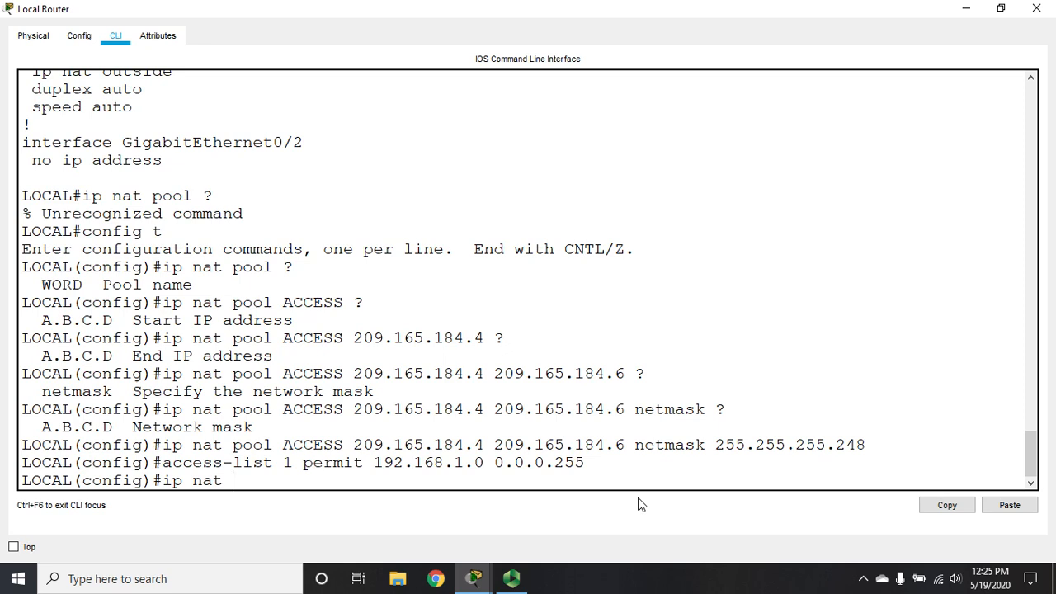
text(inside)
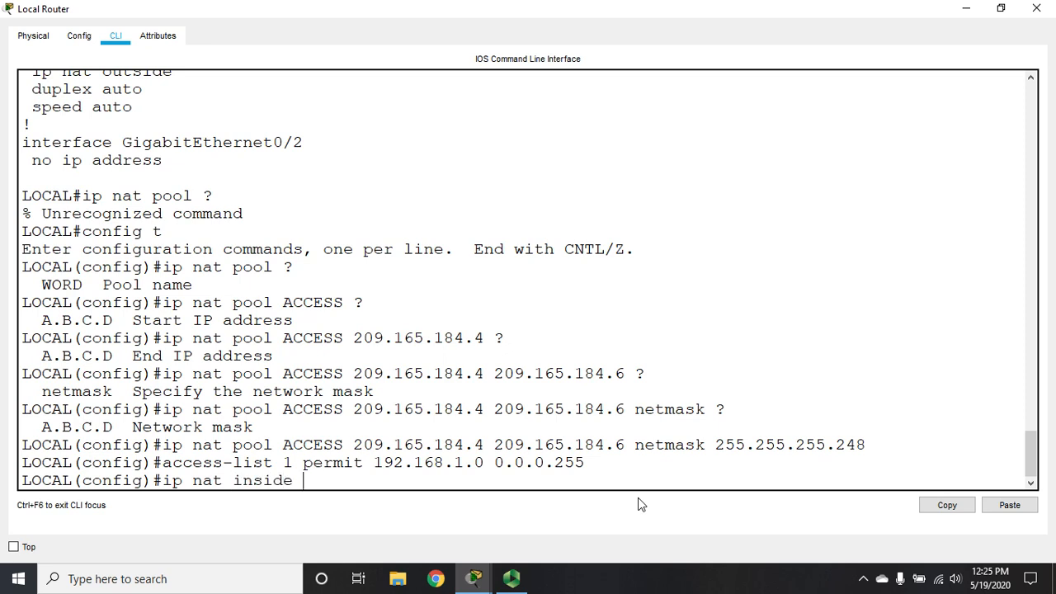
text(soure)
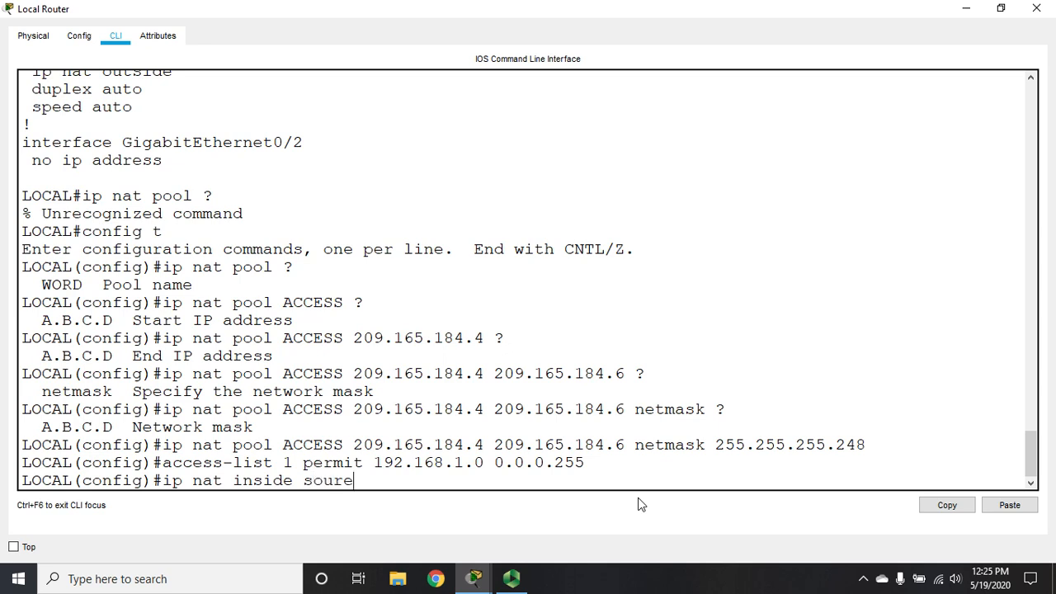
text(ce)
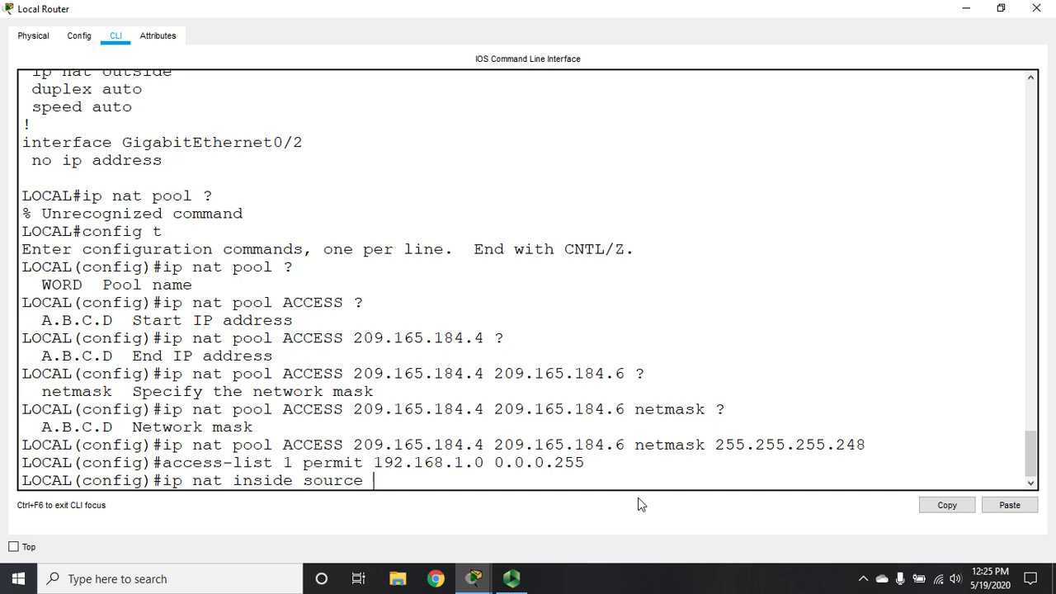
text(list)
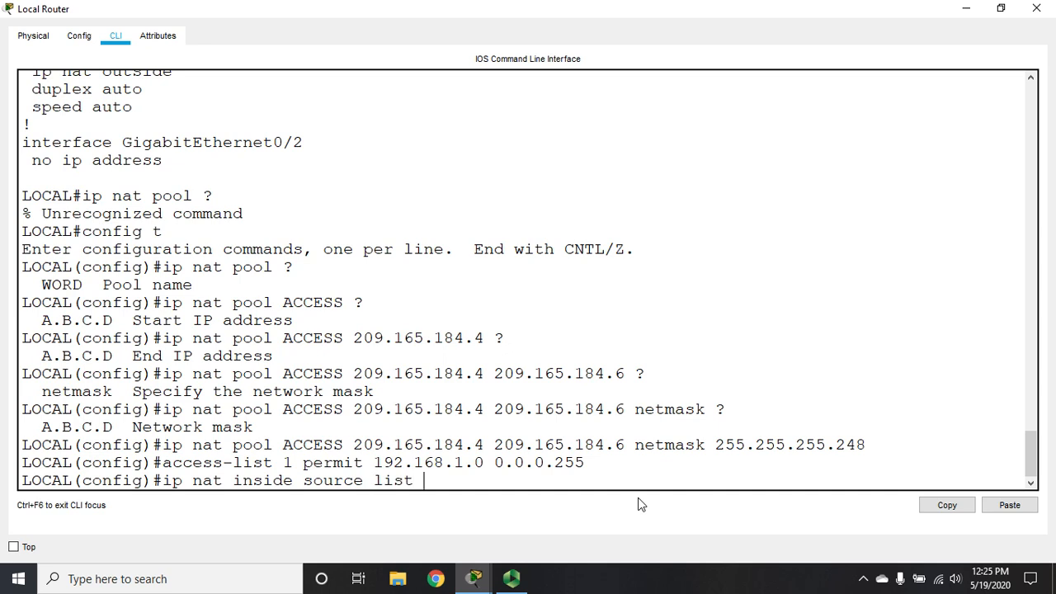
text(1)
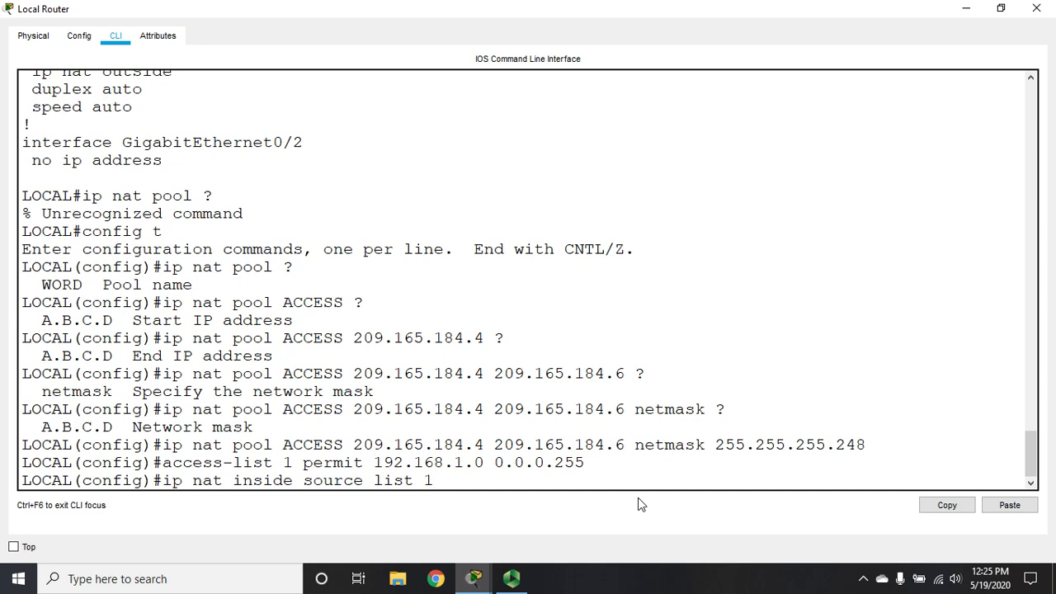
mouse_move(137, 518)
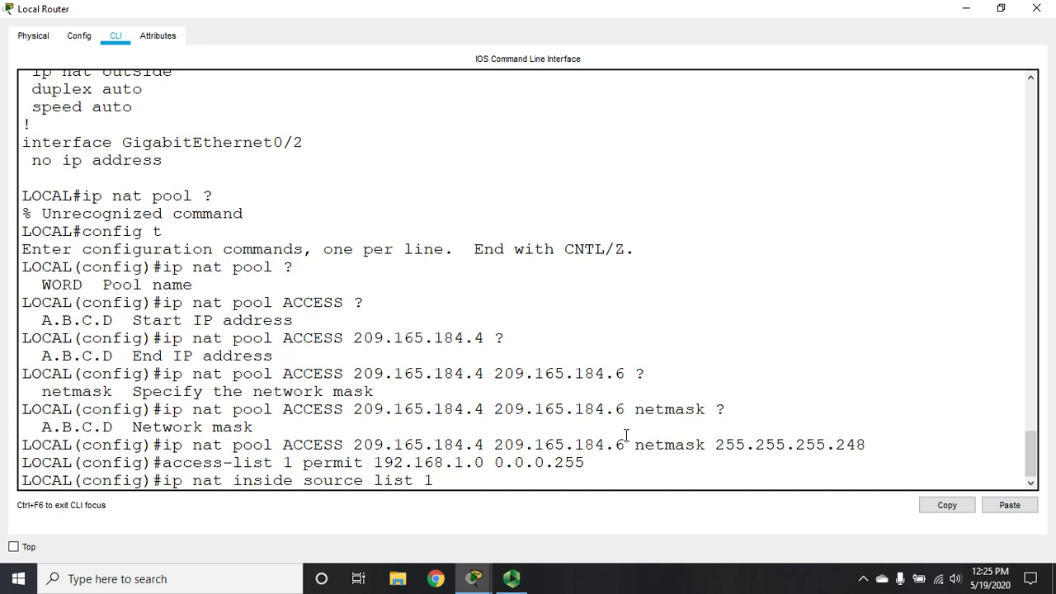
text(pool)
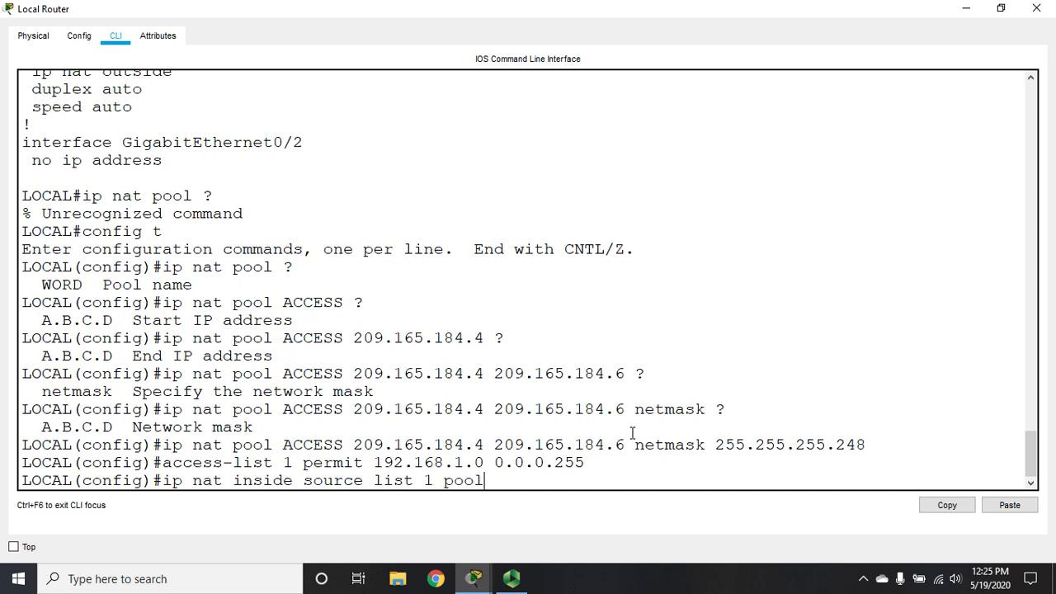
text(AC)
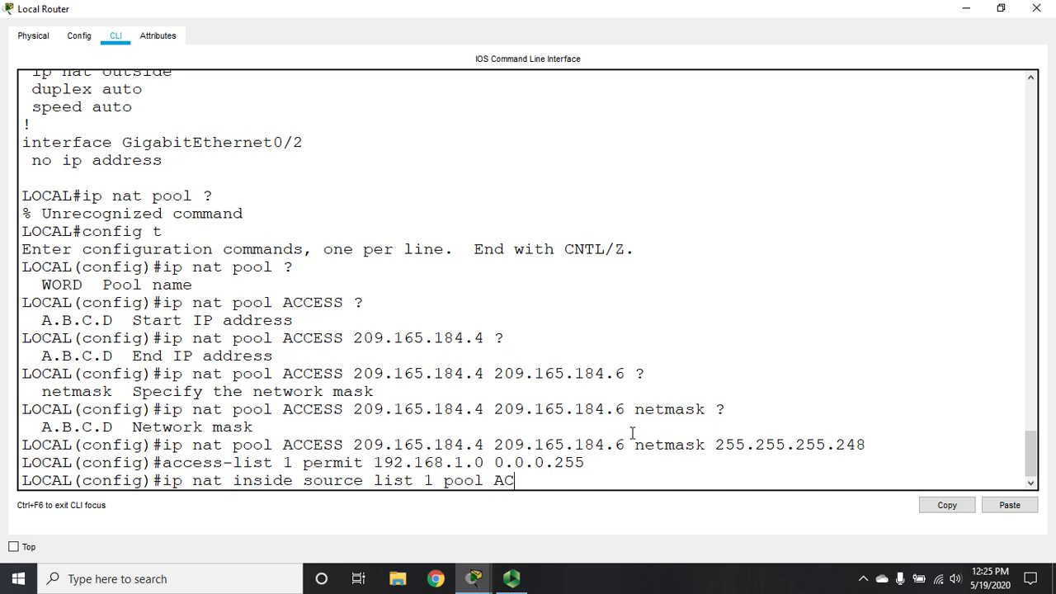
key(Return)
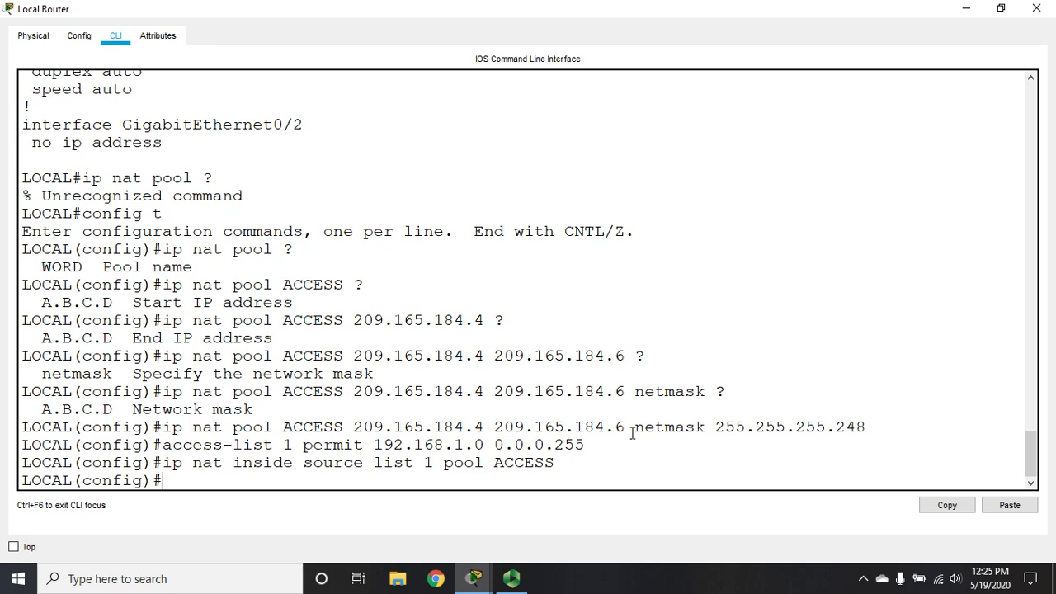
mouse_move(298, 543)
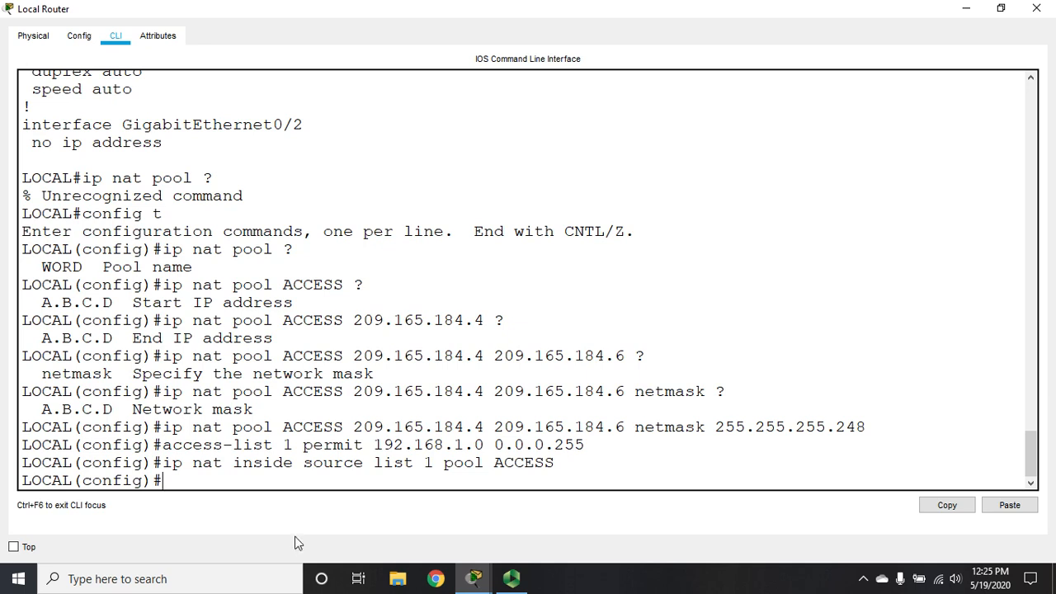
mouse_move(397, 471)
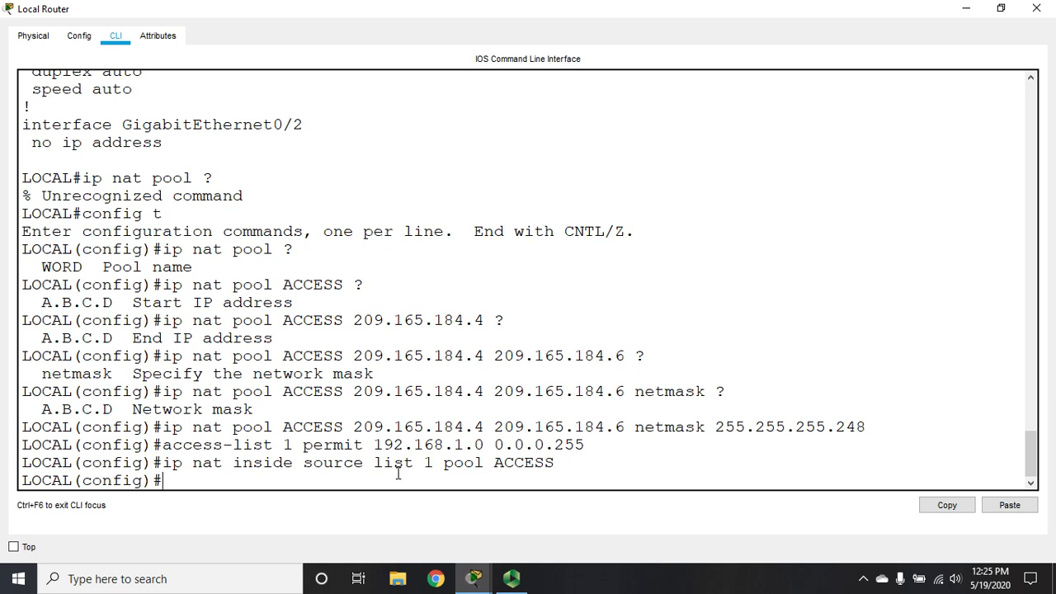
mouse_move(602, 459)
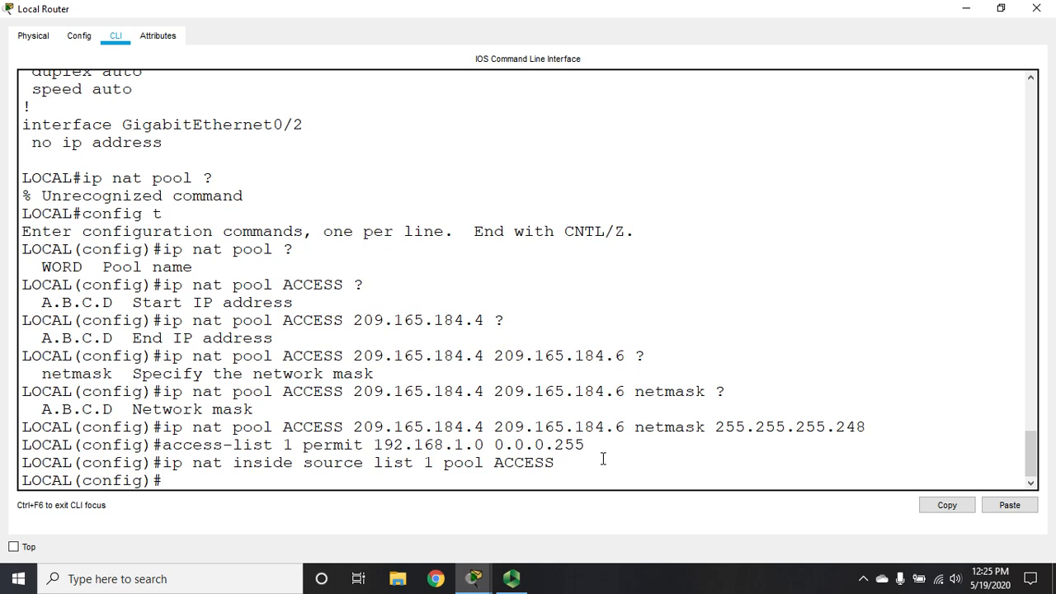
Exit configuration mode and run sh ip nat trans to list the current NAT translations
text(exit)
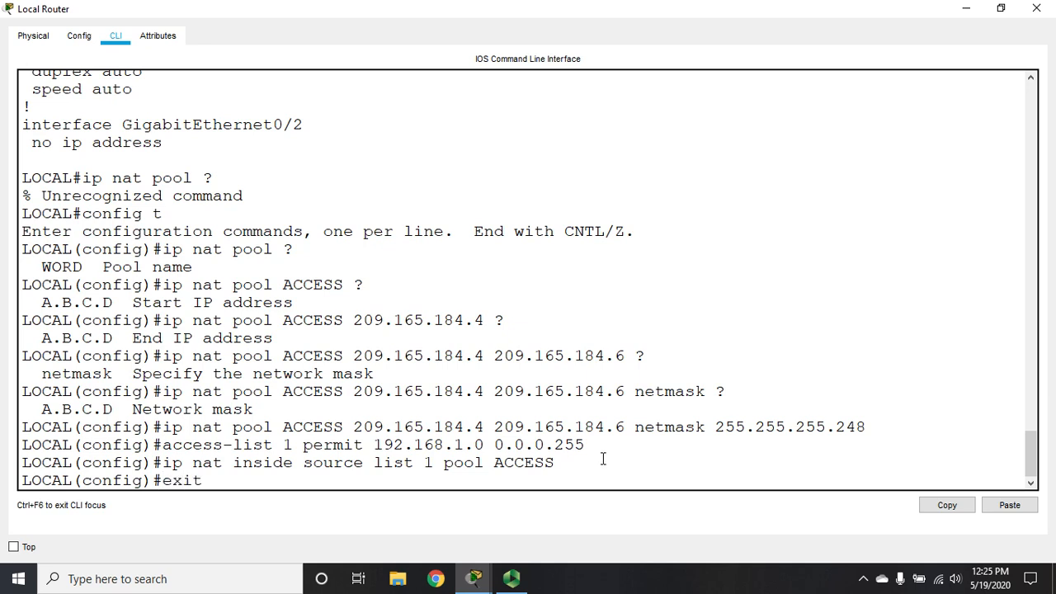
text(sh ip)
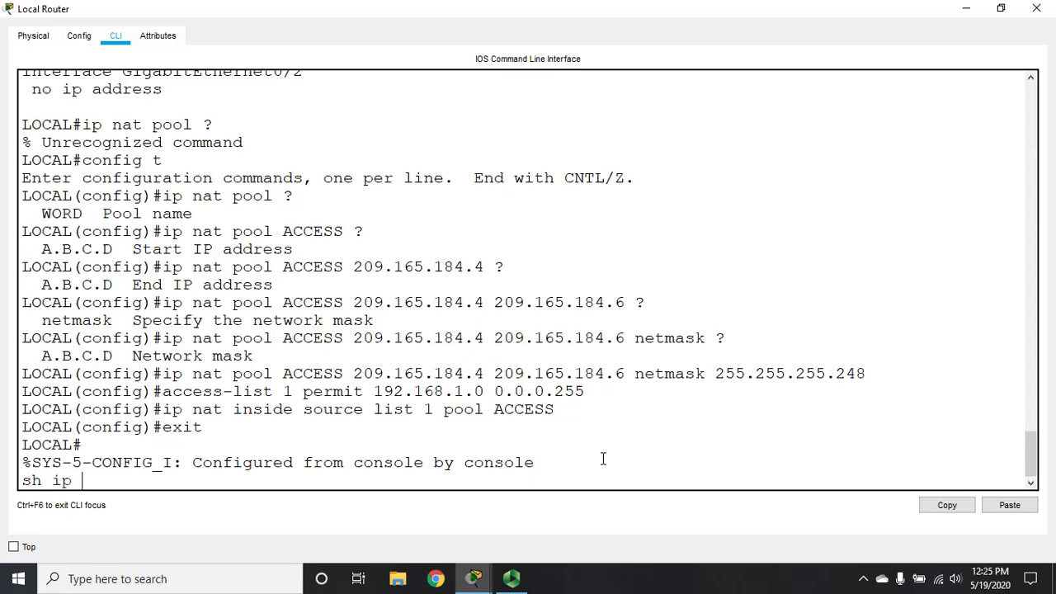
key(enter)
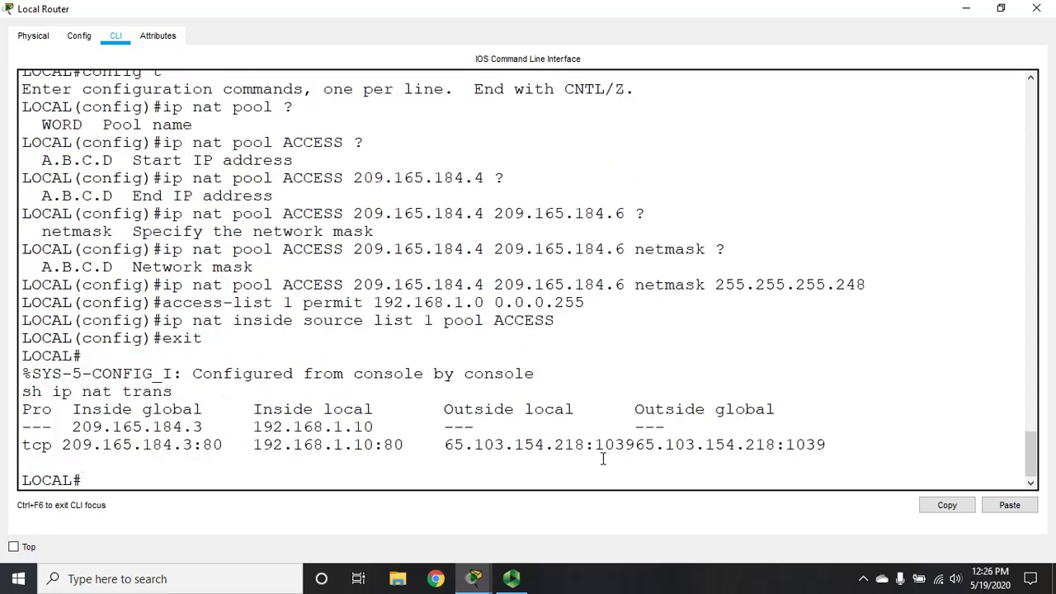
mouse_move(526, 393)
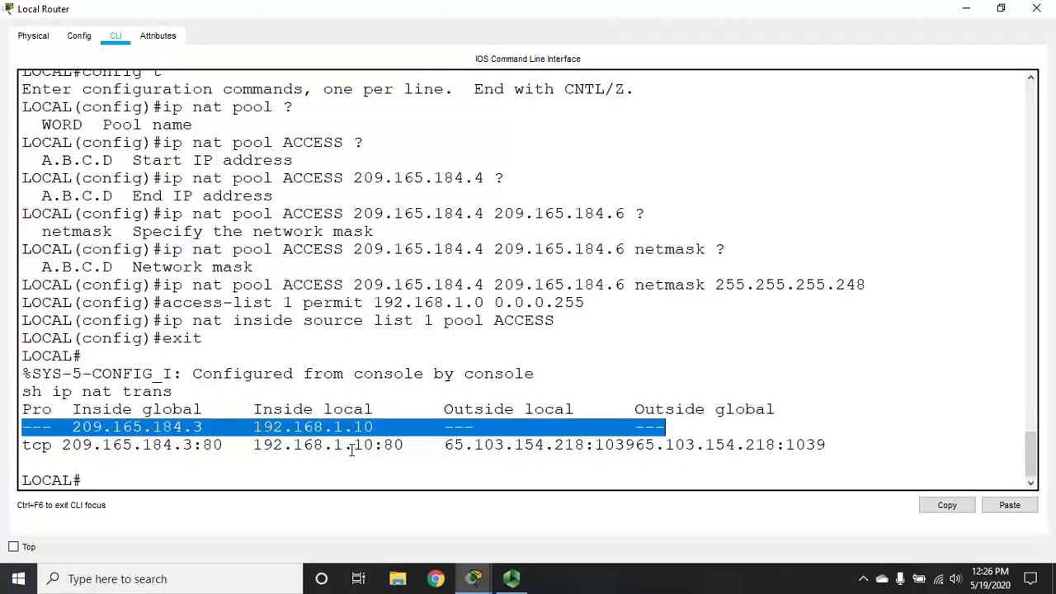
mouse_move(844, 16)
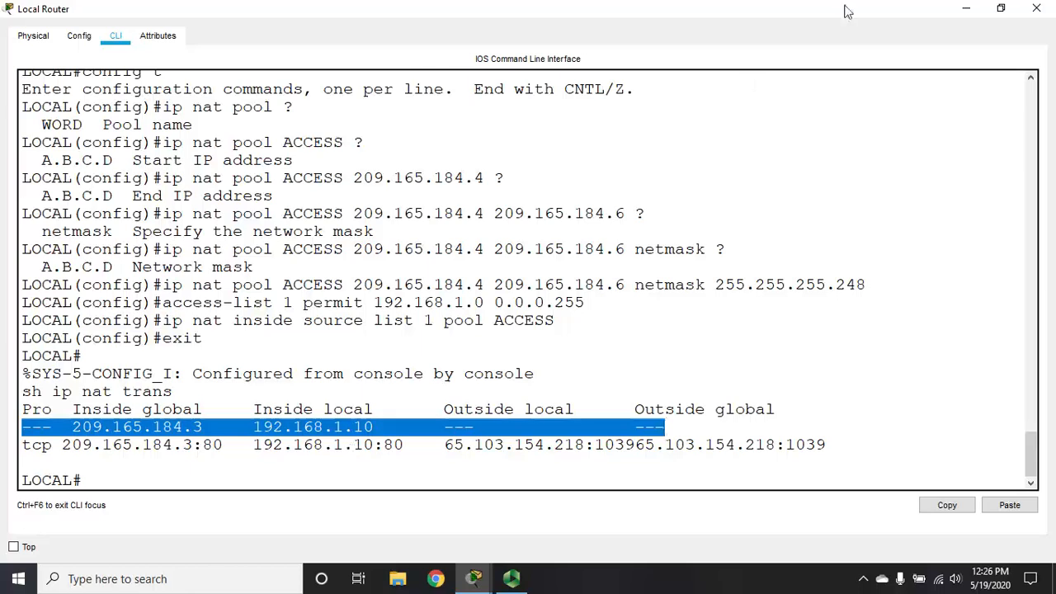
mouse_move(963, 10)
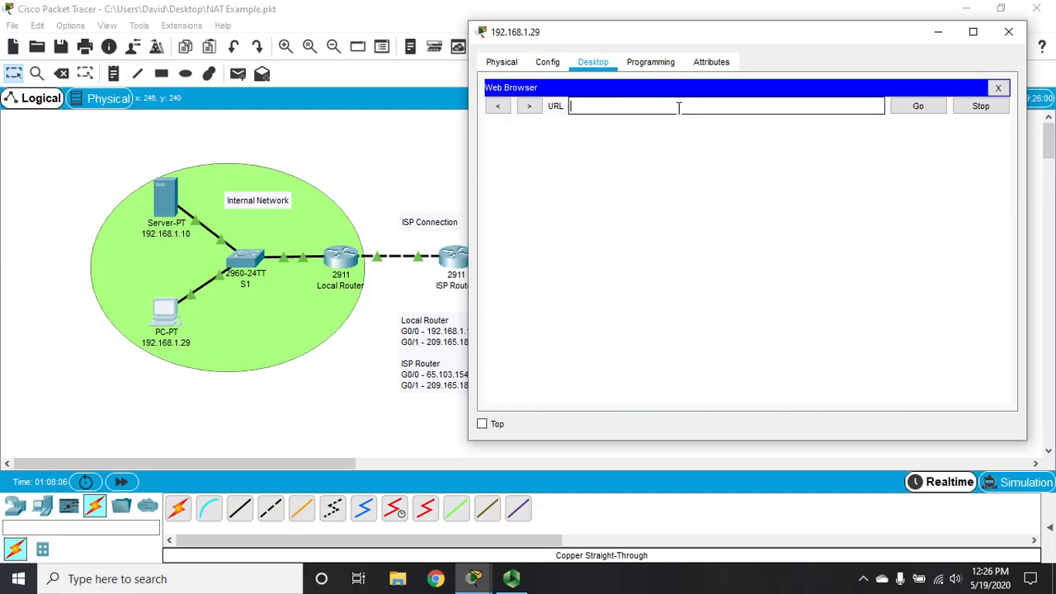
Load the Internet Server page at 65.103.154.112 from PC 192.168.1.29, then close the PC window
text(65.103.154.112)
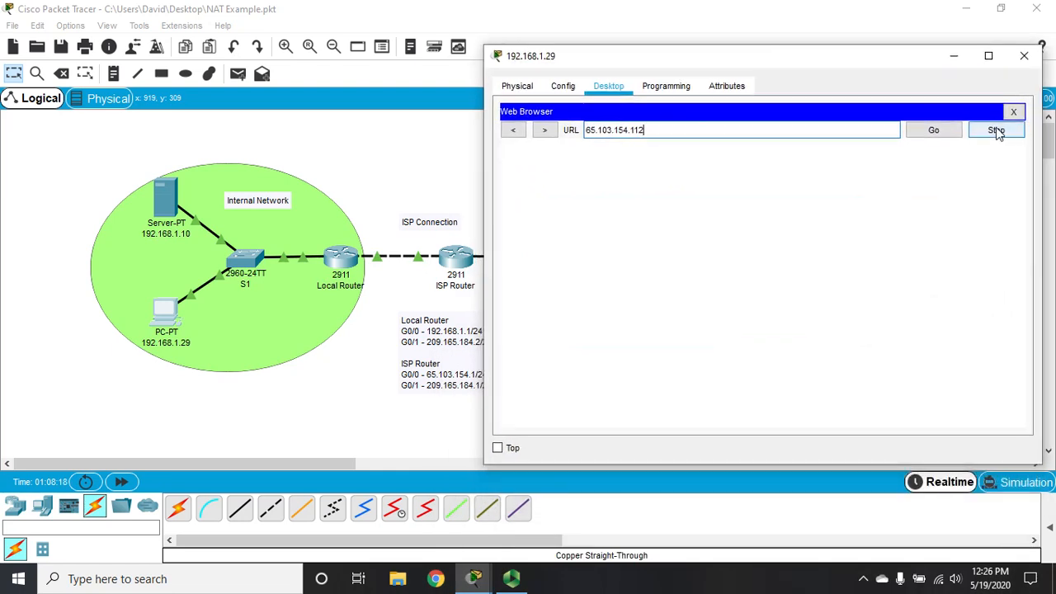
click(934, 130)
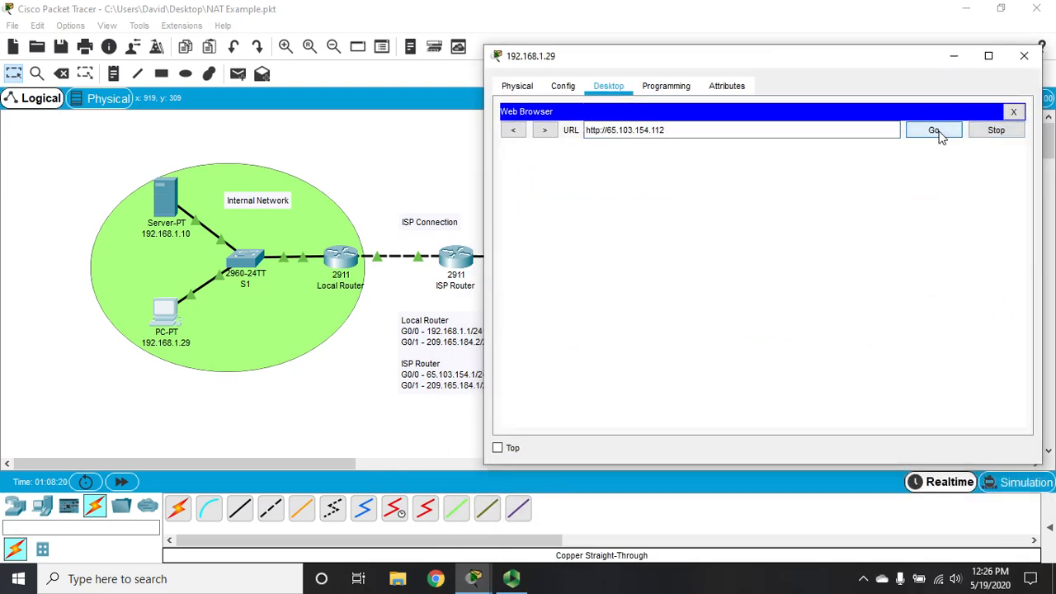
click(934, 129)
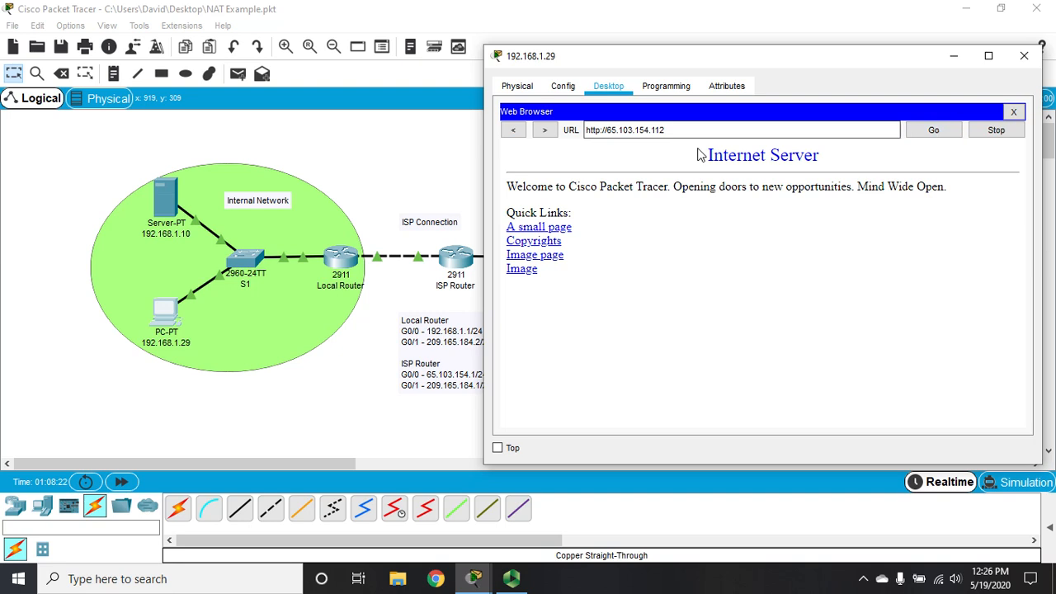
mouse_move(848, 152)
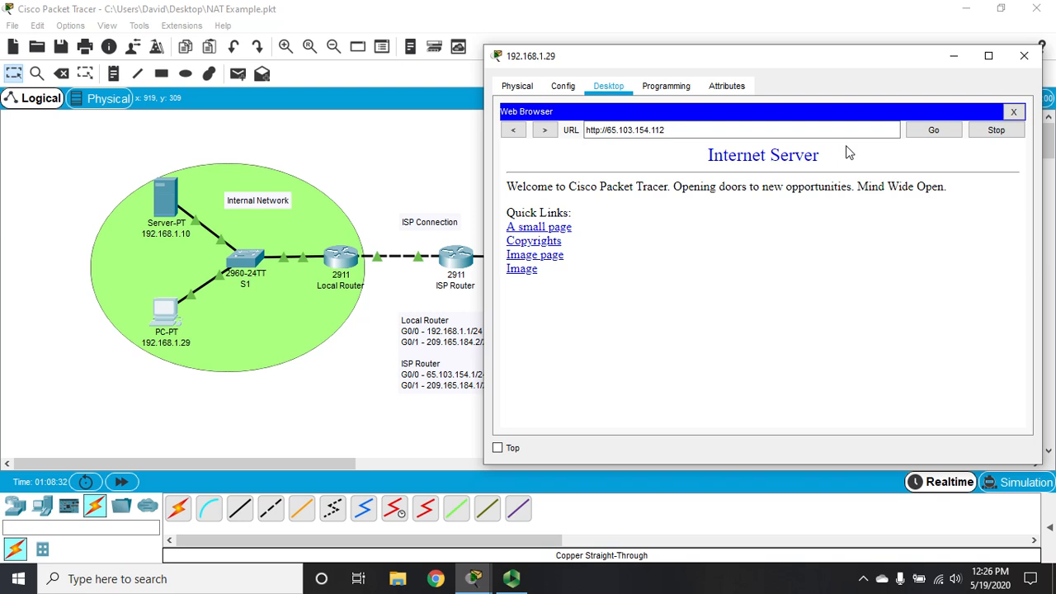
mouse_move(789, 202)
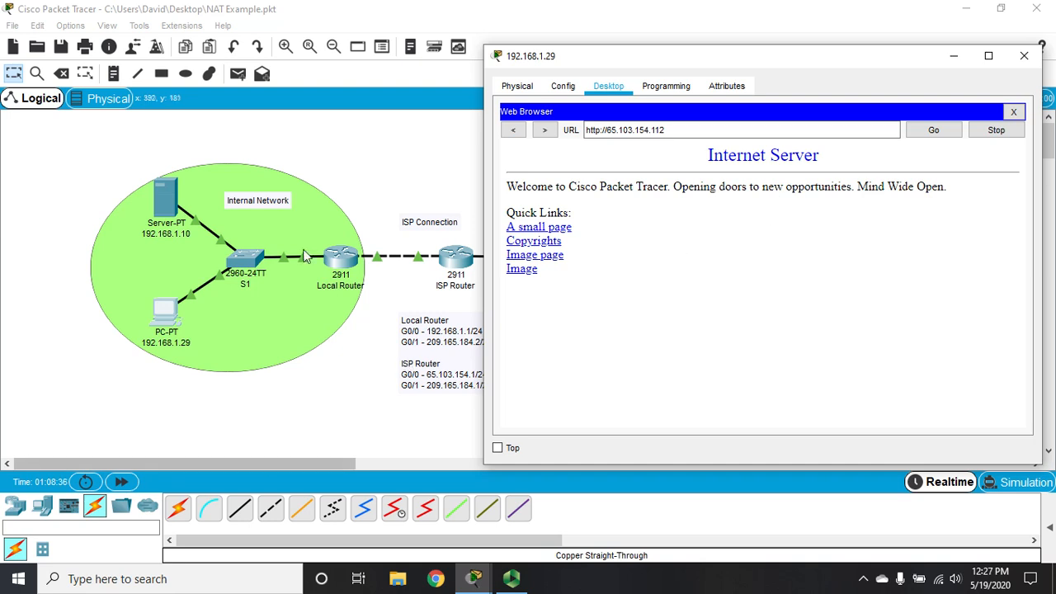
mouse_move(1021, 56)
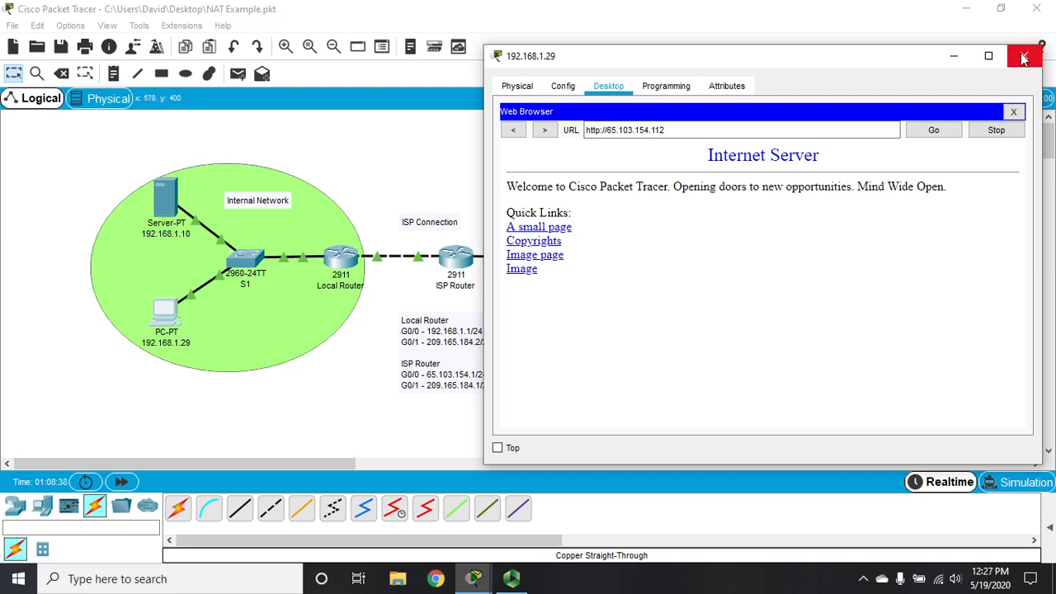
click(1023, 56)
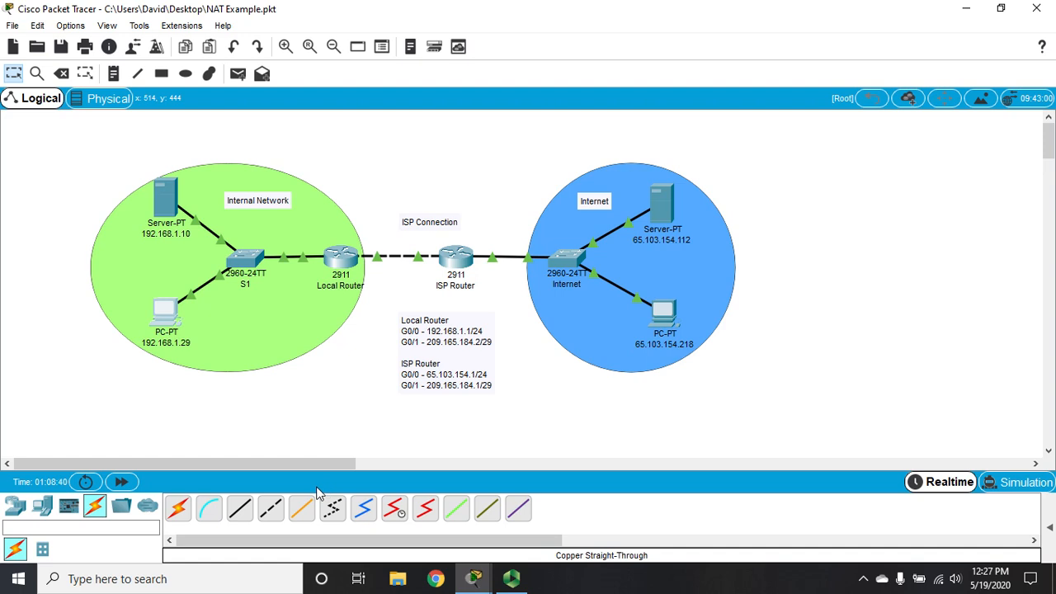
mouse_move(475, 585)
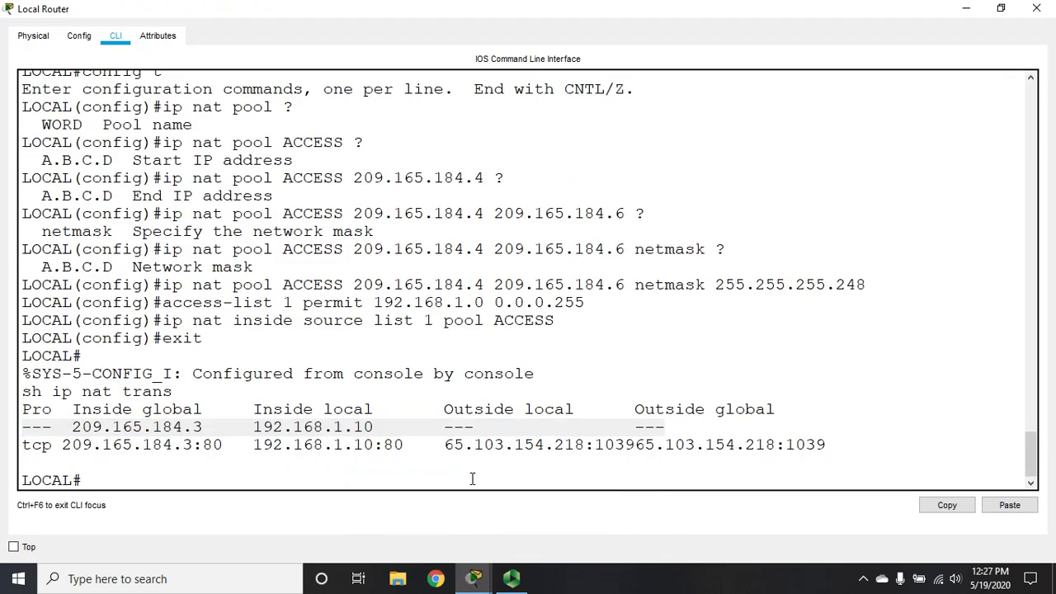
Run sh ip nat trans again and highlight the new entry mapping 192.168.1.29 to 209.165.184.4
text(sh ip nat trans)
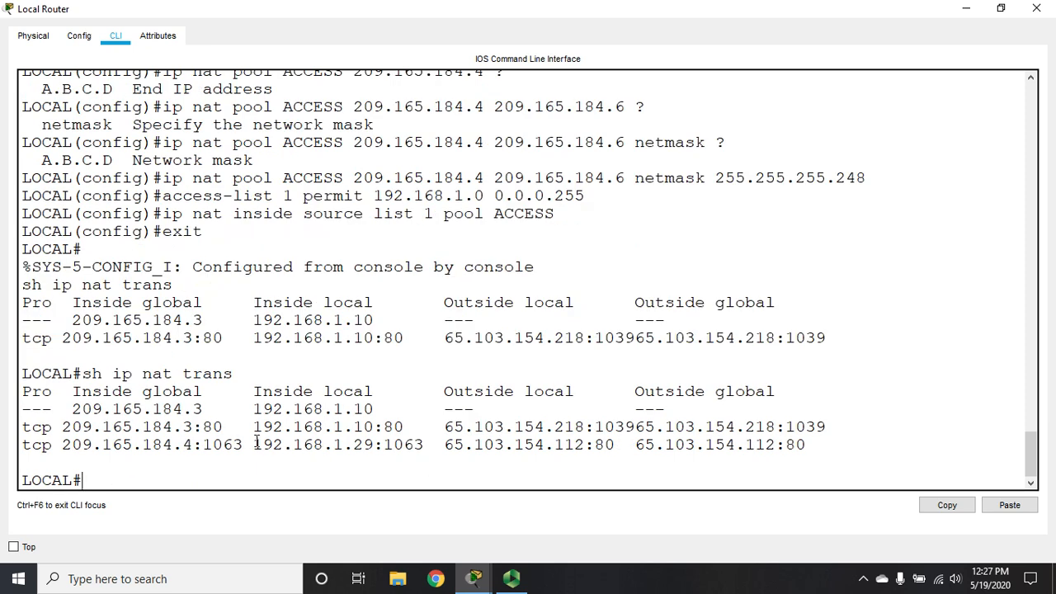
double_click(307, 446)
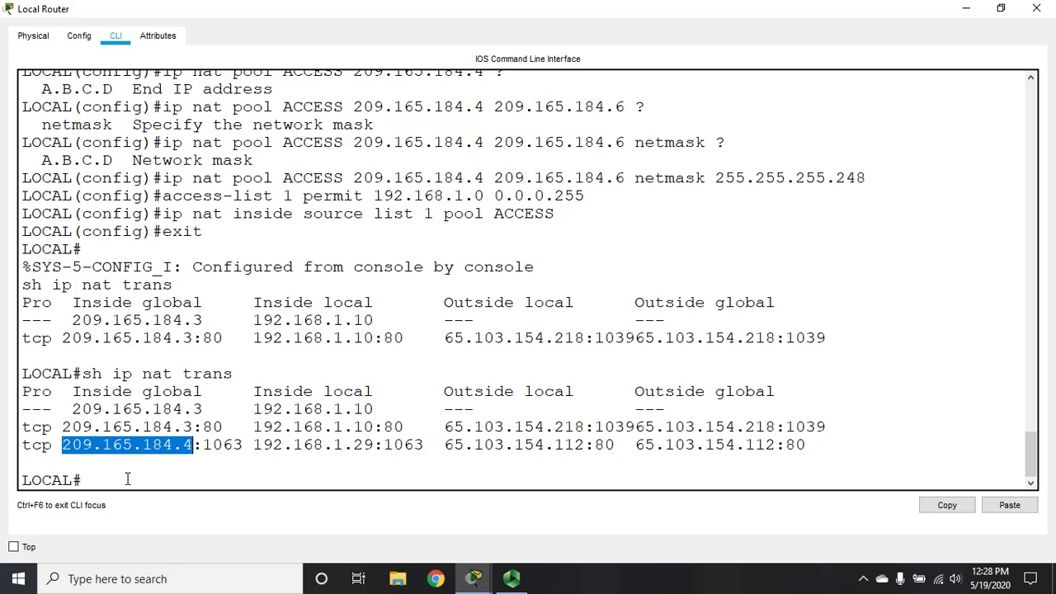
Log out of the router console with exit and close the Local Router window
text(exi)
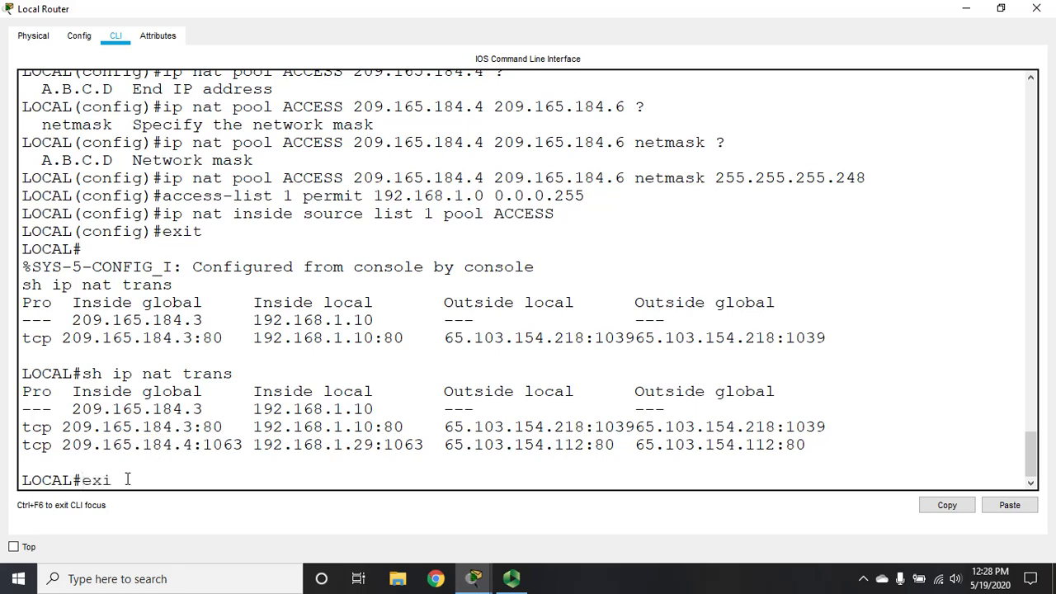
key(Return)
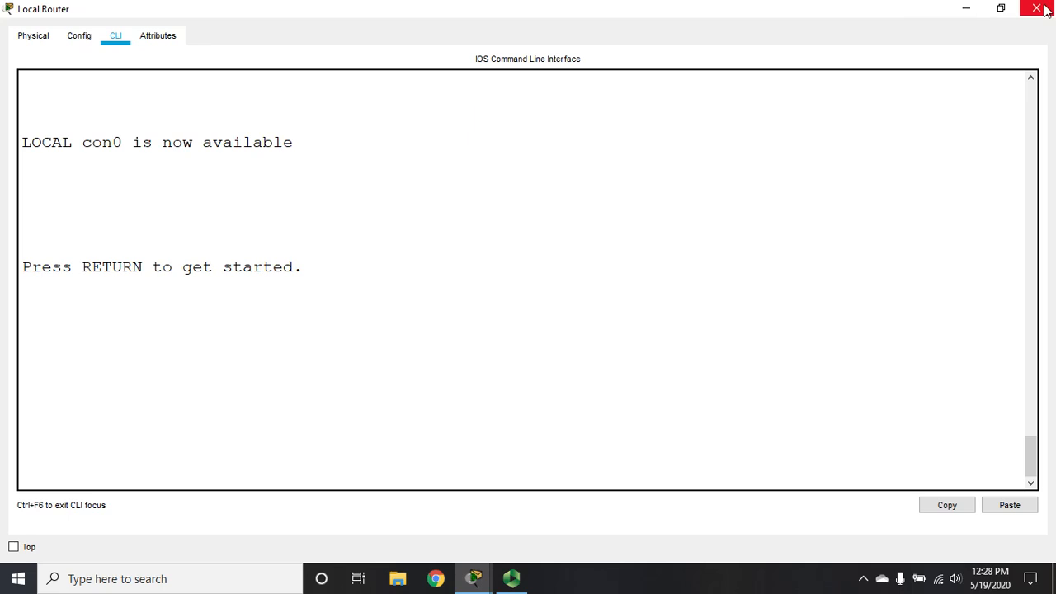
click(1036, 9)
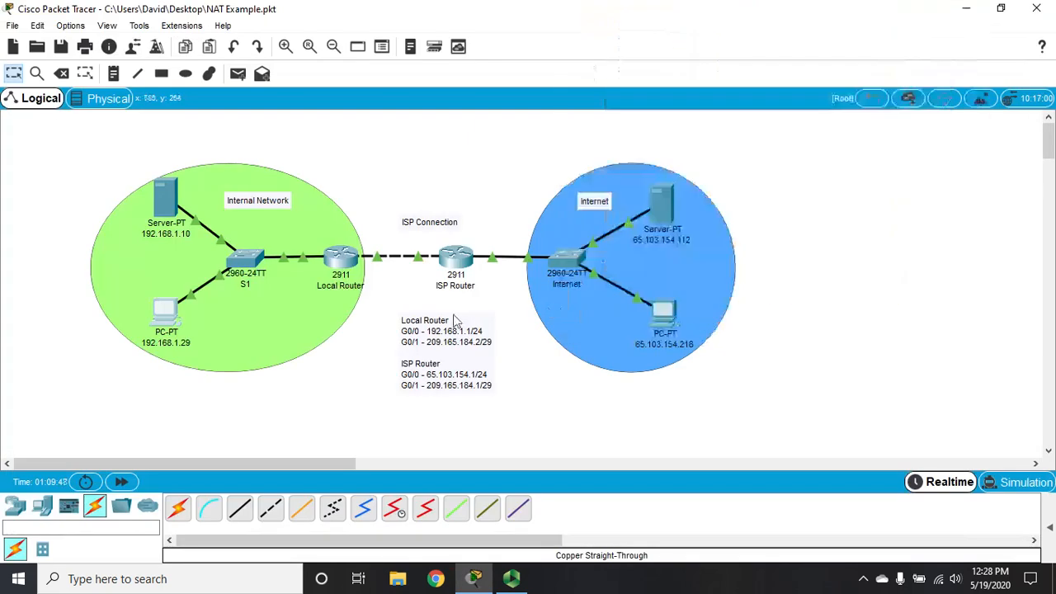
mouse_move(443, 455)
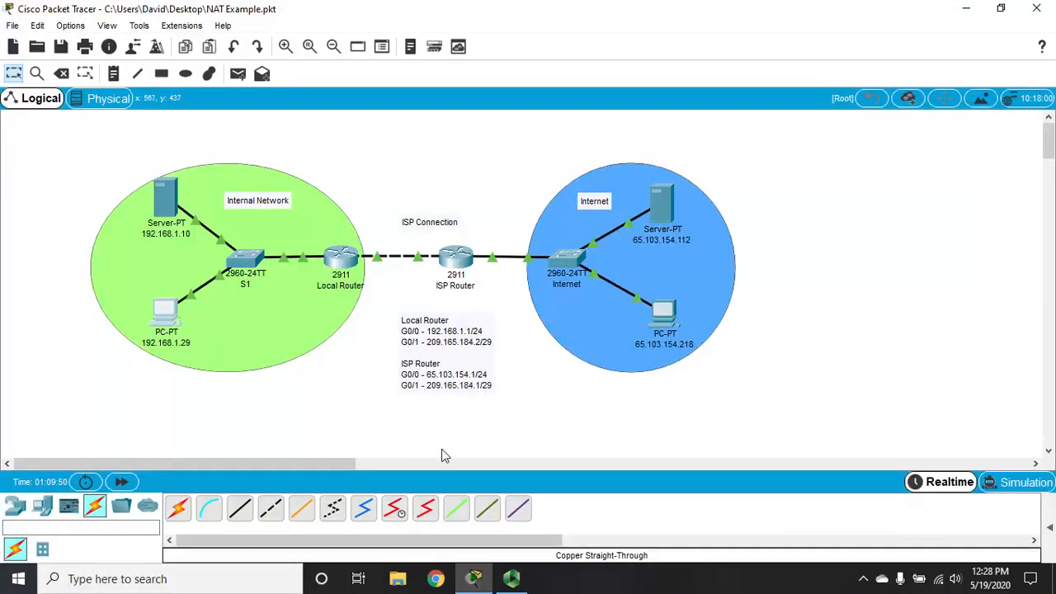